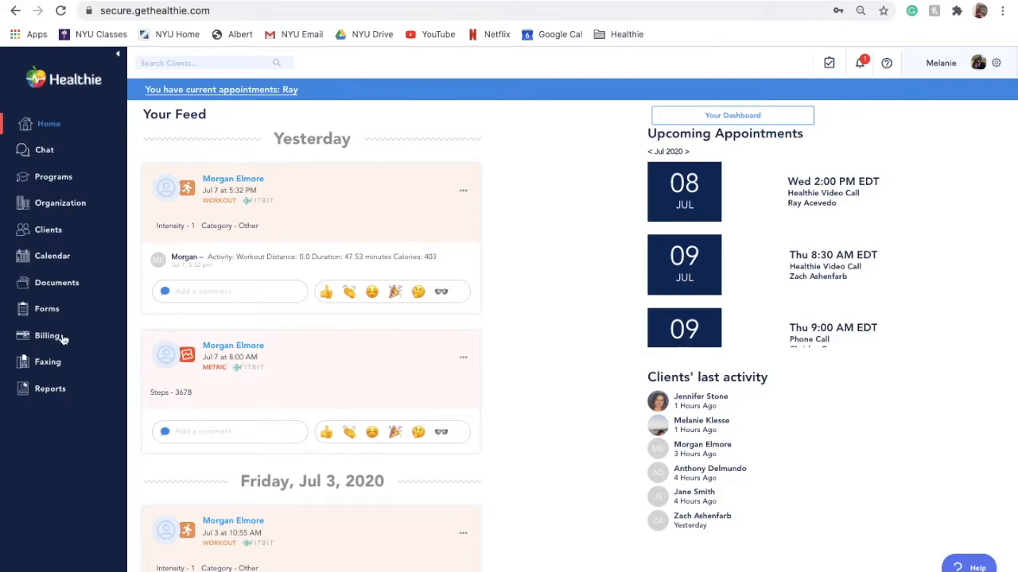
Step: Go to Client Packages under Billing in the sidebar
{"action": "left_click", "coordinate": [47, 336]}
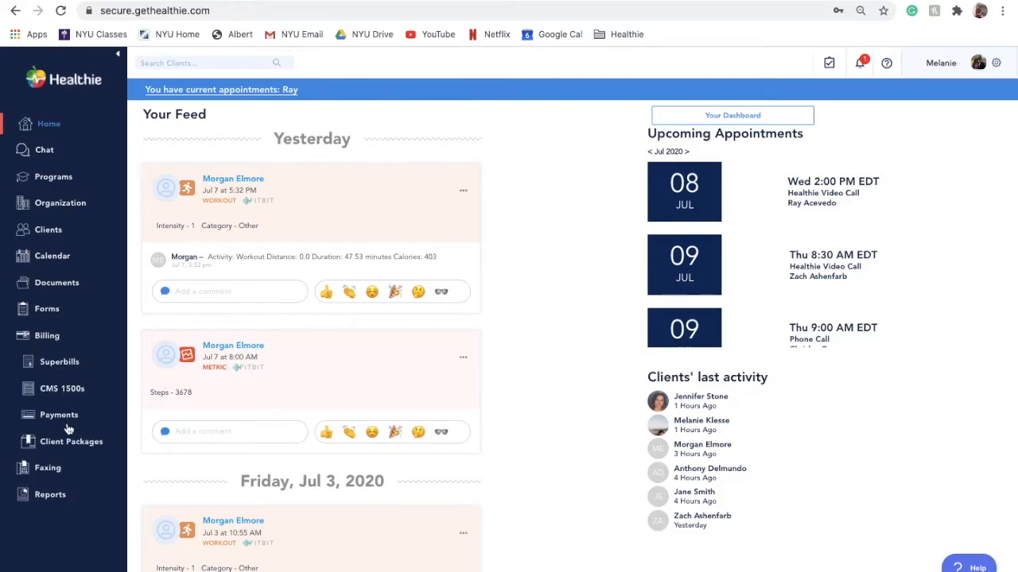
{"action": "left_click", "coordinate": [70, 442]}
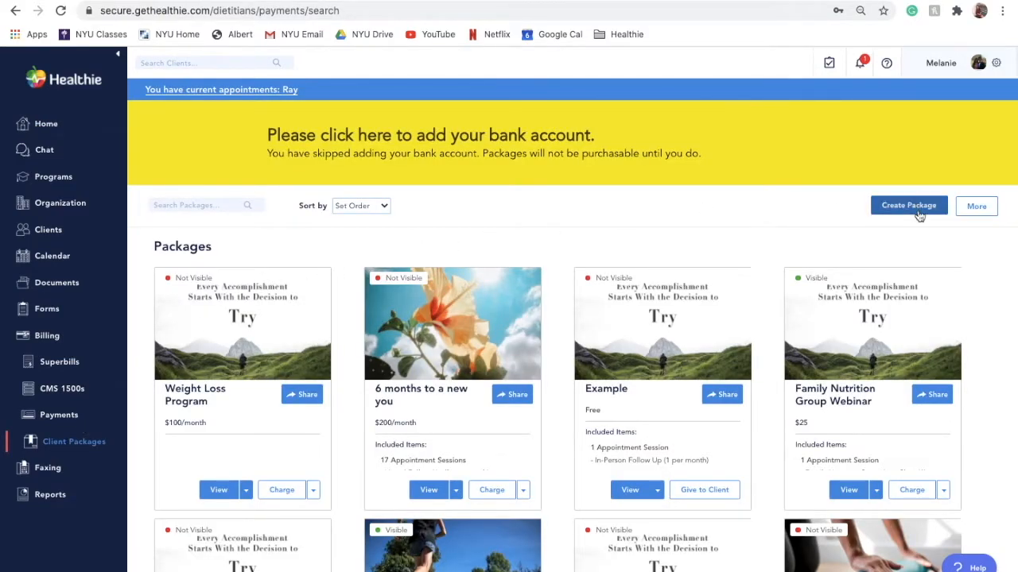
Step: Start a new package titled 'New Client Package' with a vegetables cover image and description
{"action": "left_click", "coordinate": [909, 205]}
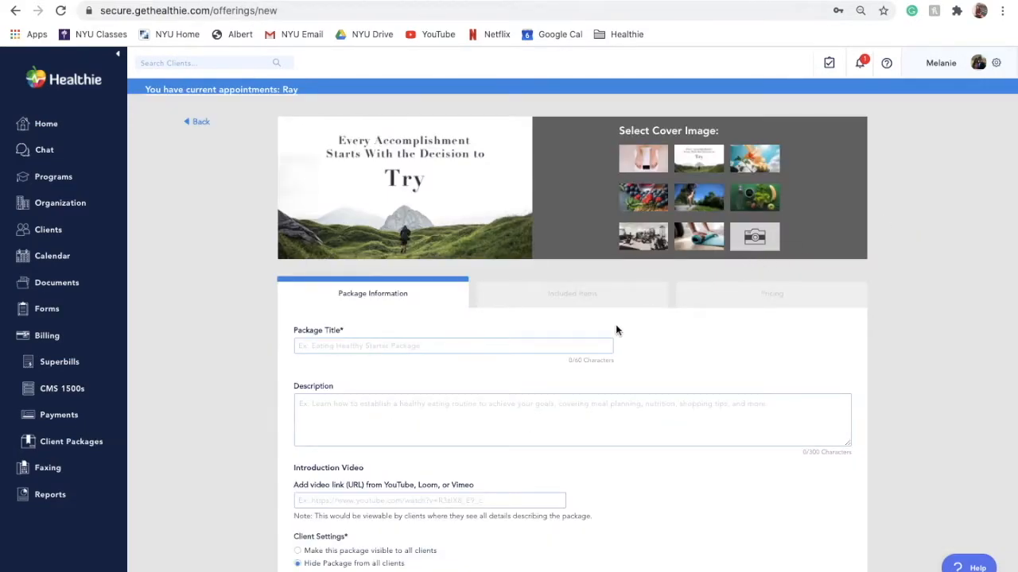
{"action": "type", "text": "New Client Package"}
{"action": "type", "text": "Add your package description here, so clients can understand the package."}
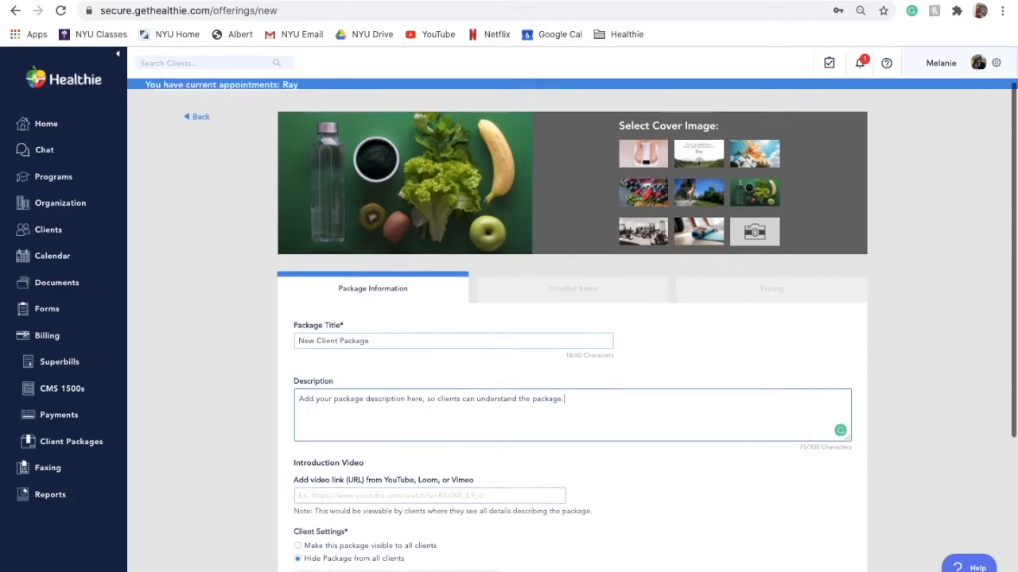
{"action": "scroll", "scroll_direction": "down", "scroll_amount": 3}
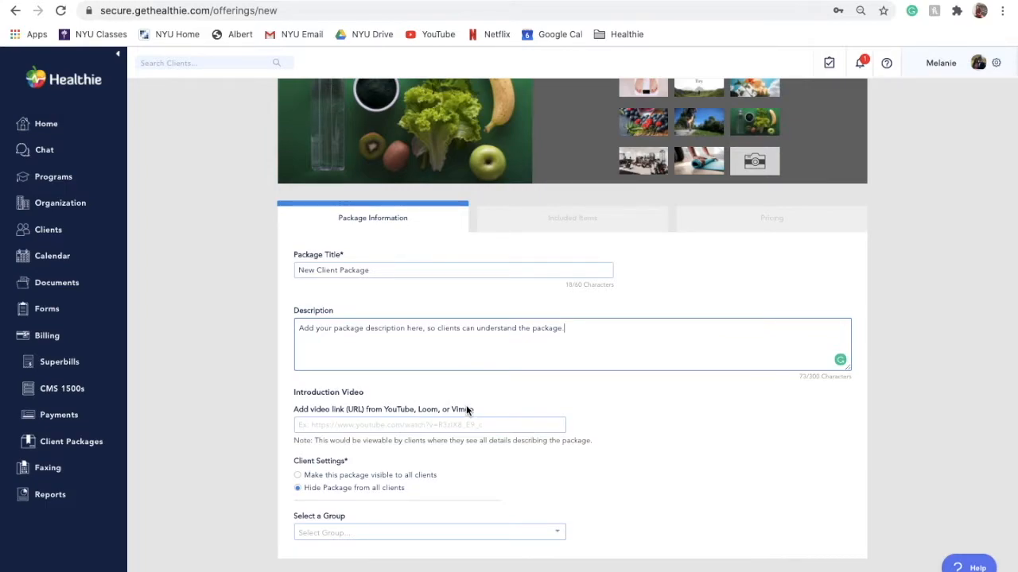
{"action": "left_click", "coordinate": [429, 425]}
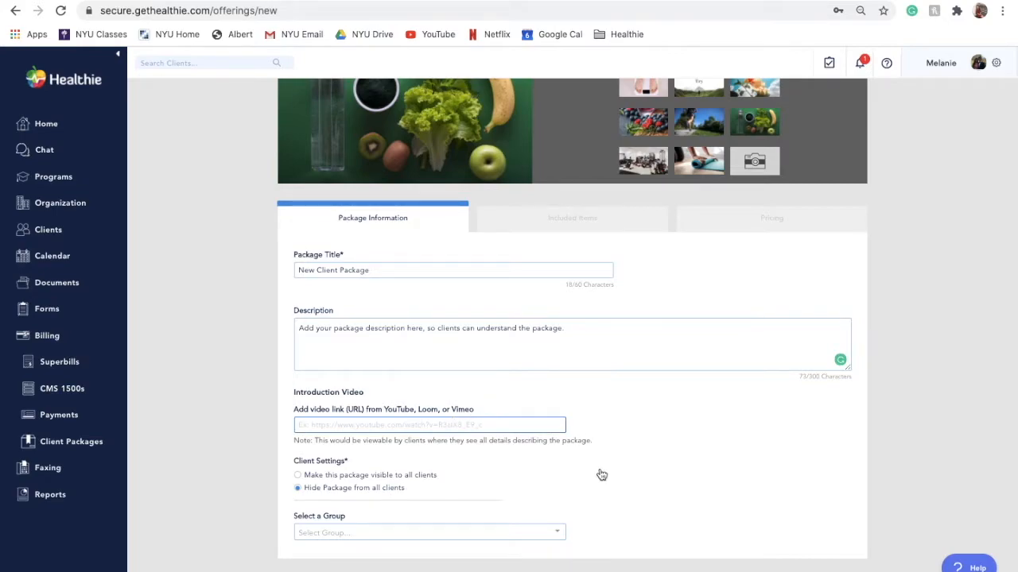
{"action": "mouse_move", "coordinate": [517, 531]}
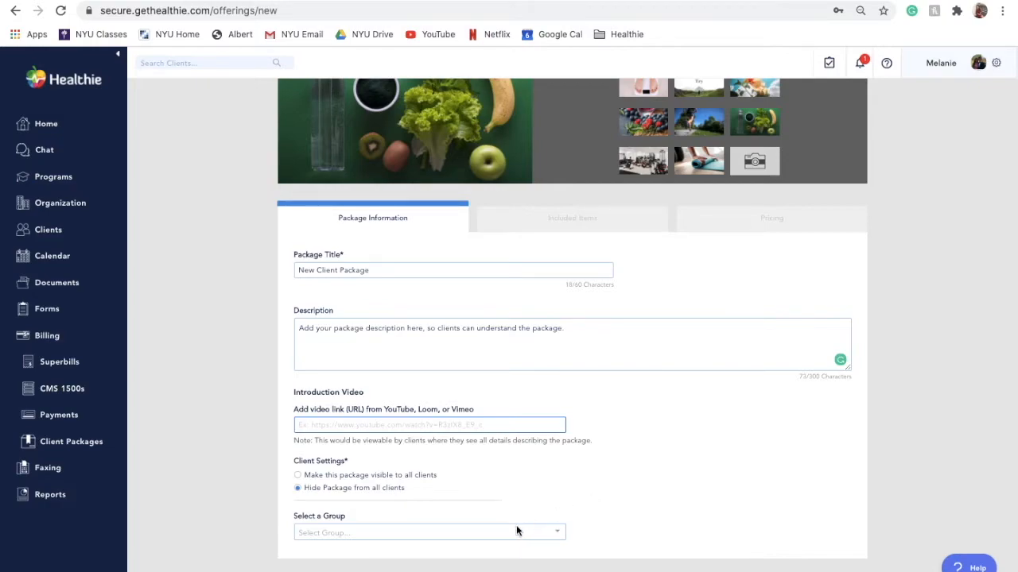
{"action": "left_click", "coordinate": [429, 531]}
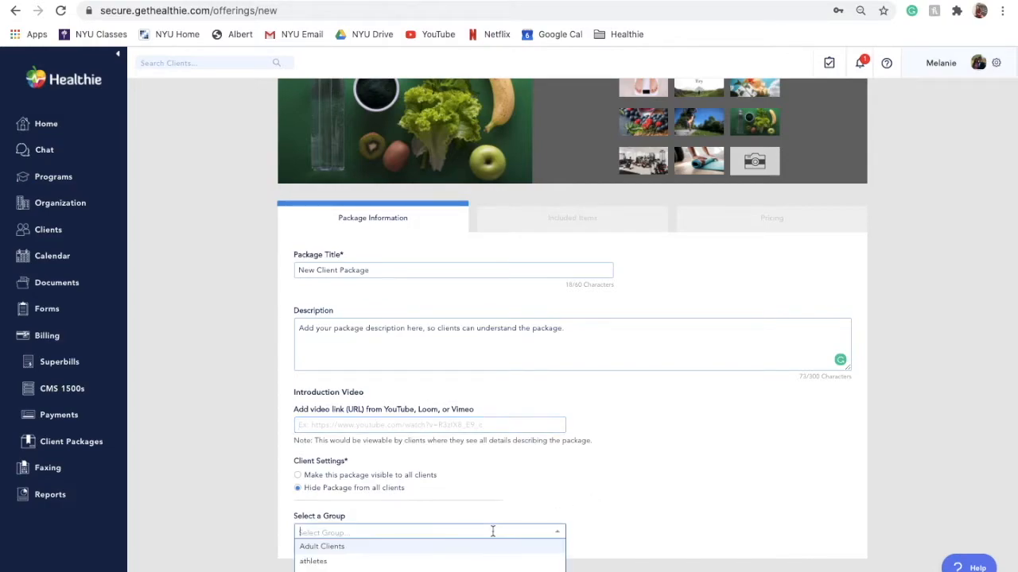
{"action": "scroll", "scroll_direction": "down", "scroll_amount": 3}
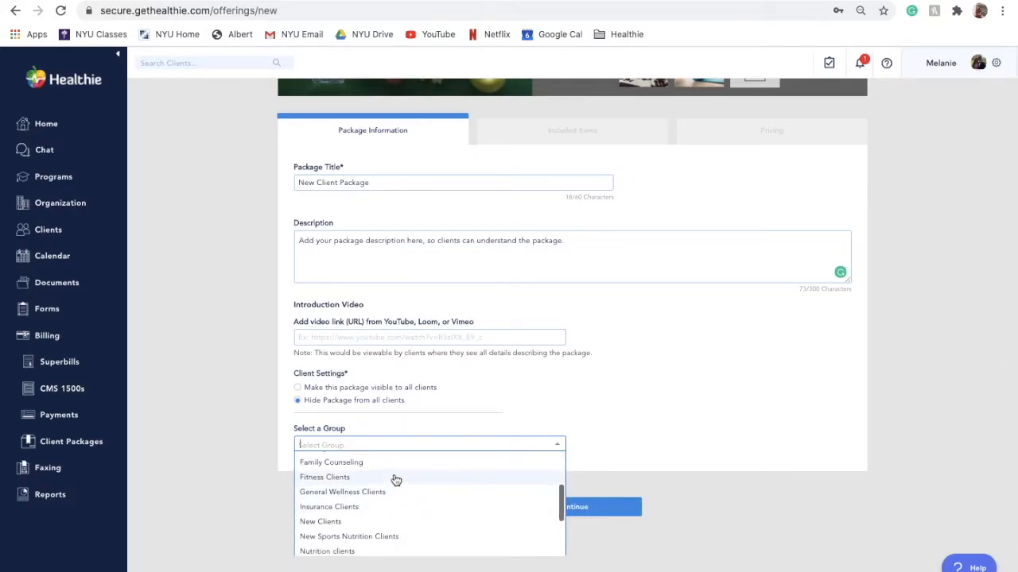
{"action": "left_click", "coordinate": [325, 477]}
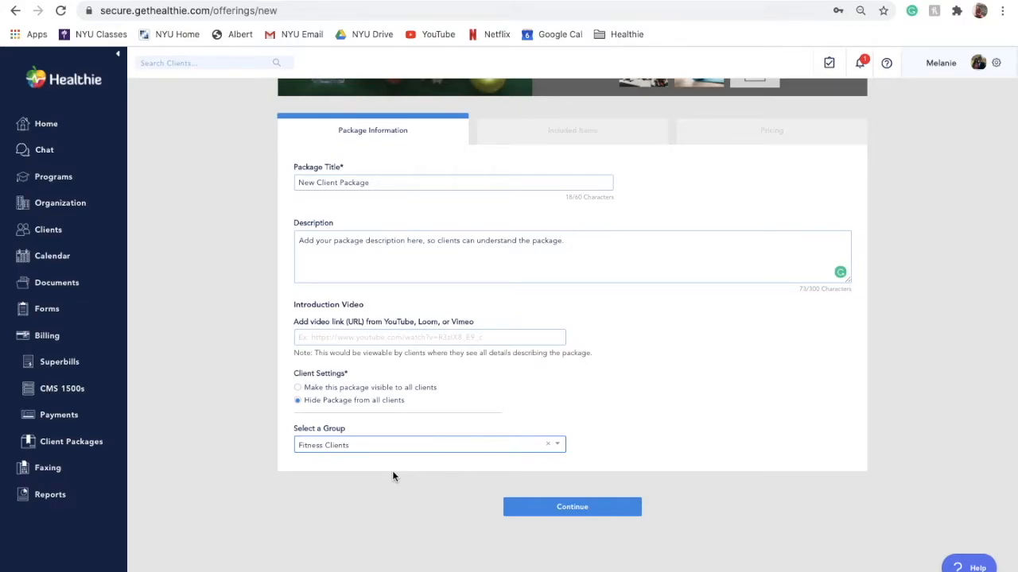
{"action": "mouse_move", "coordinate": [422, 461]}
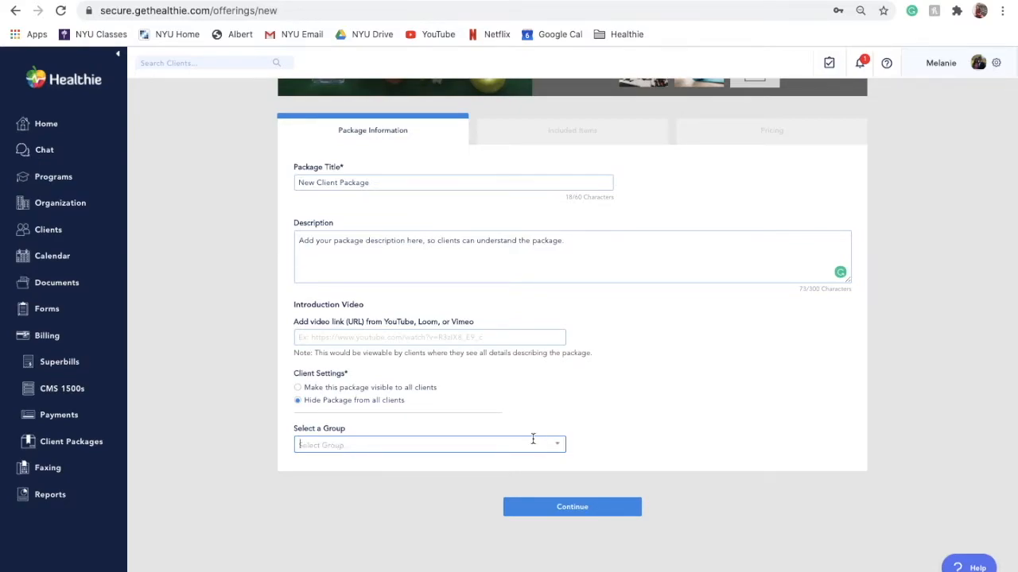
{"action": "left_click", "coordinate": [297, 388]}
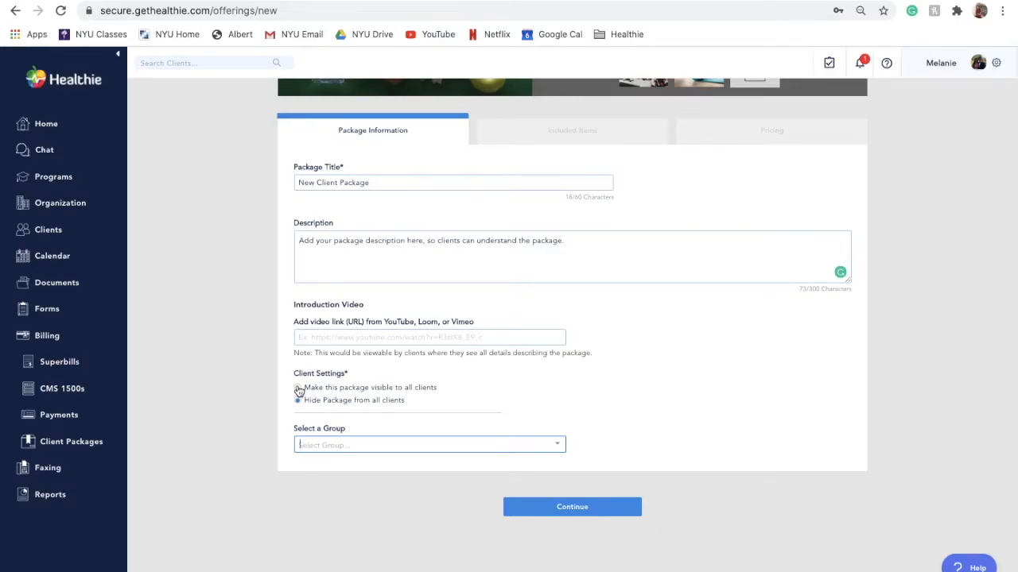
{"action": "left_click", "coordinate": [297, 388]}
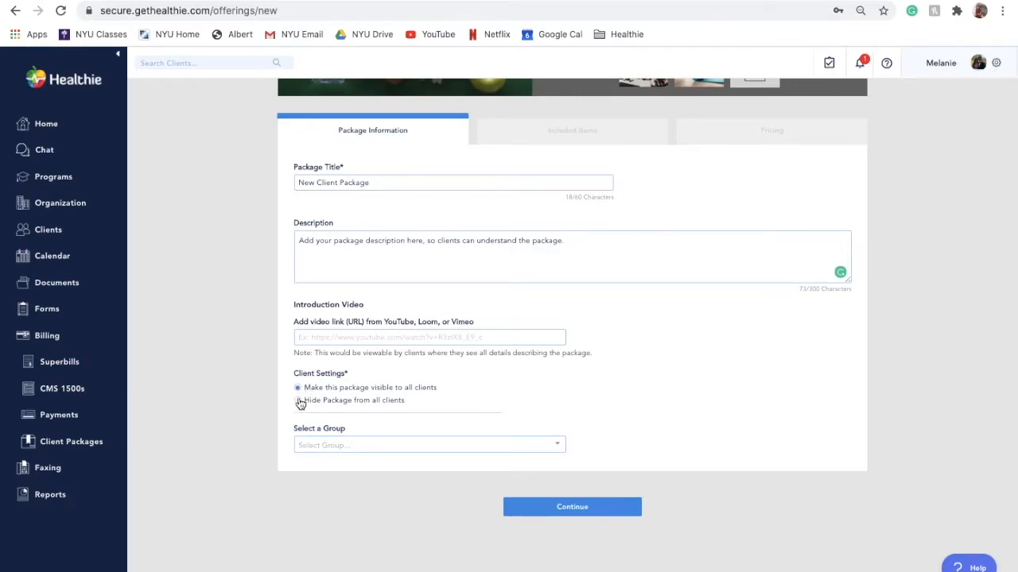
{"action": "left_click", "coordinate": [298, 401]}
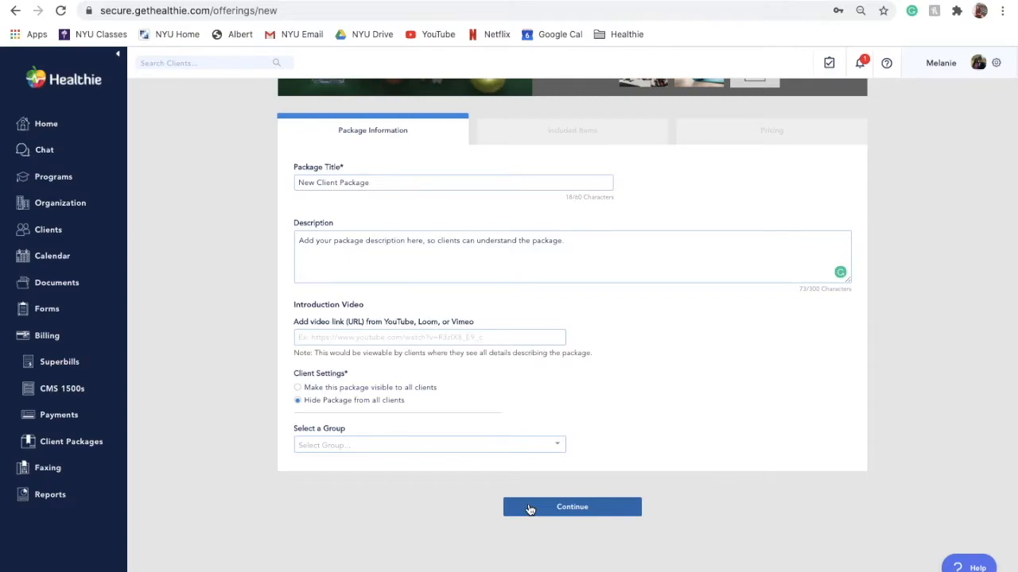
Step: Set included sessions: 5 Virtual Follow-Up, 1 Initial Assessment, 5 In-Person Follow-Up
{"action": "left_click", "coordinate": [573, 506]}
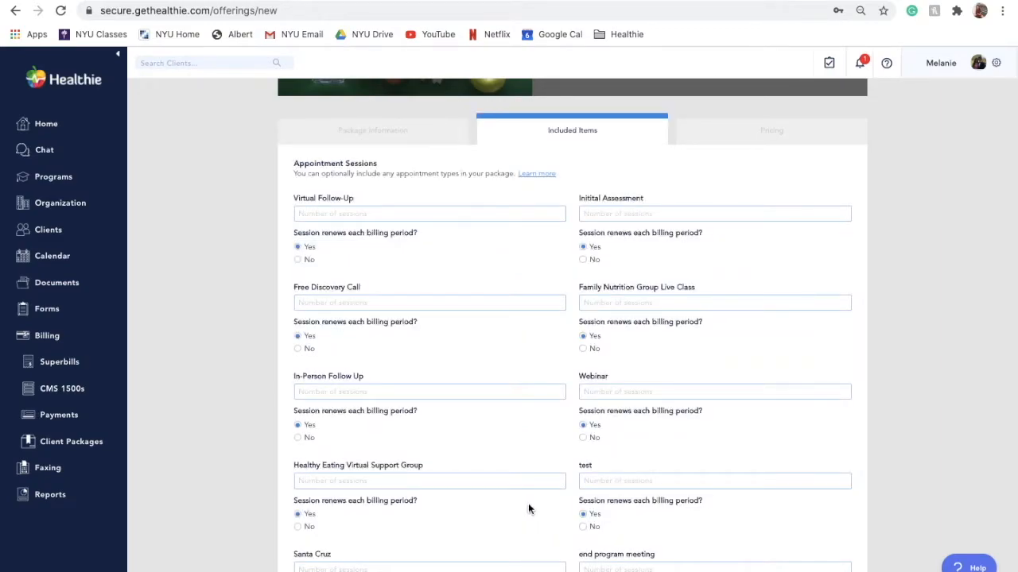
{"action": "left_click", "coordinate": [712, 213]}
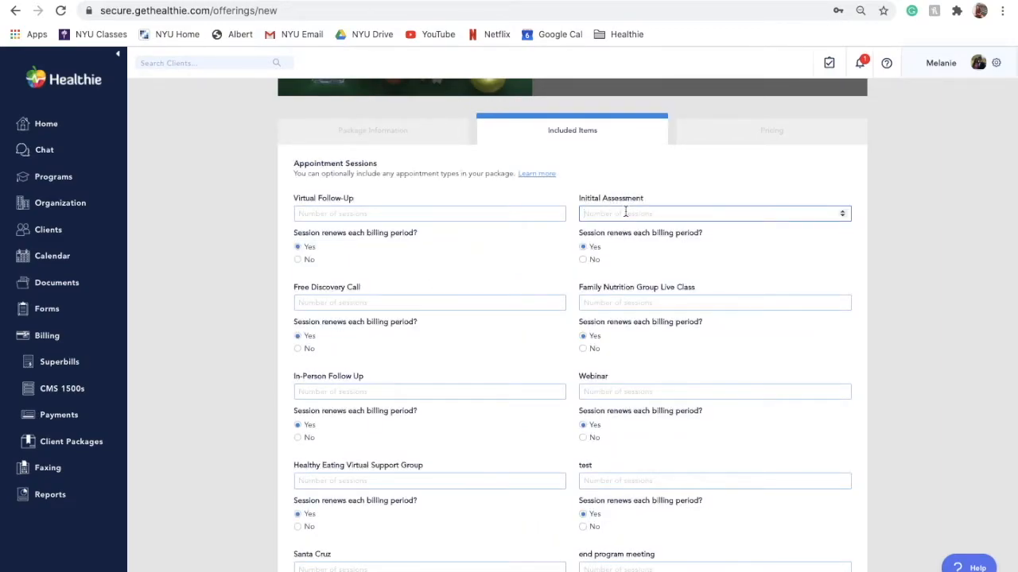
{"action": "type", "text": "5"}
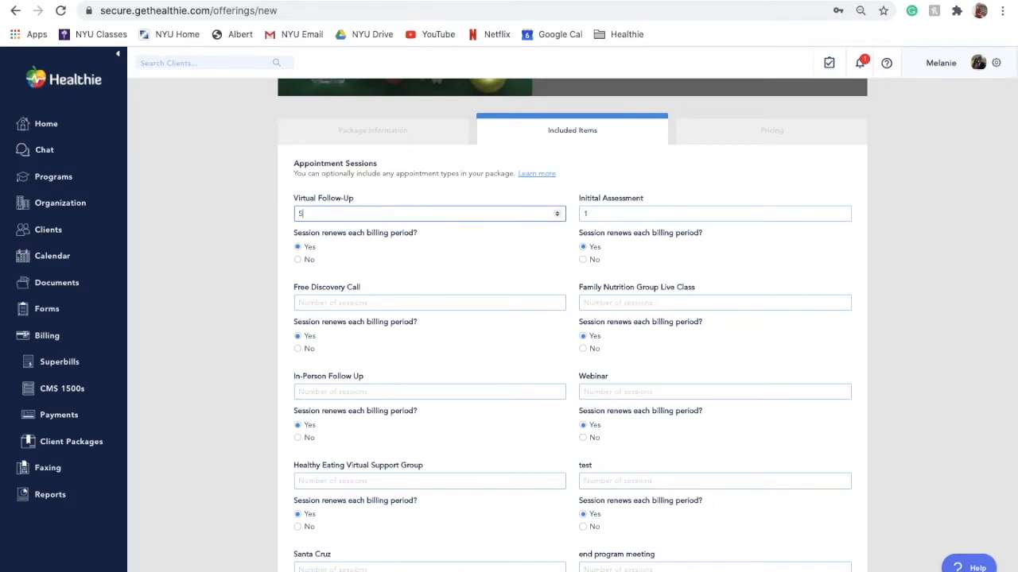
{"action": "left_click", "coordinate": [429, 391]}
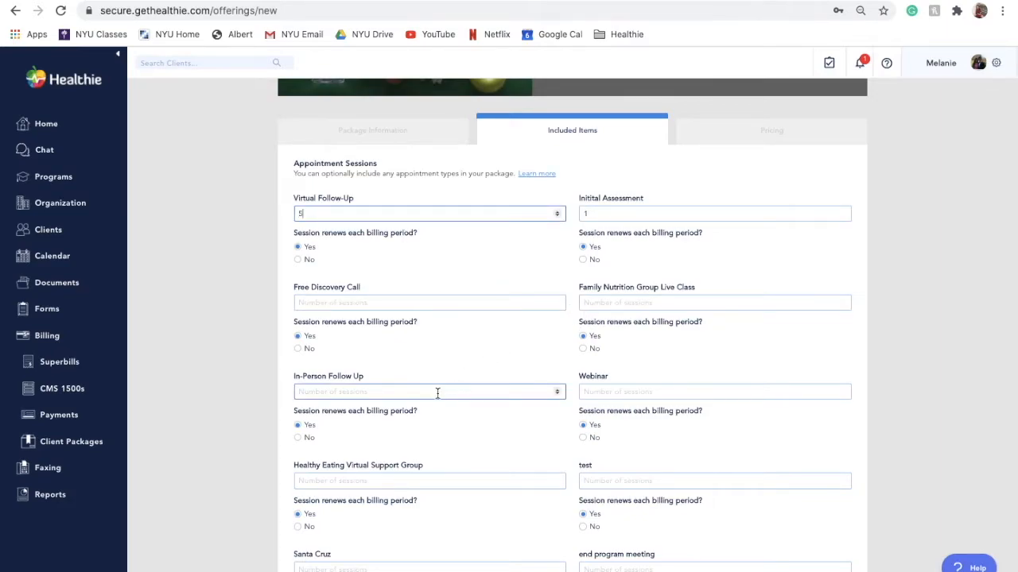
{"action": "type", "text": "5"}
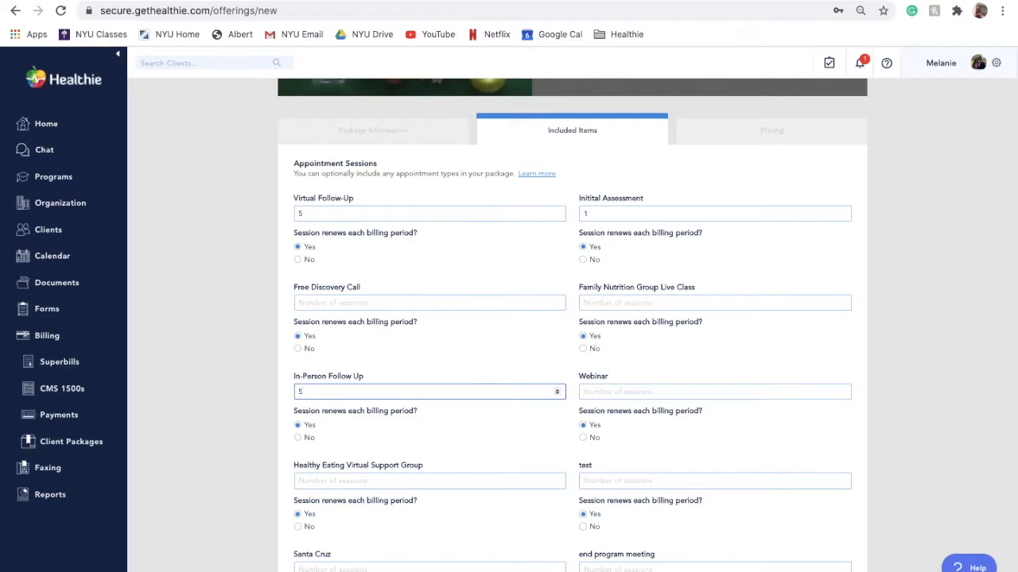
Step: Move down to the Pricing section showing one-time billing
{"action": "scroll", "scroll_direction": "down", "scroll_amount": 3}
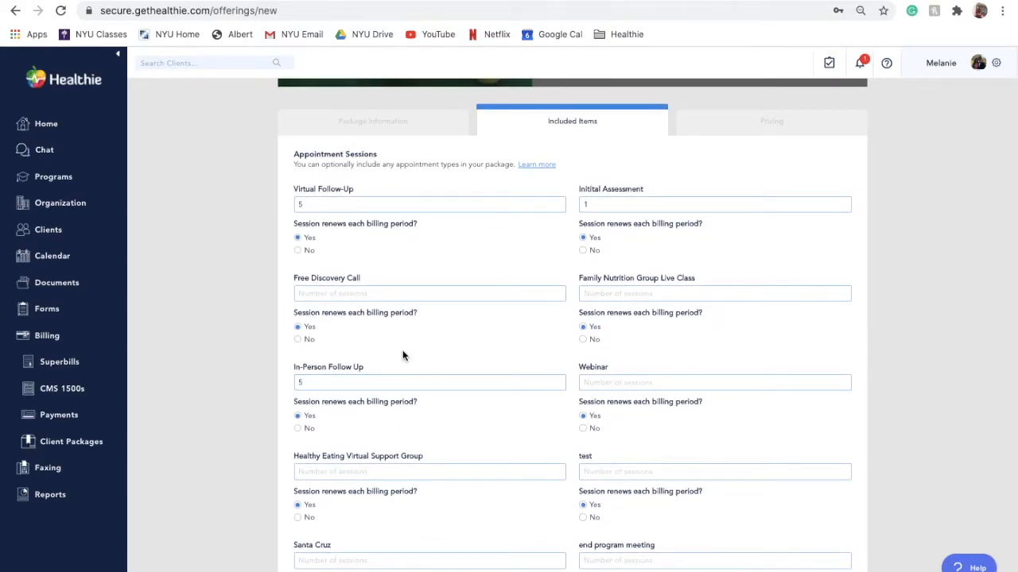
{"action": "scroll", "scroll_direction": "down", "scroll_amount": 3}
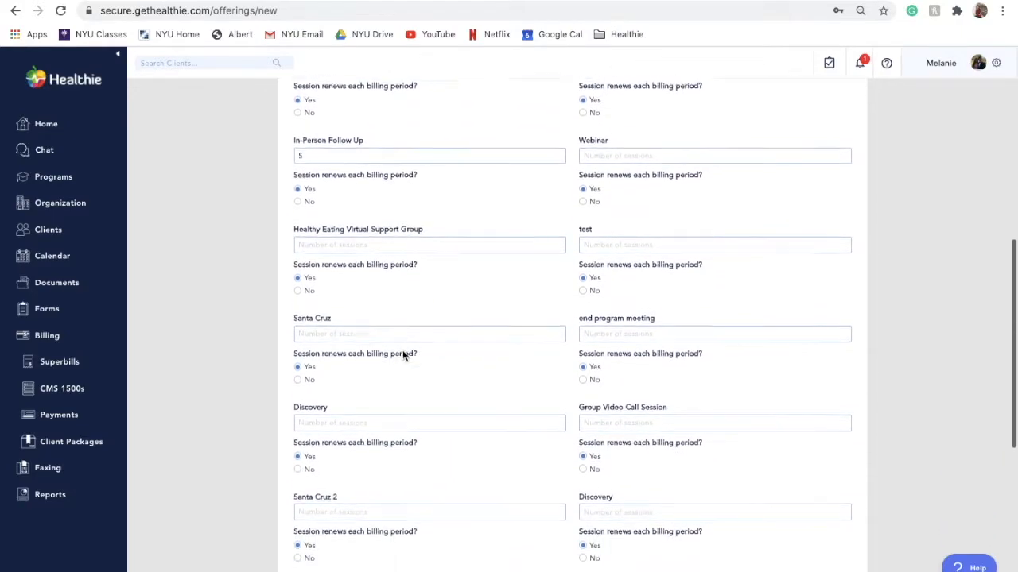
{"action": "scroll", "scroll_direction": "down", "scroll_amount": 3}
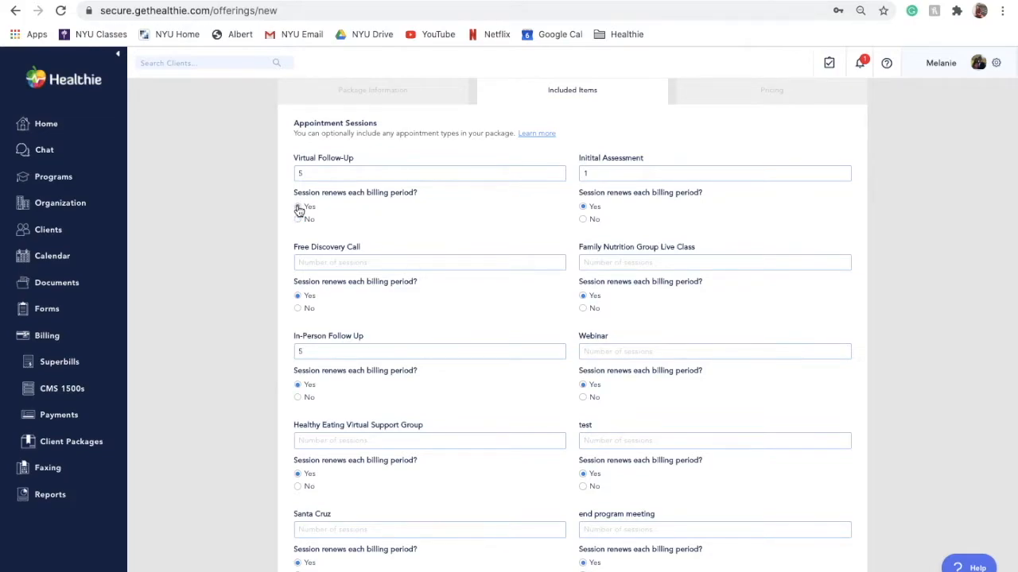
{"action": "mouse_move", "coordinate": [267, 244]}
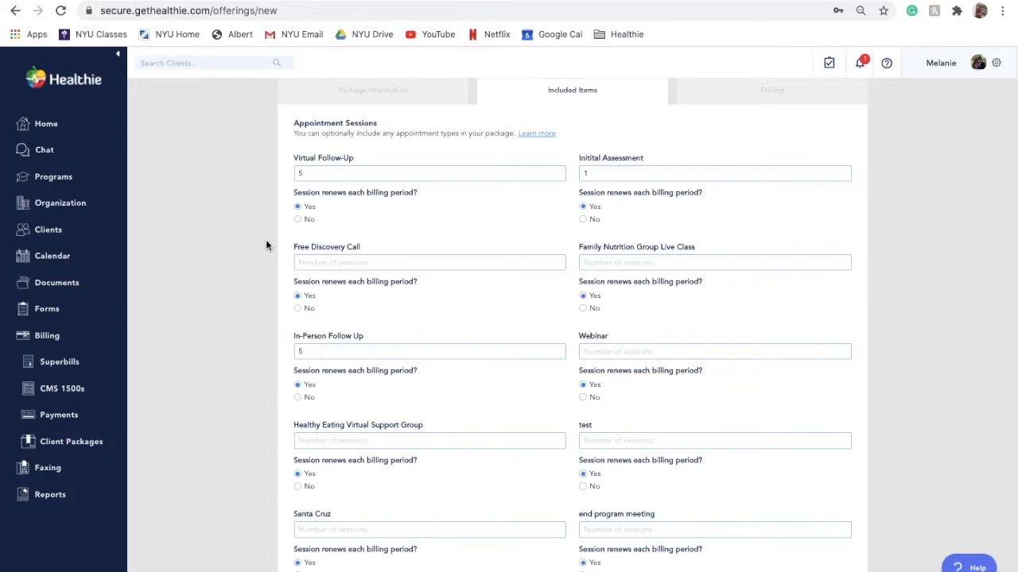
{"action": "scroll", "scroll_direction": "down", "scroll_amount": 3}
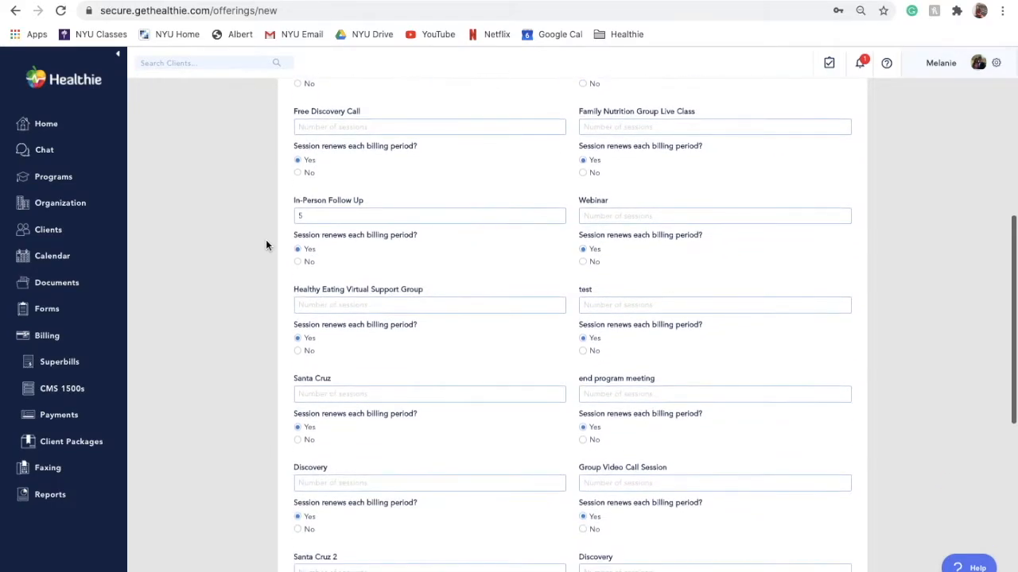
{"action": "scroll", "scroll_direction": "down", "scroll_amount": 3}
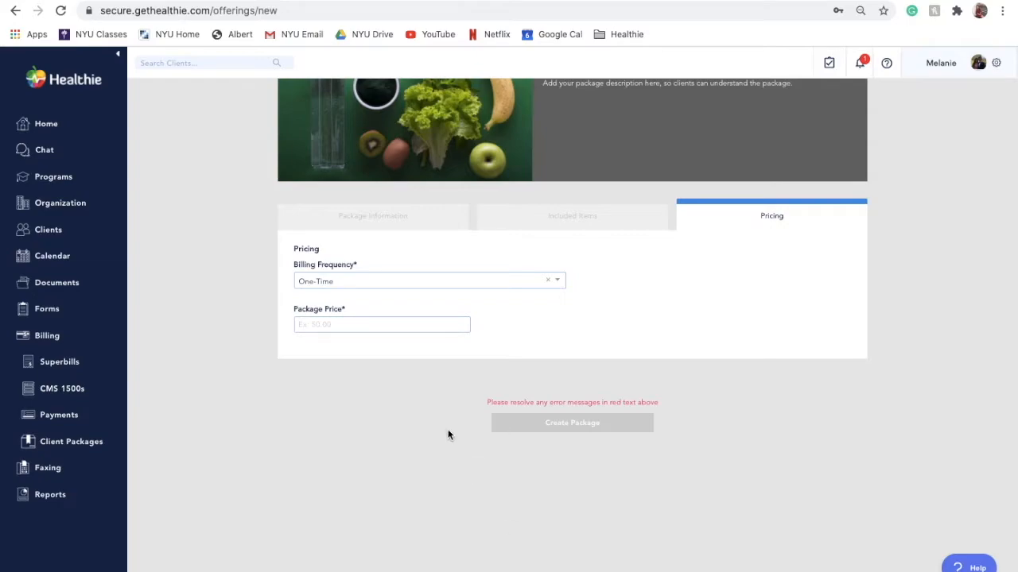
Step: Price the package at 150 per payment, billed Monthly over 3 billing periods
{"action": "left_click", "coordinate": [381, 324]}
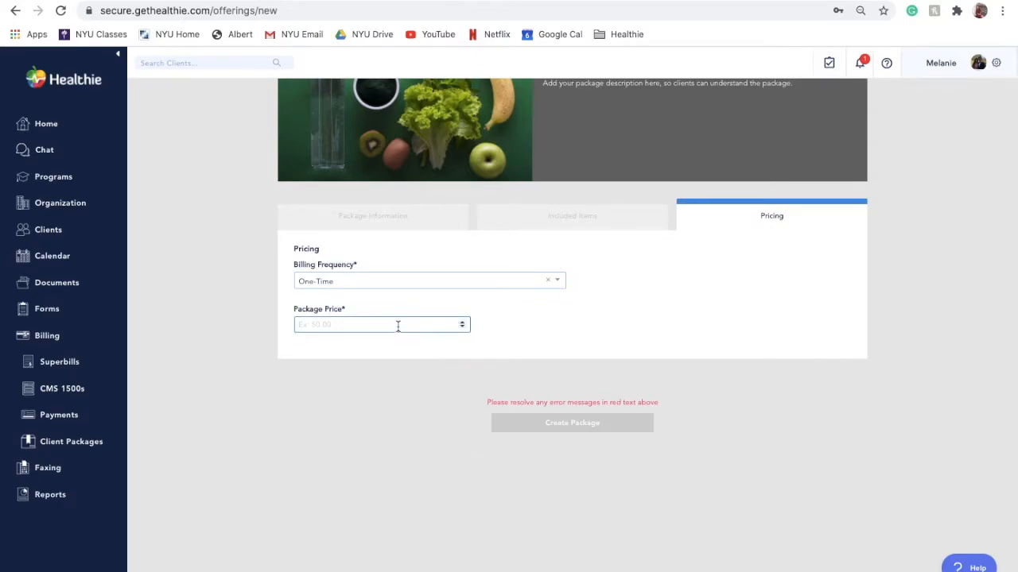
{"action": "type", "text": "150"}
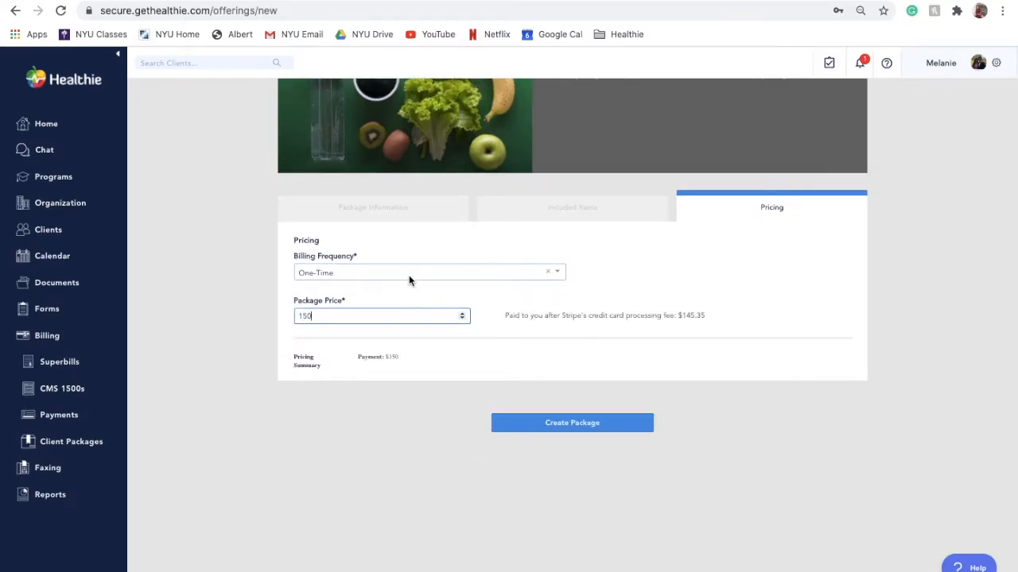
{"action": "left_click", "coordinate": [429, 273]}
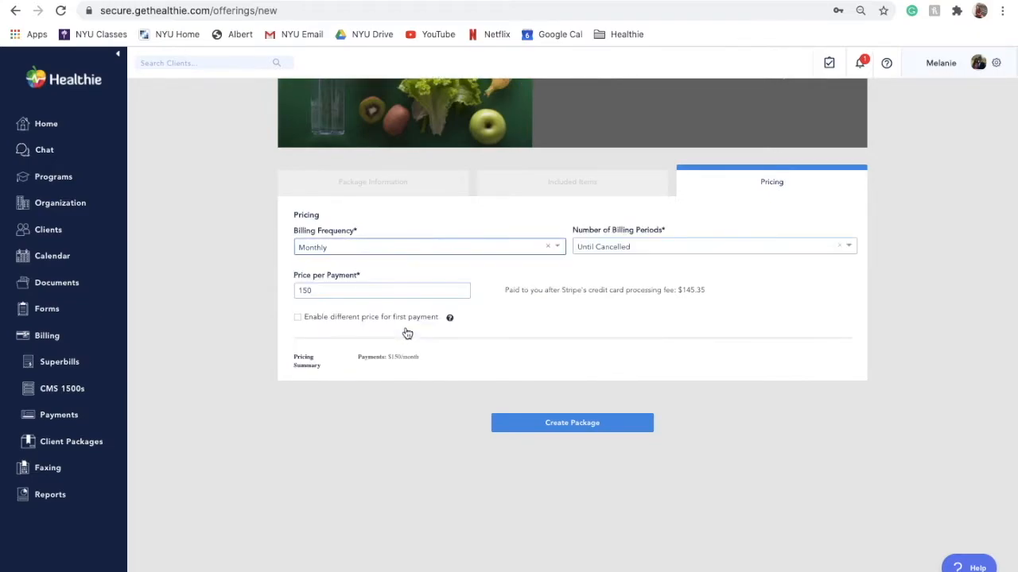
{"action": "left_click", "coordinate": [713, 246]}
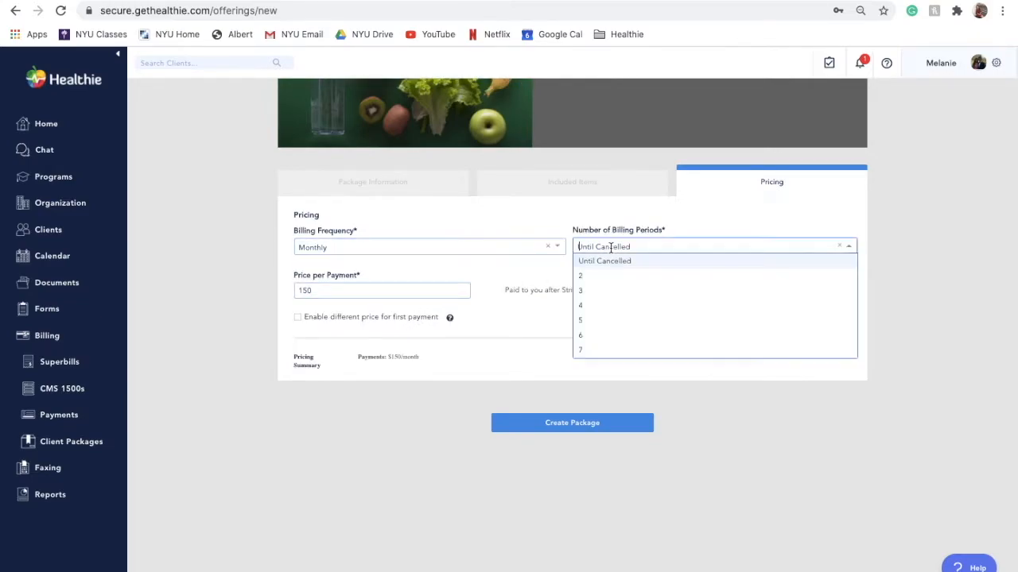
{"action": "left_click", "coordinate": [579, 289]}
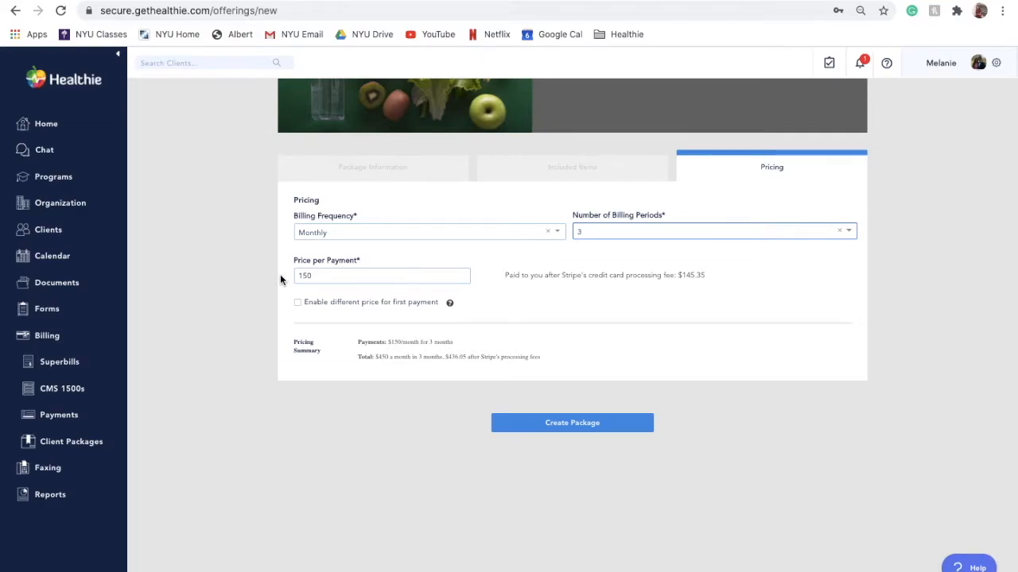
{"action": "left_click", "coordinate": [382, 277]}
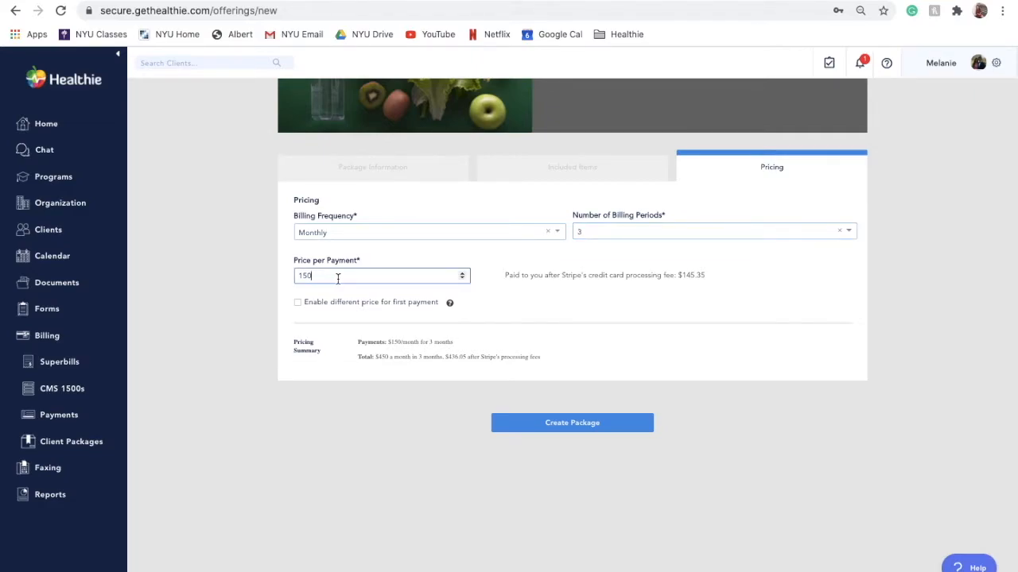
{"action": "left_click", "coordinate": [572, 423]}
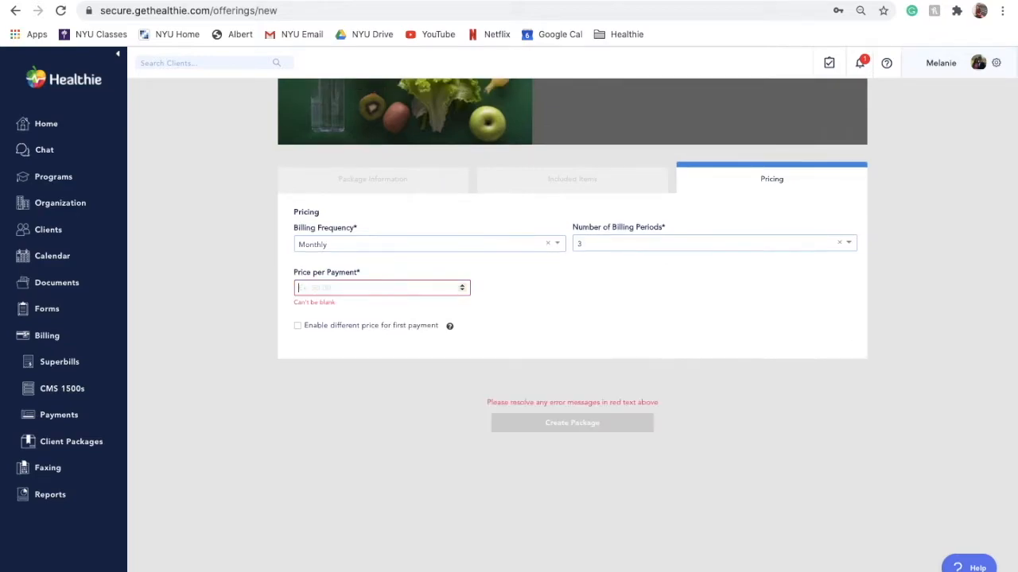
{"action": "type", "text": "0"}
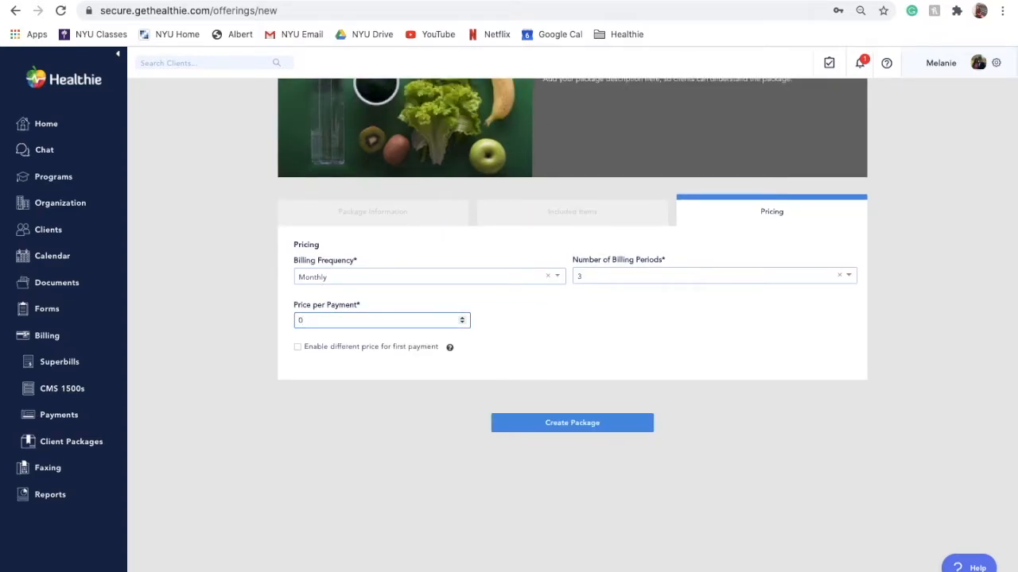
{"action": "type", "text": "1"}
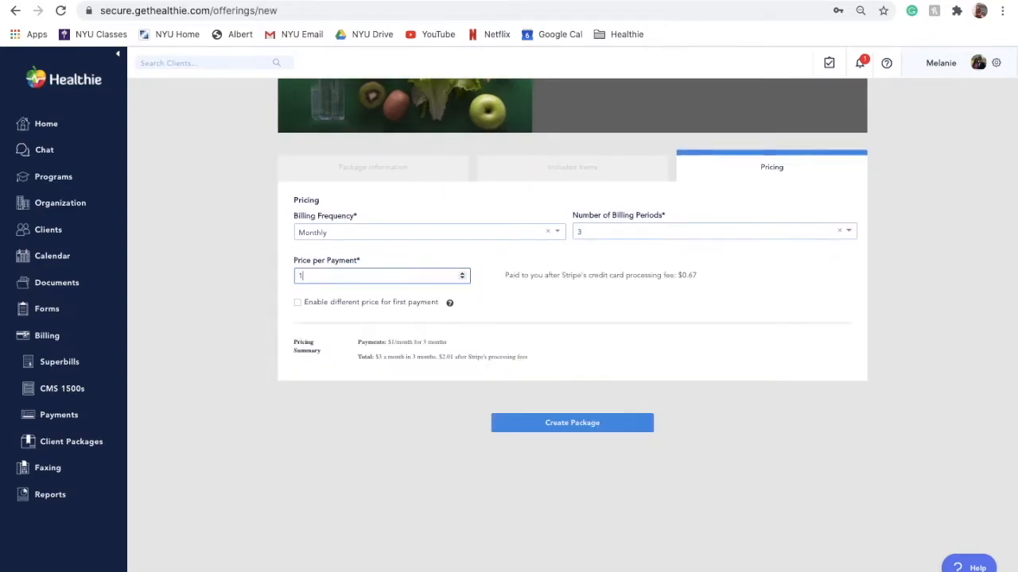
{"action": "type", "text": "50"}
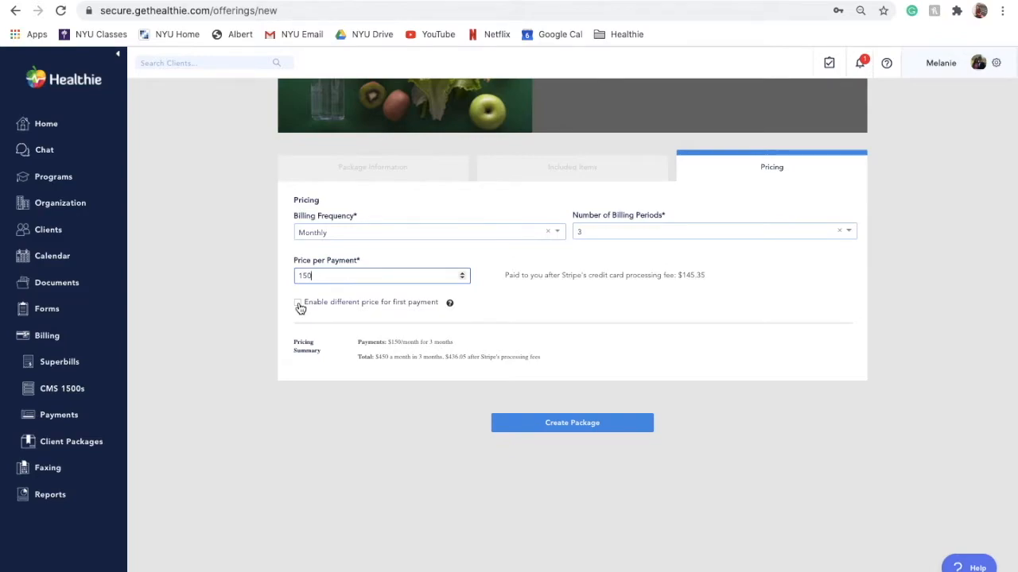
Step: Enable a different first payment price of 200 and create the package
{"action": "left_click", "coordinate": [297, 302]}
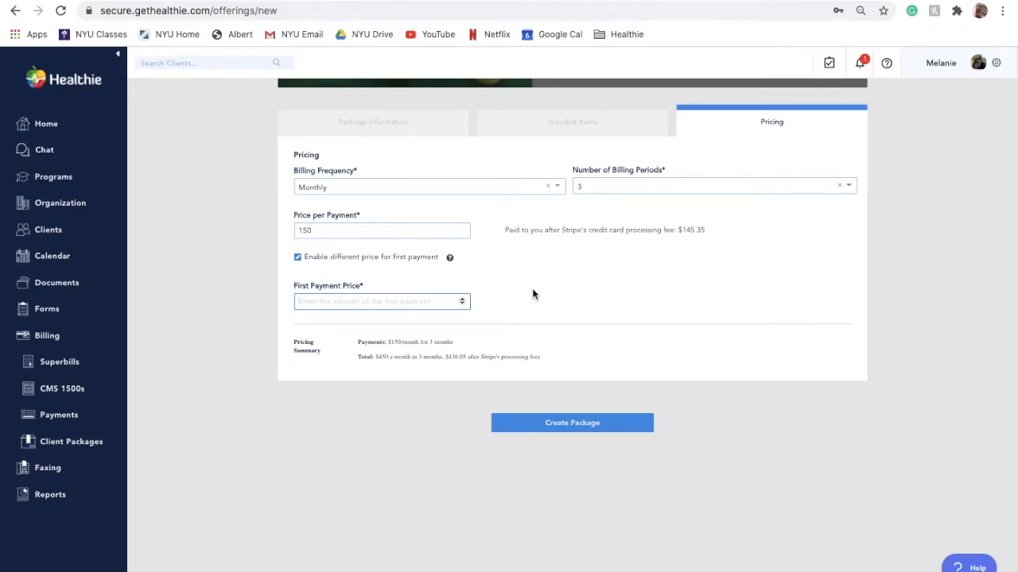
{"action": "type", "text": "75"}
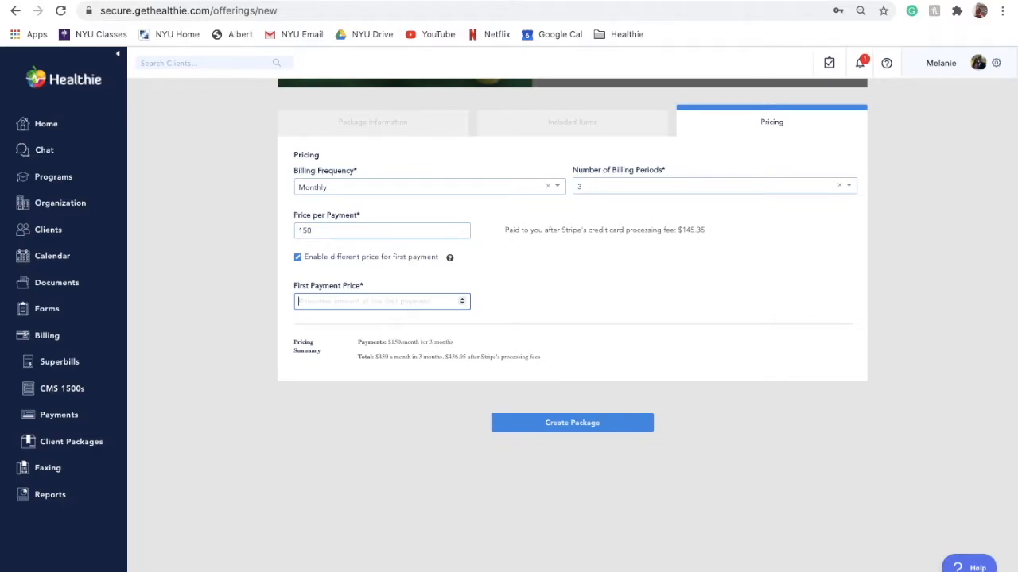
{"action": "type", "text": "200"}
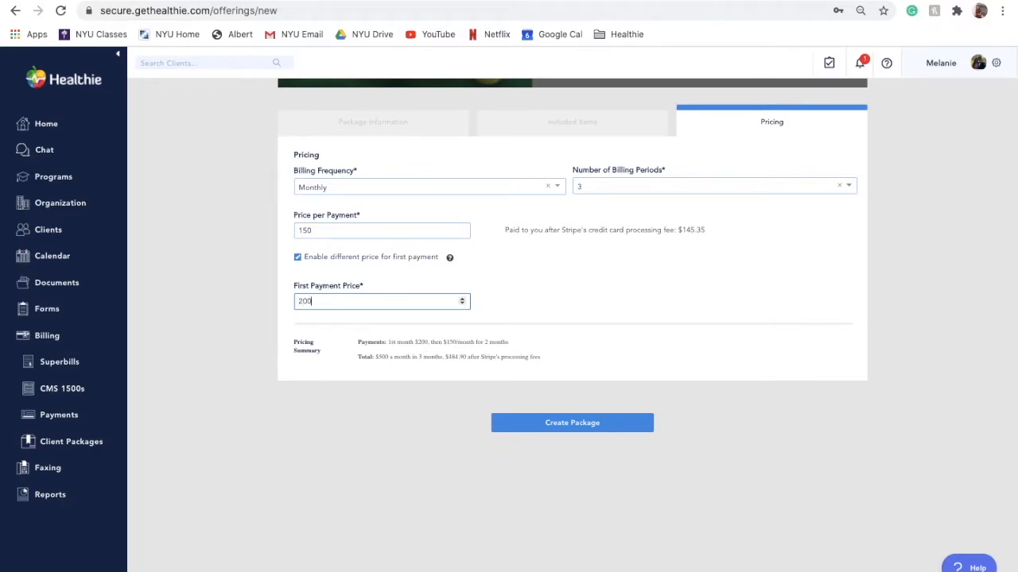
{"action": "left_click", "coordinate": [572, 423]}
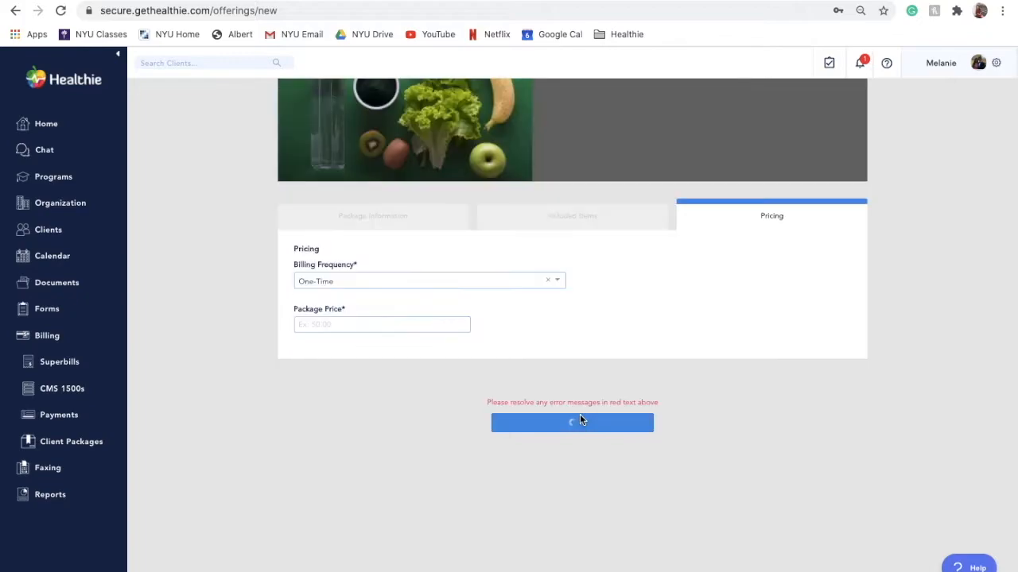
{"action": "left_click", "coordinate": [572, 423]}
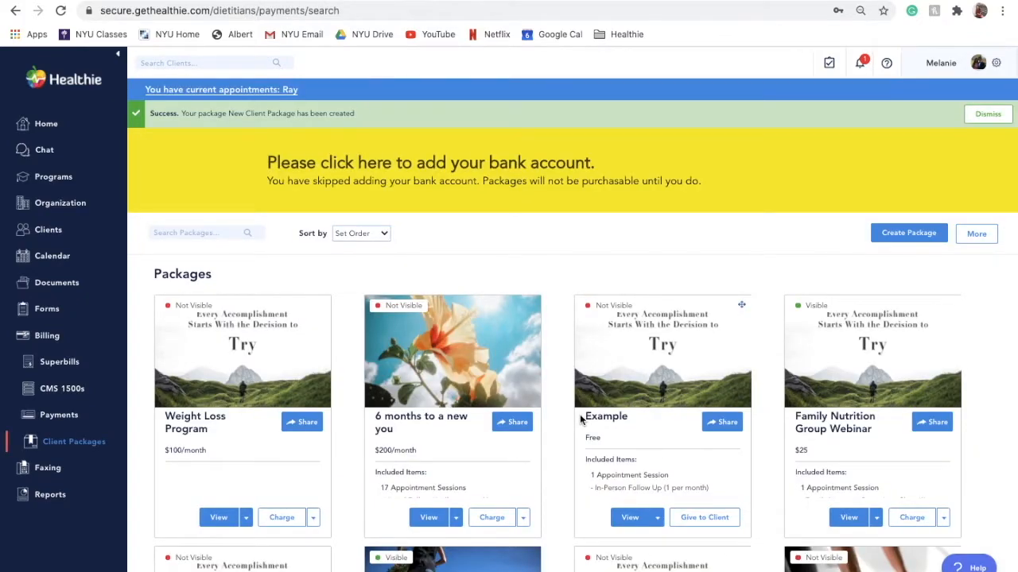
Step: Go to Manage Promo Codes from the More menu on Client Packages
{"action": "scroll", "scroll_direction": "down", "scroll_amount": 3}
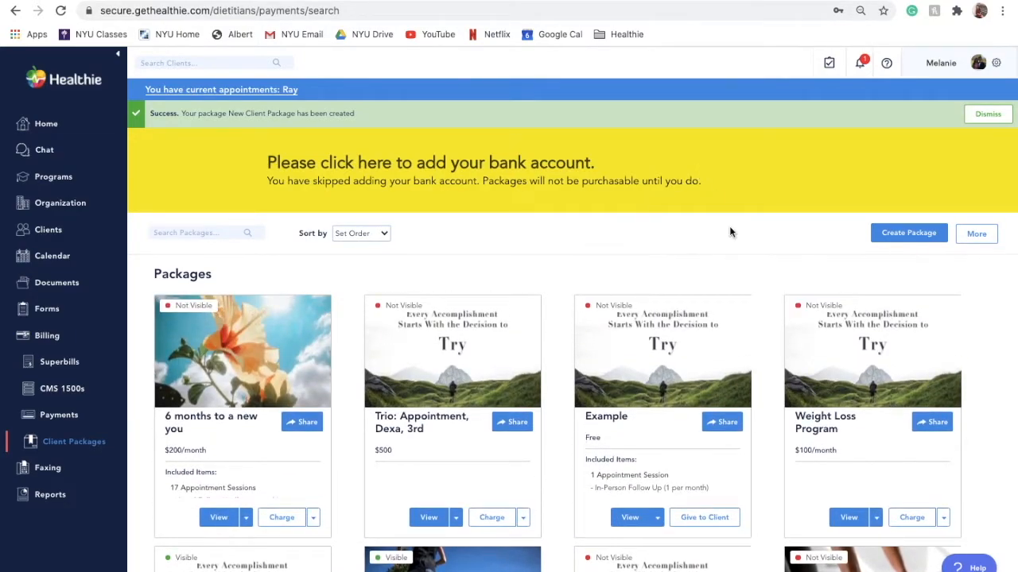
{"action": "mouse_move", "coordinate": [755, 258]}
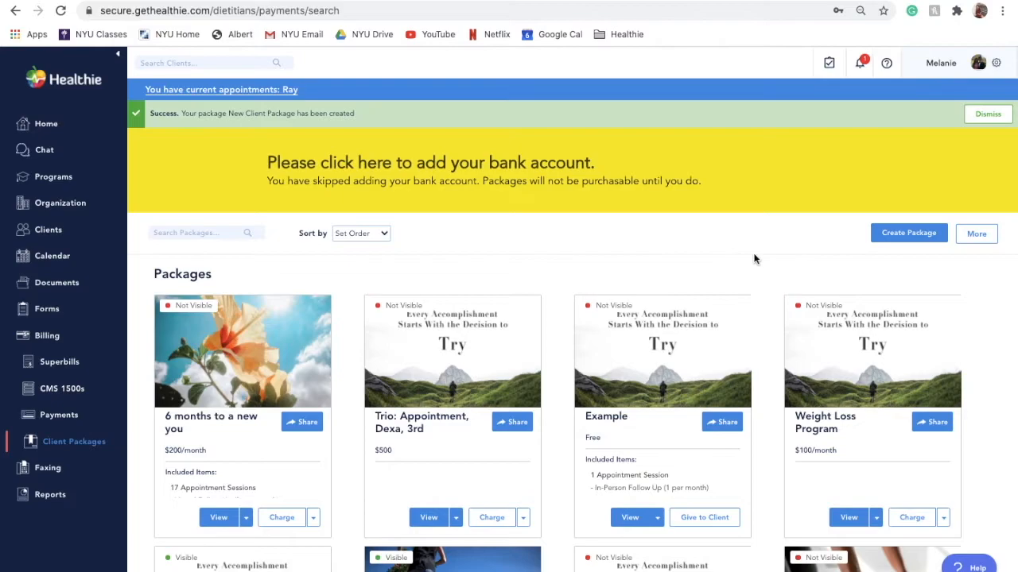
{"action": "mouse_move", "coordinate": [866, 267]}
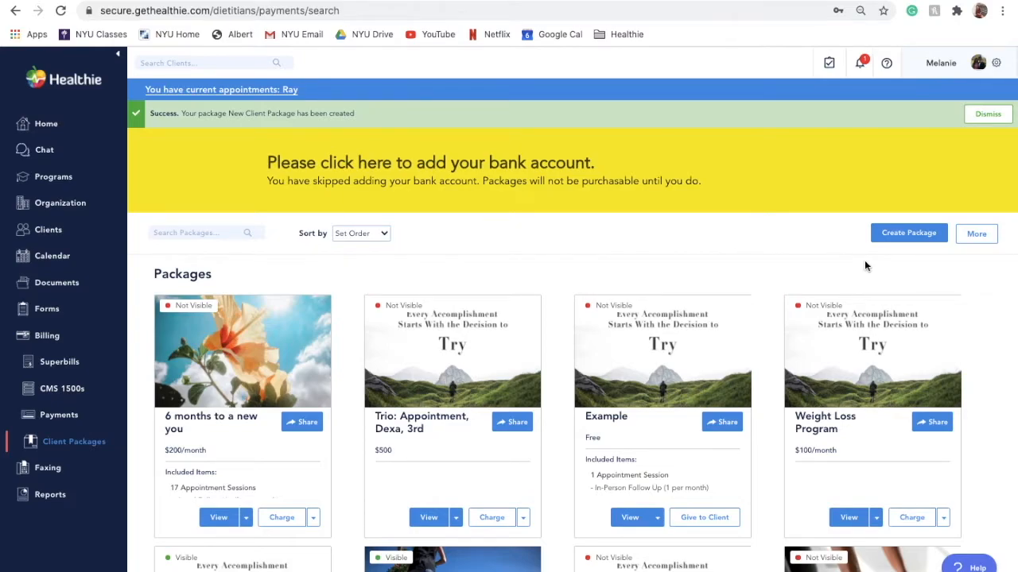
{"action": "mouse_move", "coordinate": [879, 267]}
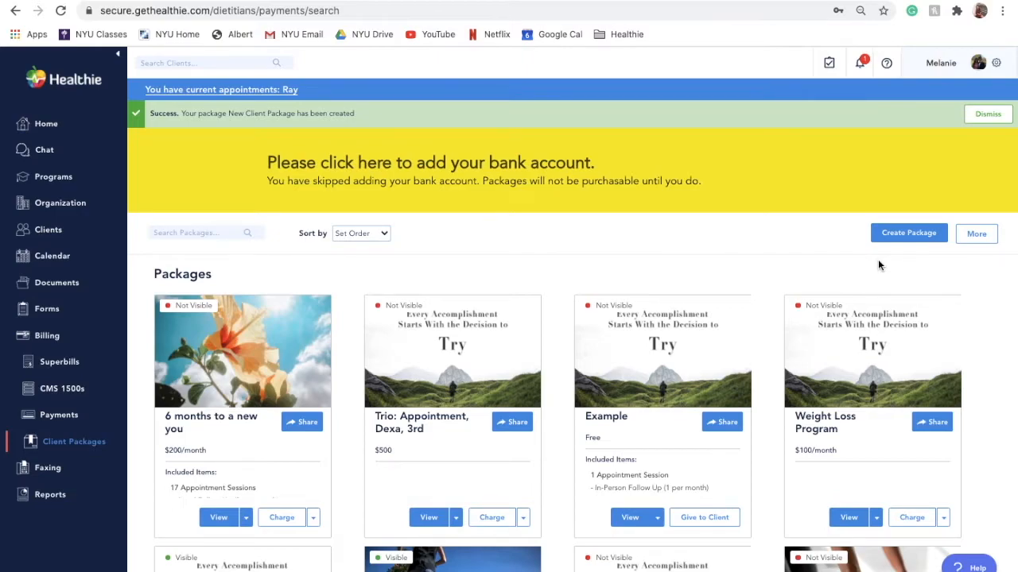
{"action": "mouse_move", "coordinate": [893, 262]}
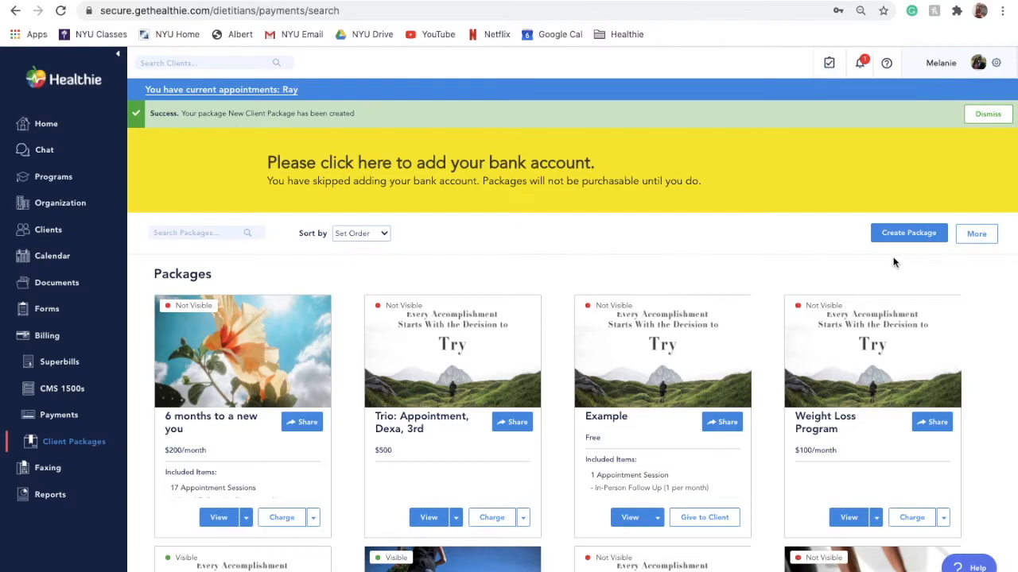
{"action": "mouse_move", "coordinate": [984, 267]}
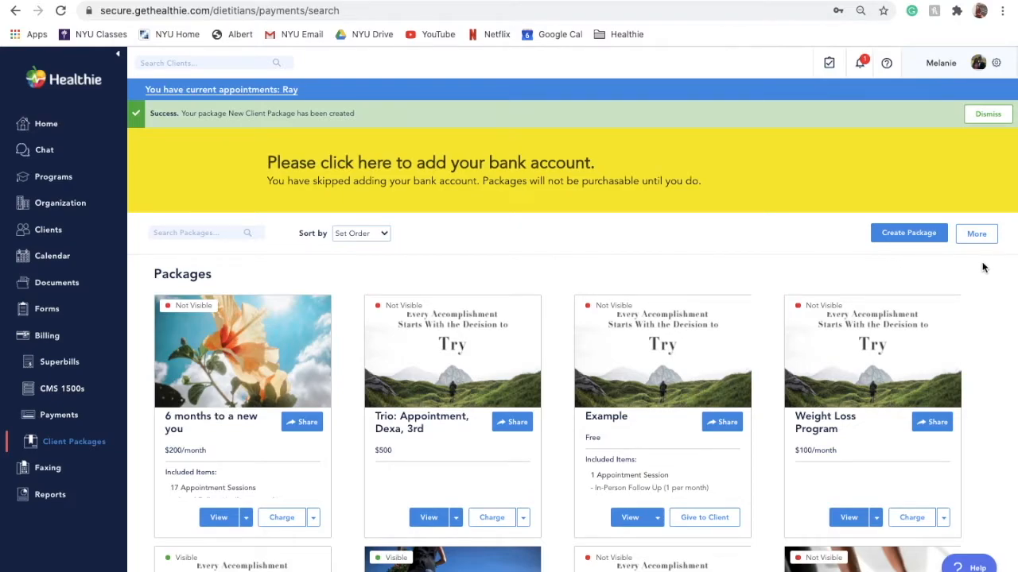
{"action": "left_click", "coordinate": [976, 232]}
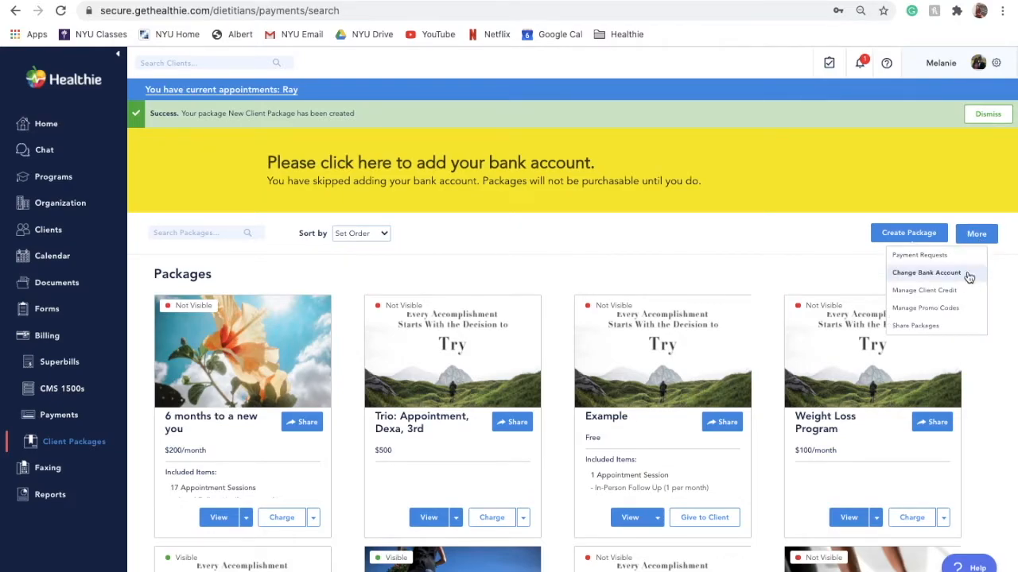
{"action": "left_click", "coordinate": [925, 309]}
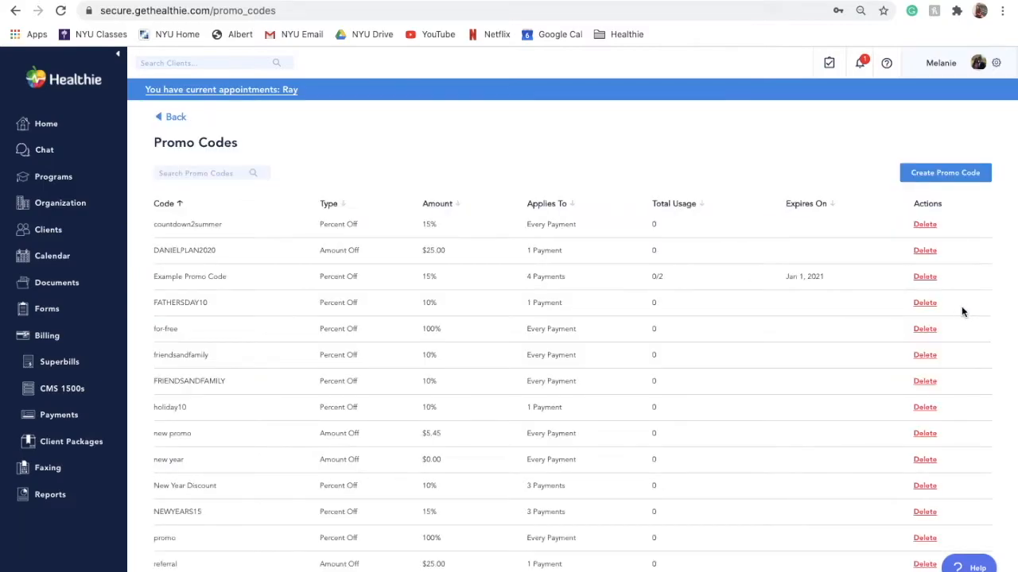
{"action": "mouse_move", "coordinate": [944, 172]}
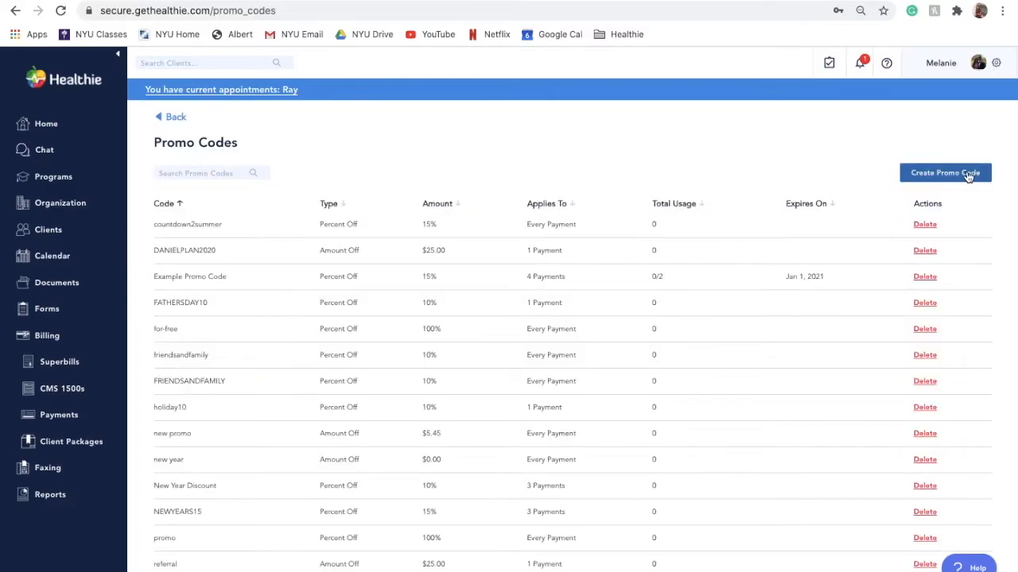
Step: Start 'New Promo Code' giving 15% off, limited to 1 payment
{"action": "left_click", "coordinate": [944, 171]}
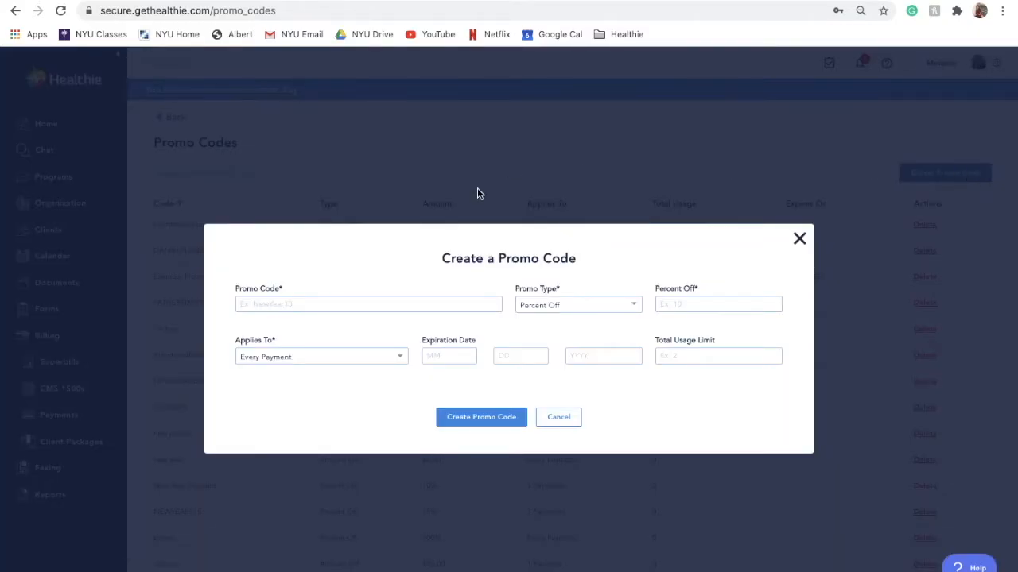
{"action": "type", "text": "New Promo Code"}
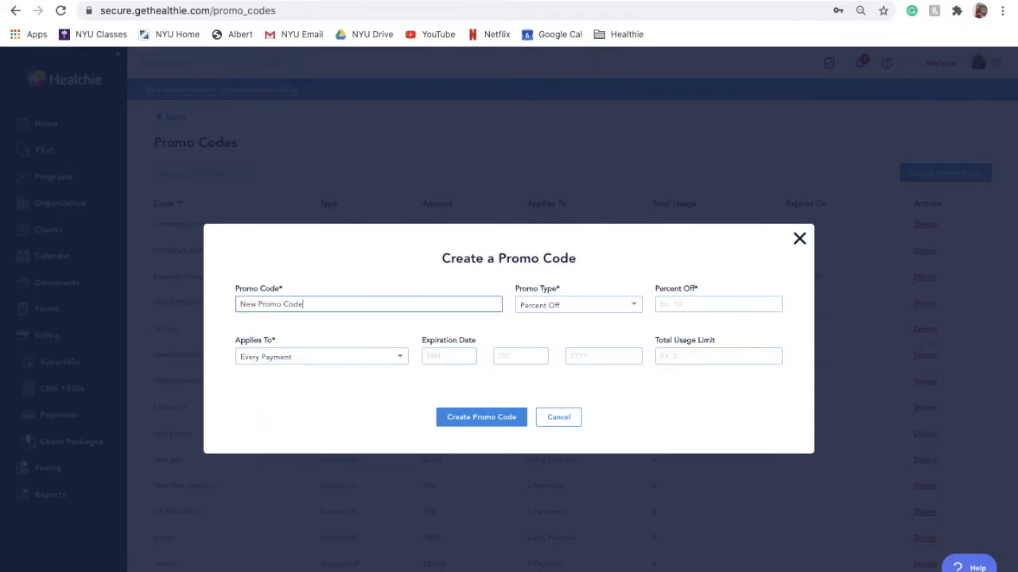
{"action": "left_click", "coordinate": [576, 305]}
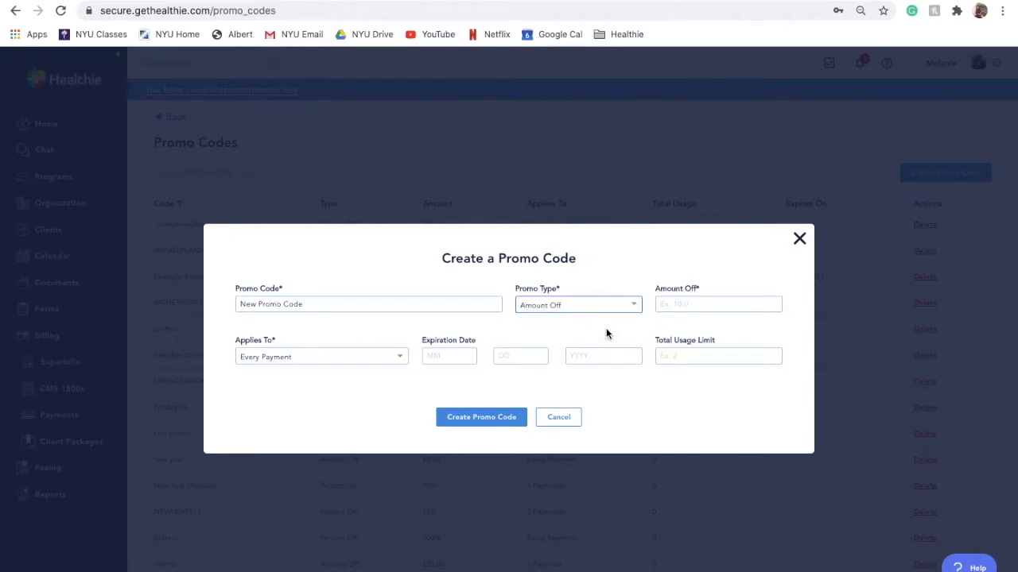
{"action": "left_click", "coordinate": [576, 305]}
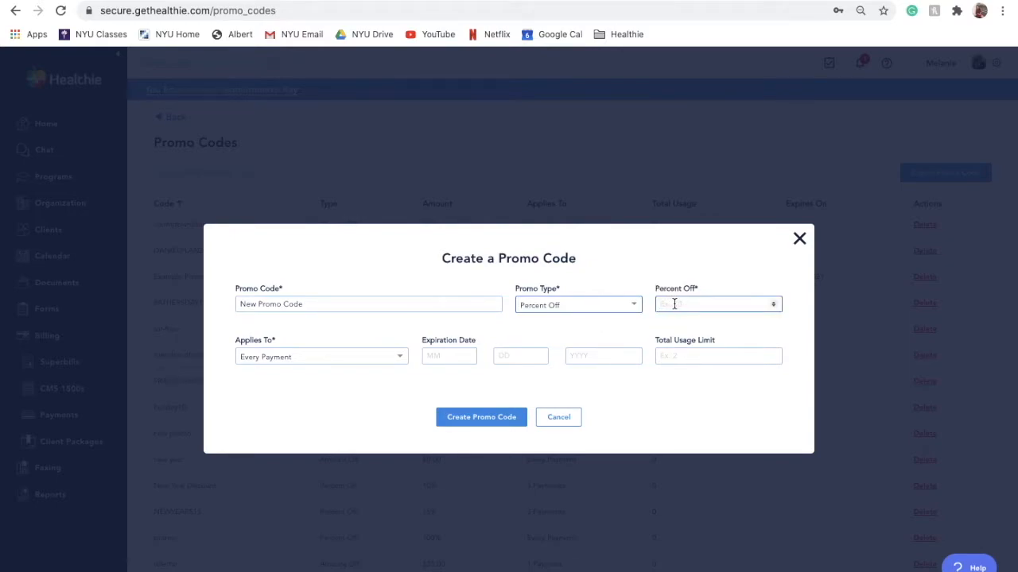
{"action": "type", "text": "15"}
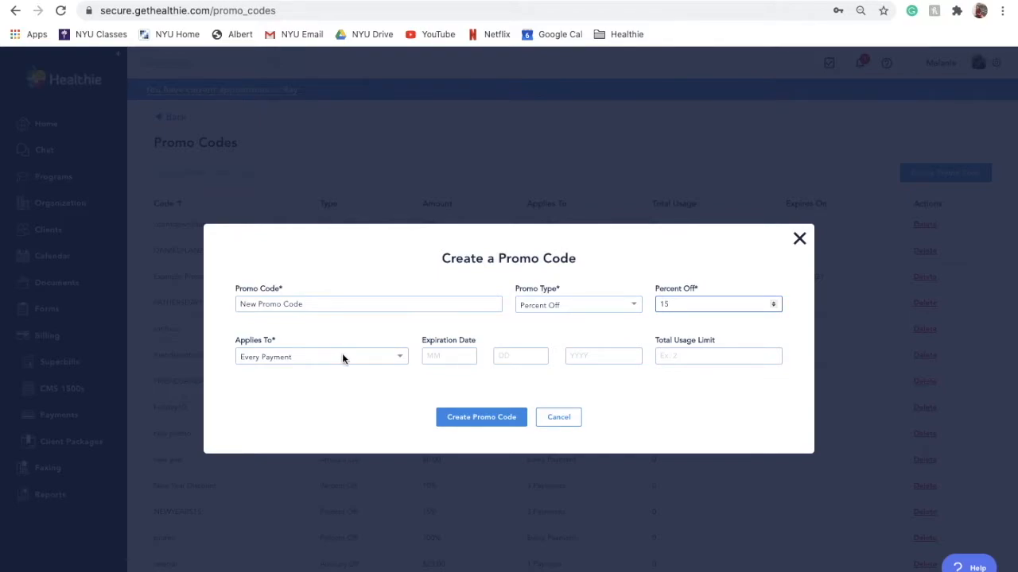
{"action": "left_click", "coordinate": [322, 356]}
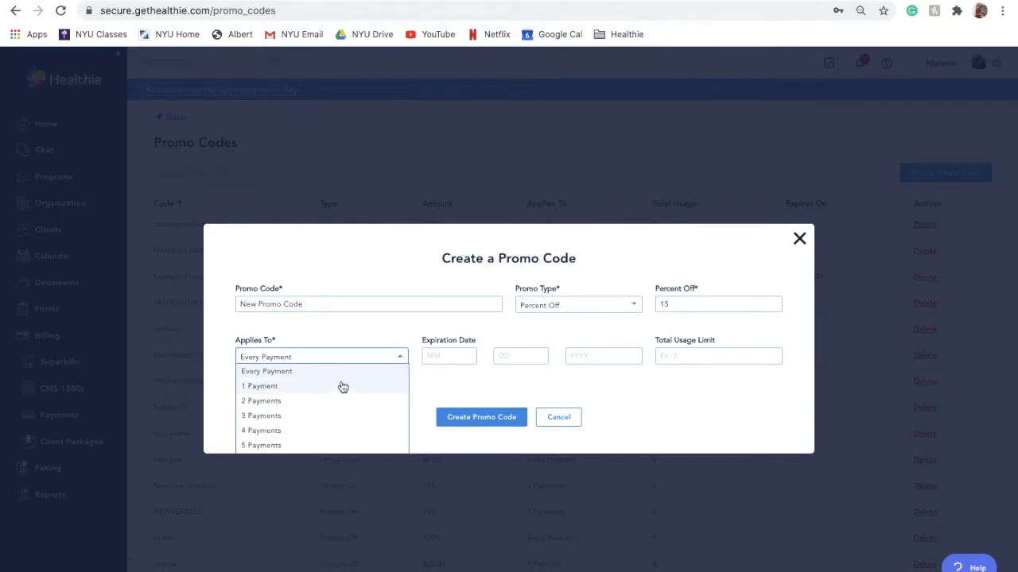
{"action": "scroll", "scroll_direction": "down", "scroll_amount": 3}
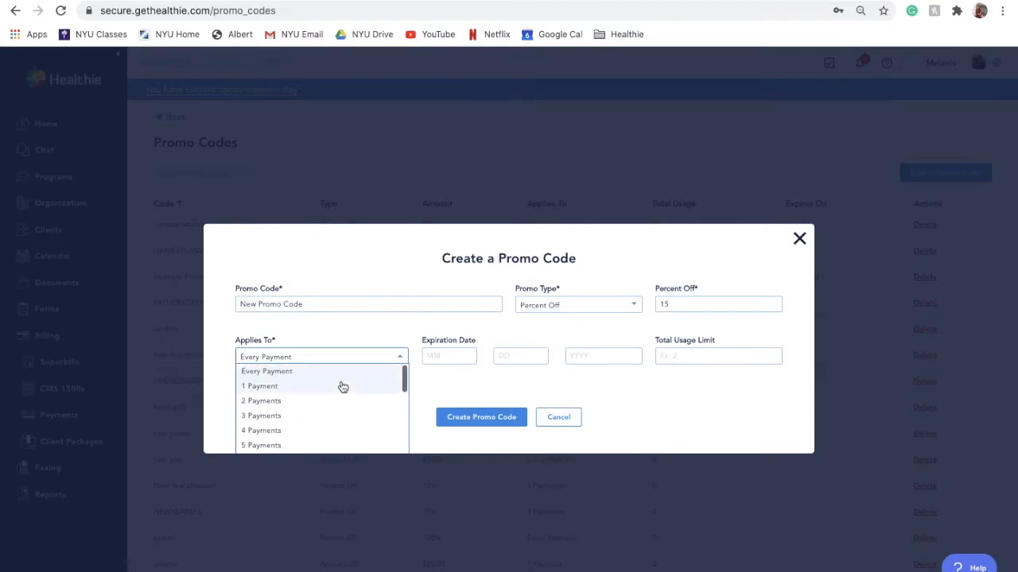
{"action": "left_click", "coordinate": [258, 386]}
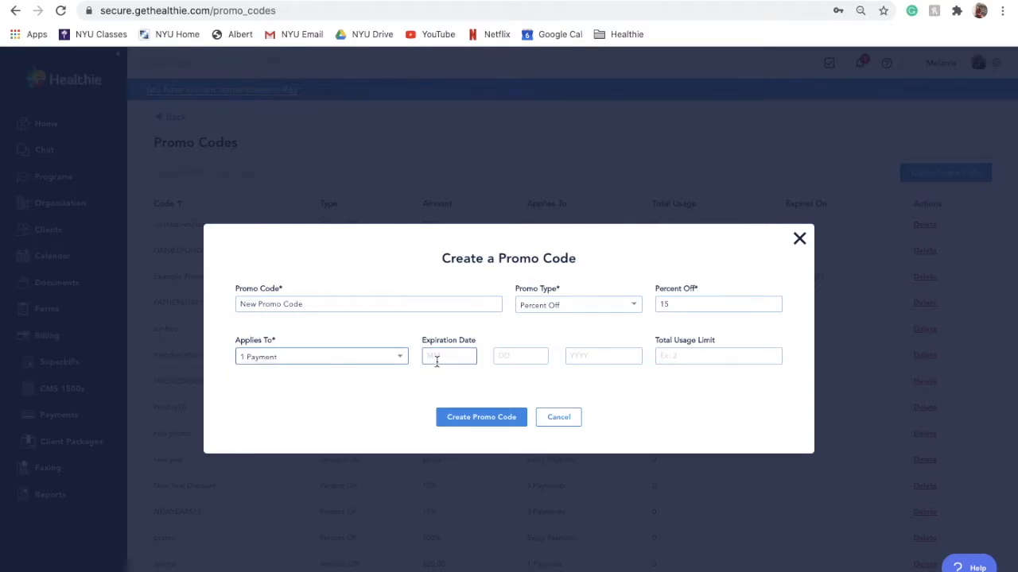
Step: Set expiry 06/24/2019 and total usage limit 20, then create the promo code
{"action": "type", "text": "06"}
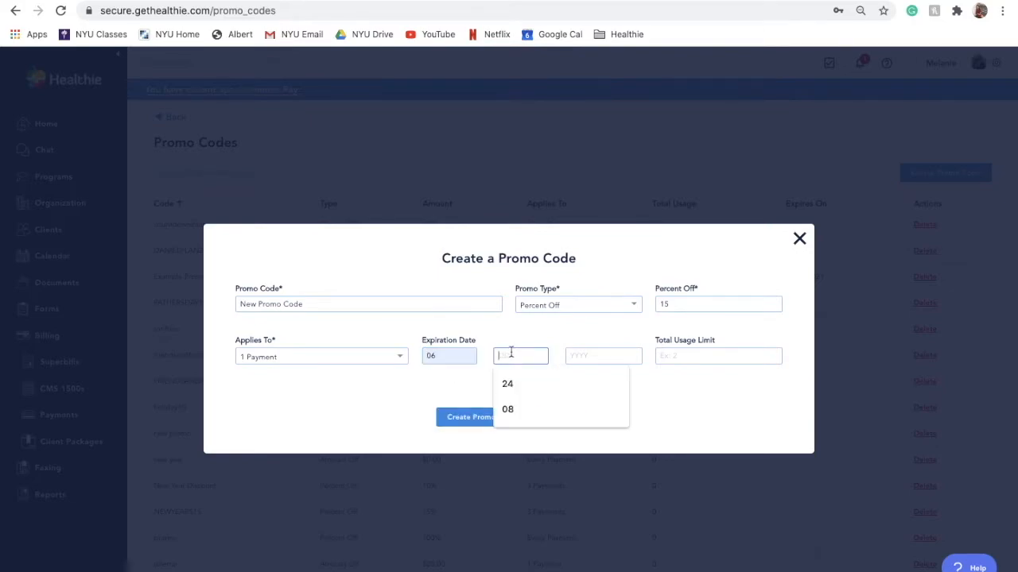
{"action": "type", "text": "2019"}
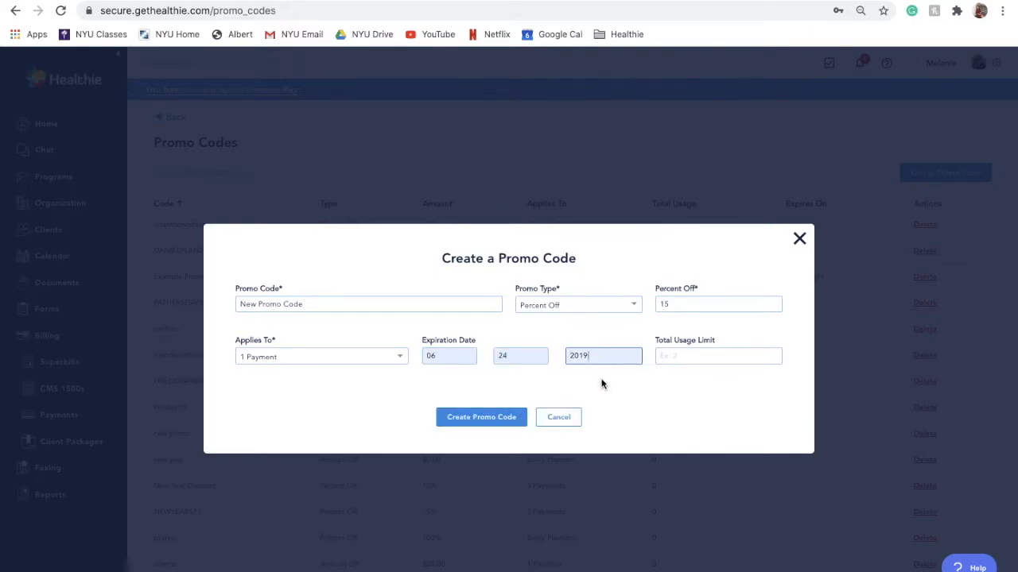
{"action": "left_click", "coordinate": [719, 356]}
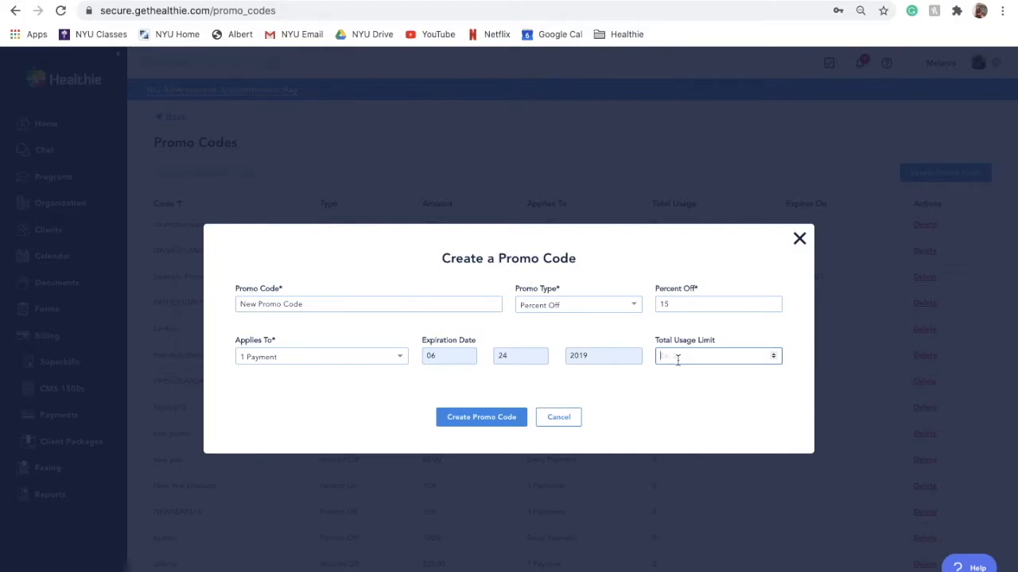
{"action": "type", "text": "20"}
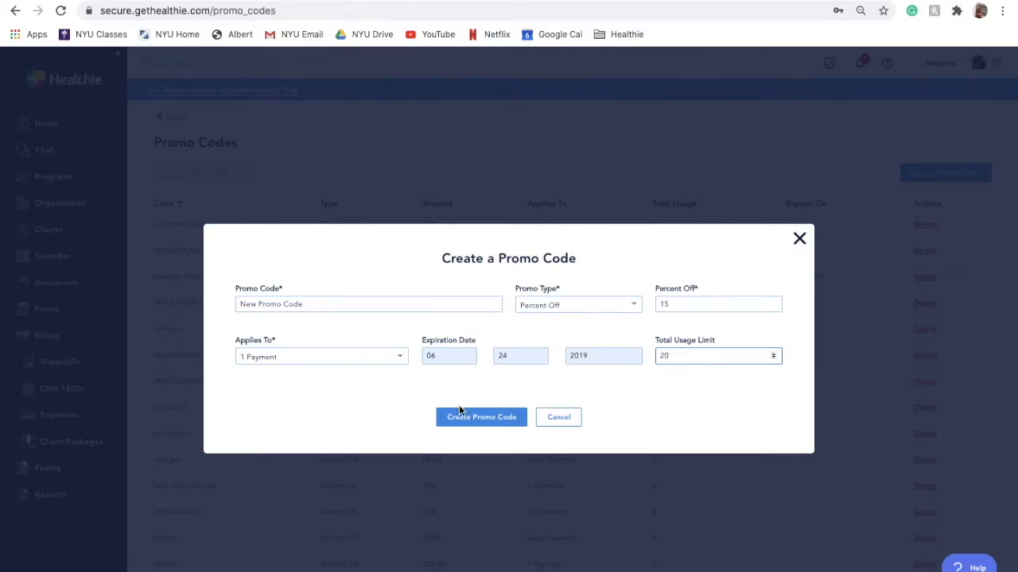
{"action": "left_click", "coordinate": [480, 417]}
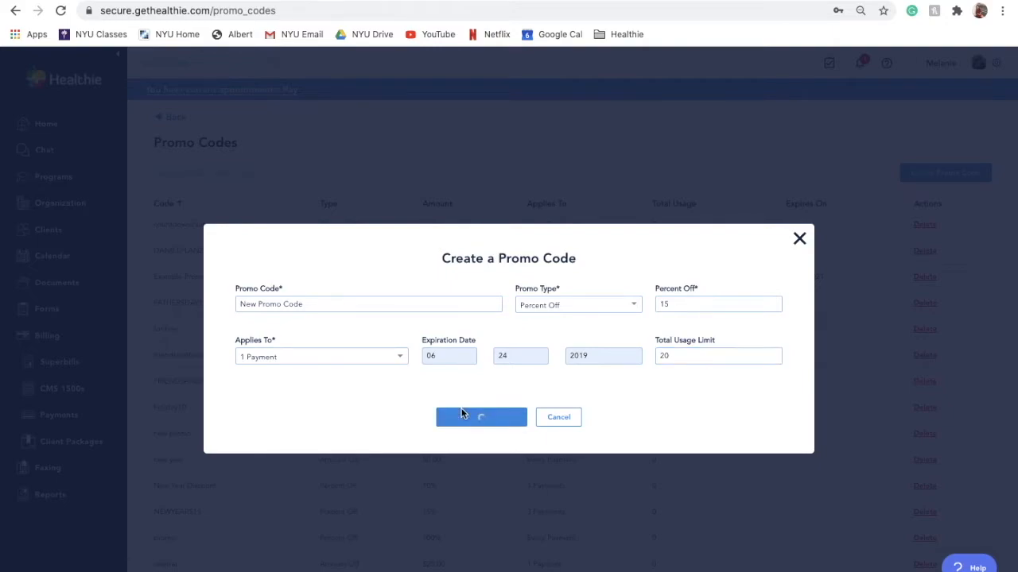
{"action": "left_click", "coordinate": [480, 417]}
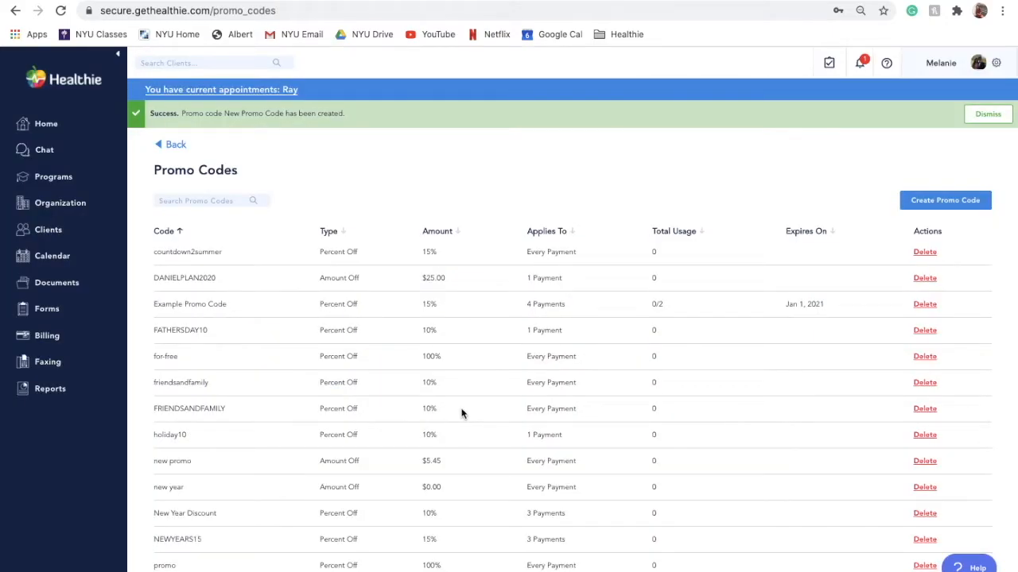
Step: Edit the '6 months to a new you' package from the Client Packages list
{"action": "left_click", "coordinate": [48, 335]}
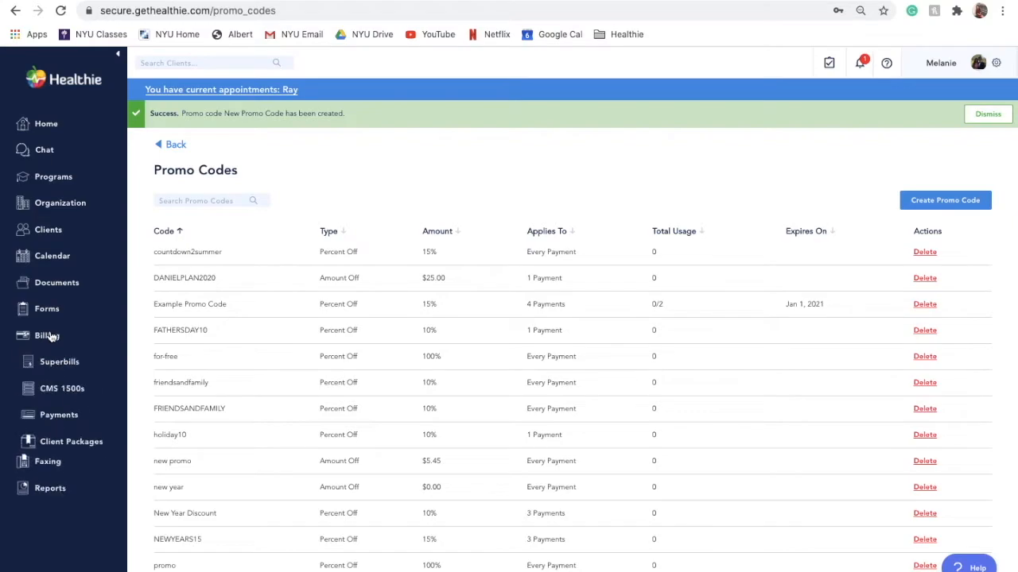
{"action": "left_click", "coordinate": [70, 442]}
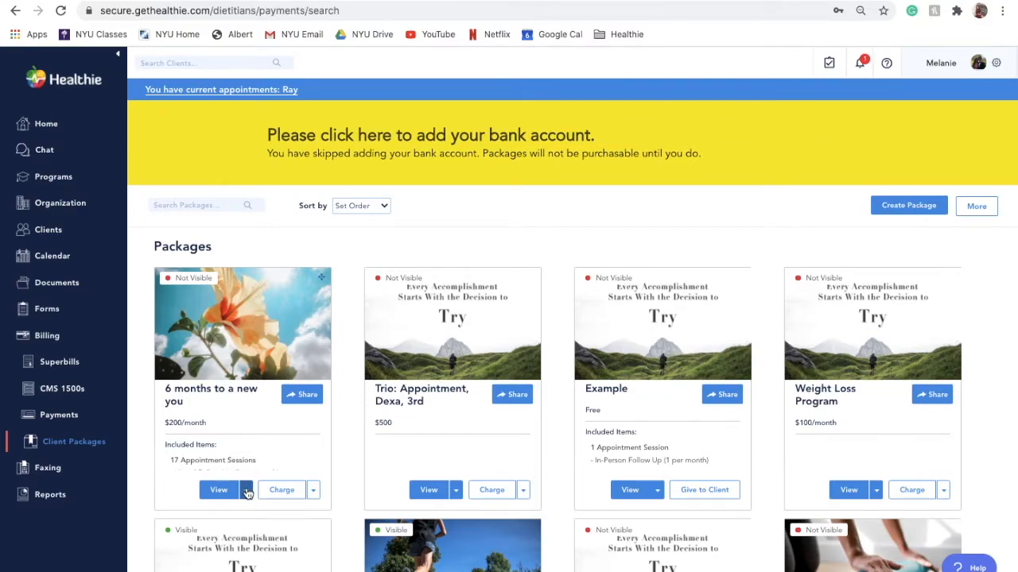
{"action": "left_click", "coordinate": [248, 490]}
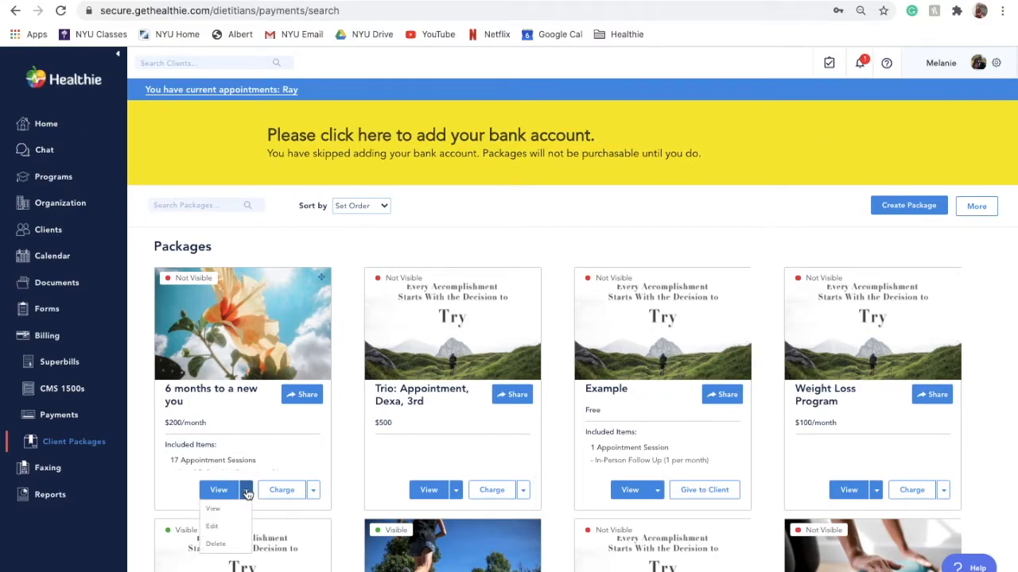
{"action": "left_click", "coordinate": [212, 527]}
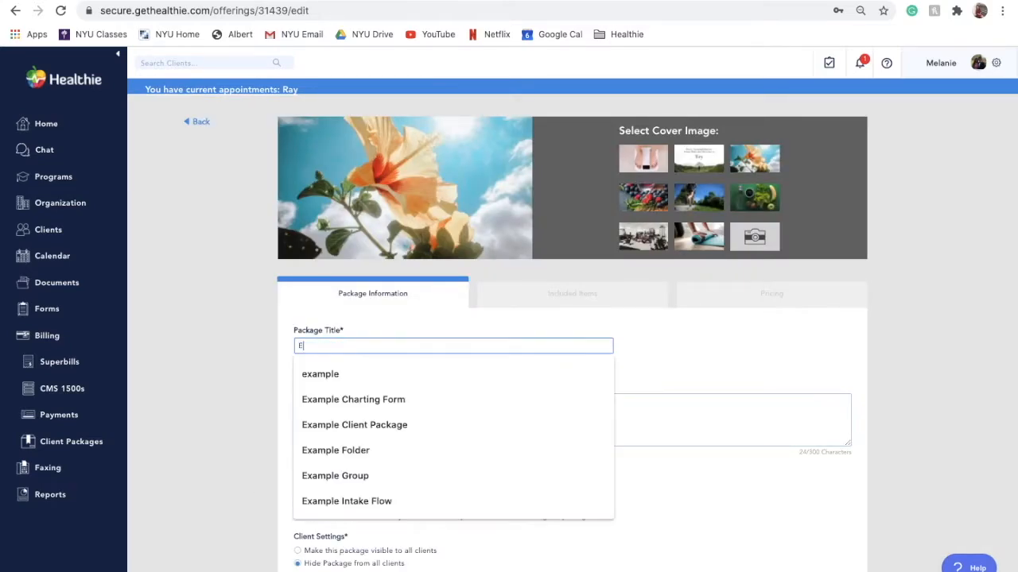
Step: Rename the package to 'Edited Package Title' and save the changes
{"action": "type", "text": "Edited Pac"}
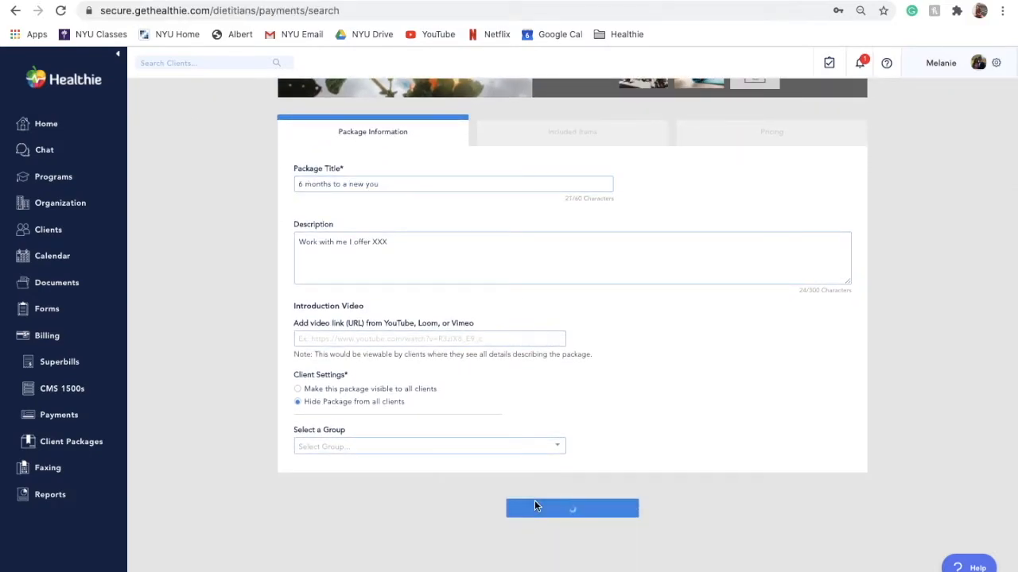
{"action": "left_click", "coordinate": [573, 509]}
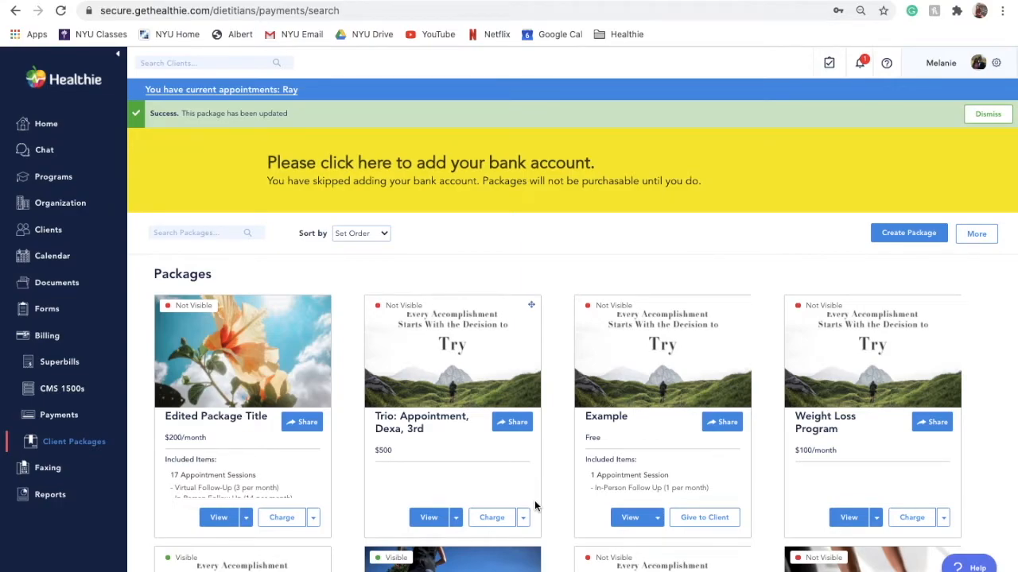
{"action": "mouse_move", "coordinate": [798, 445]}
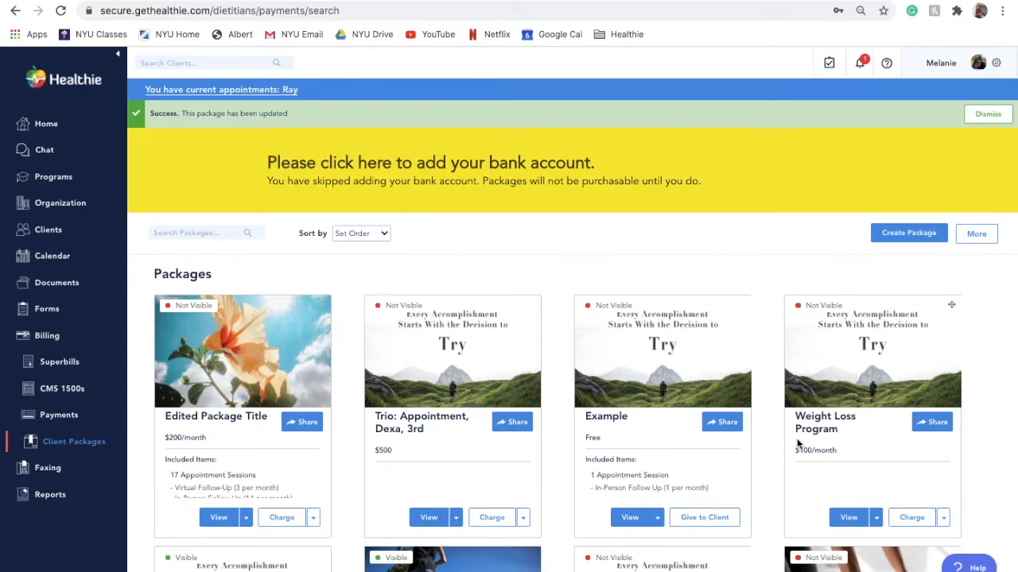
Step: Delete the Weight Loss Program package and confirm the deletion
{"action": "left_click", "coordinate": [876, 518]}
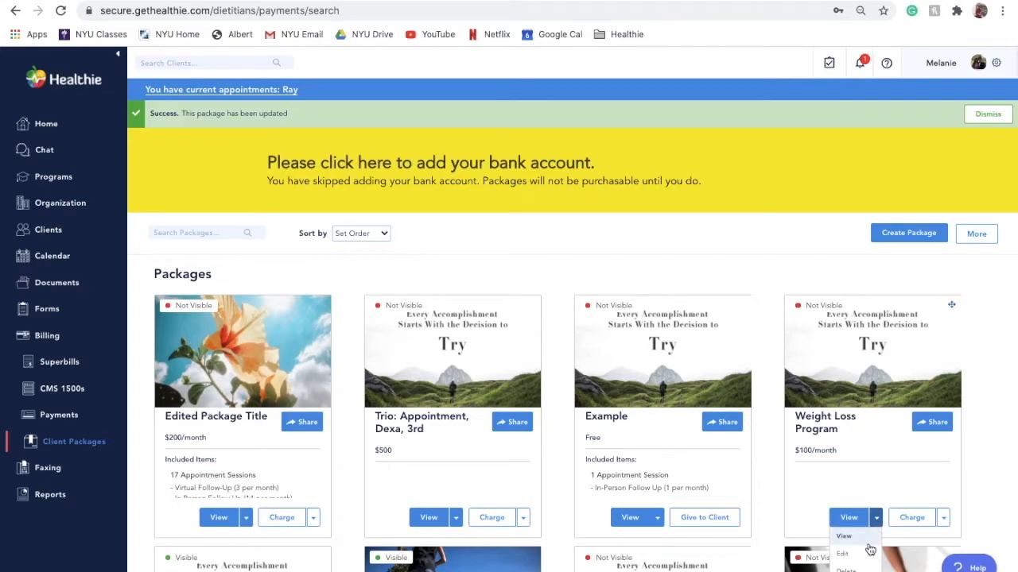
{"action": "left_click", "coordinate": [846, 569]}
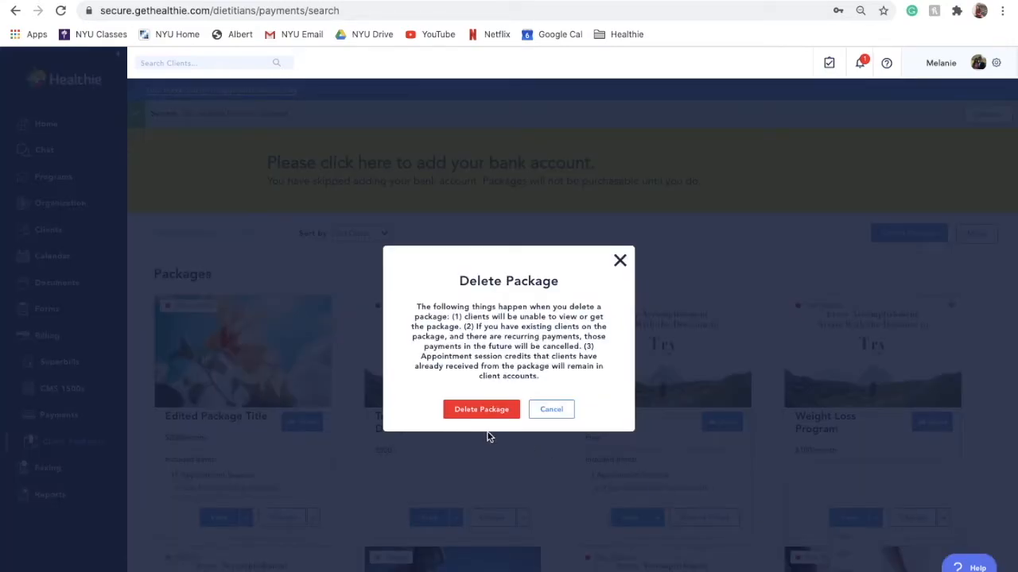
{"action": "left_click", "coordinate": [480, 409]}
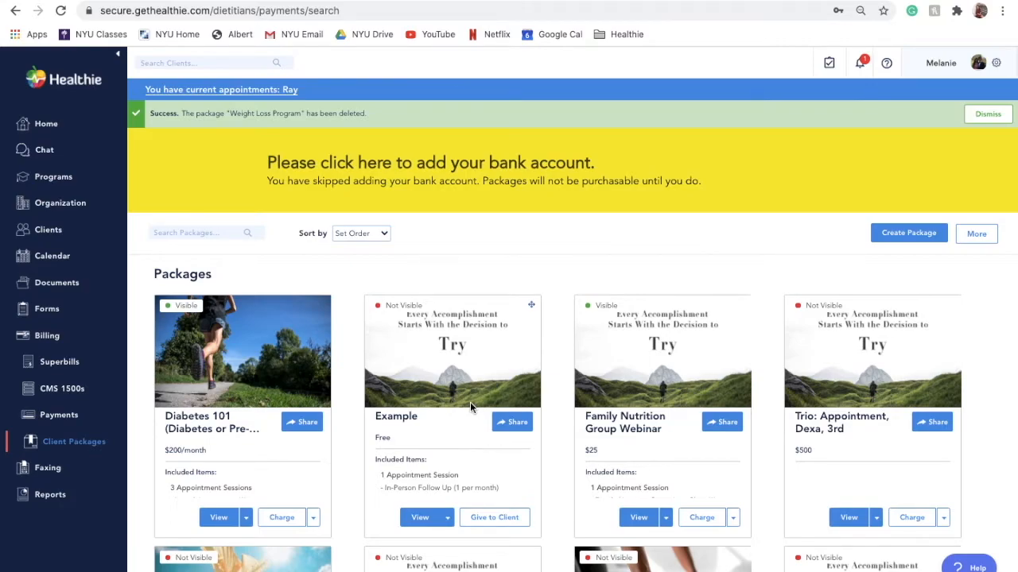
{"action": "mouse_move", "coordinate": [302, 423]}
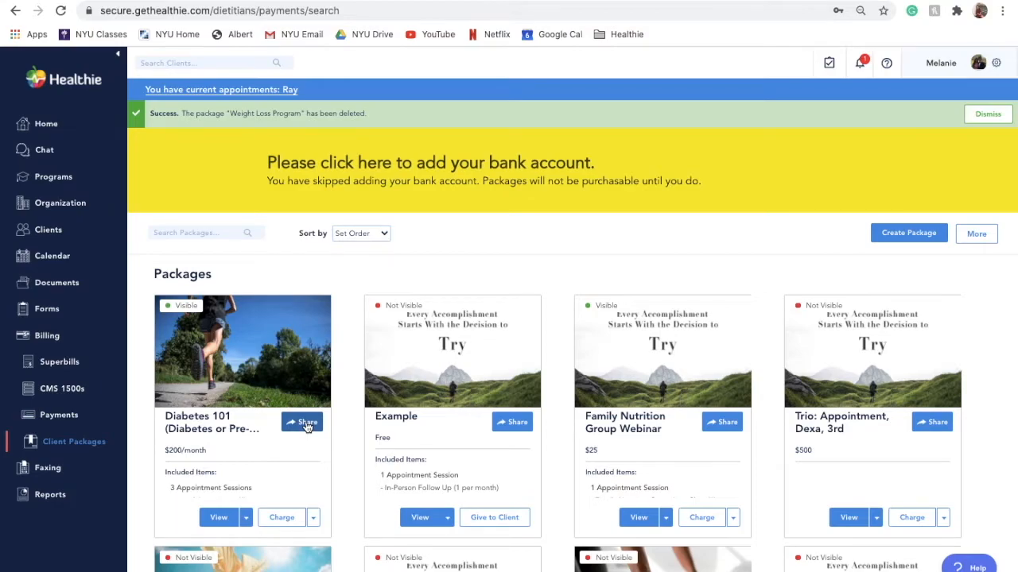
Step: Bring up the share dialog for the Diabetes 101 package with its embed code
{"action": "left_click", "coordinate": [305, 423]}
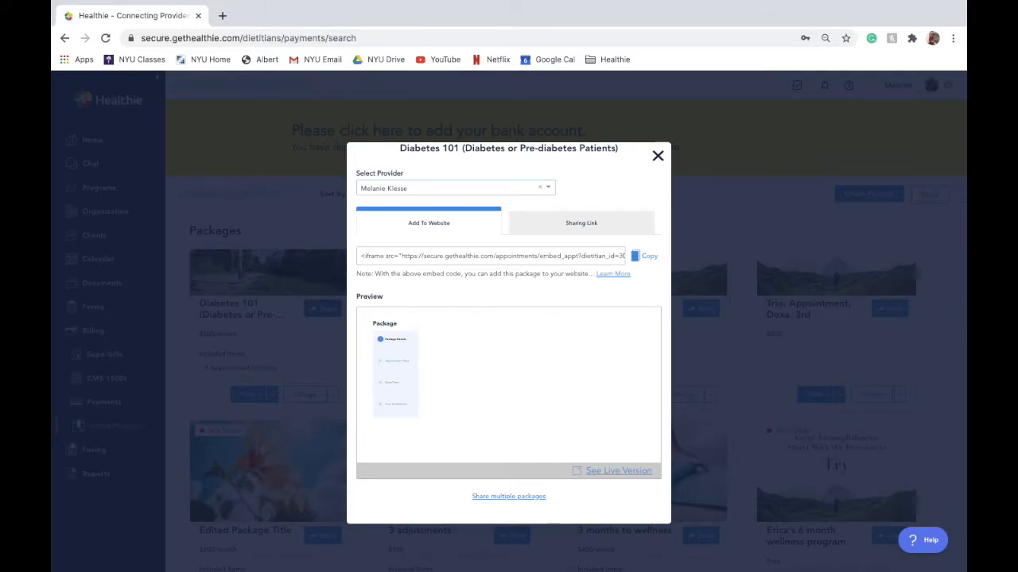
Step: View the Diabetes 101 sharing link, preview its live public page, and close the share window
{"action": "left_click", "coordinate": [581, 222]}
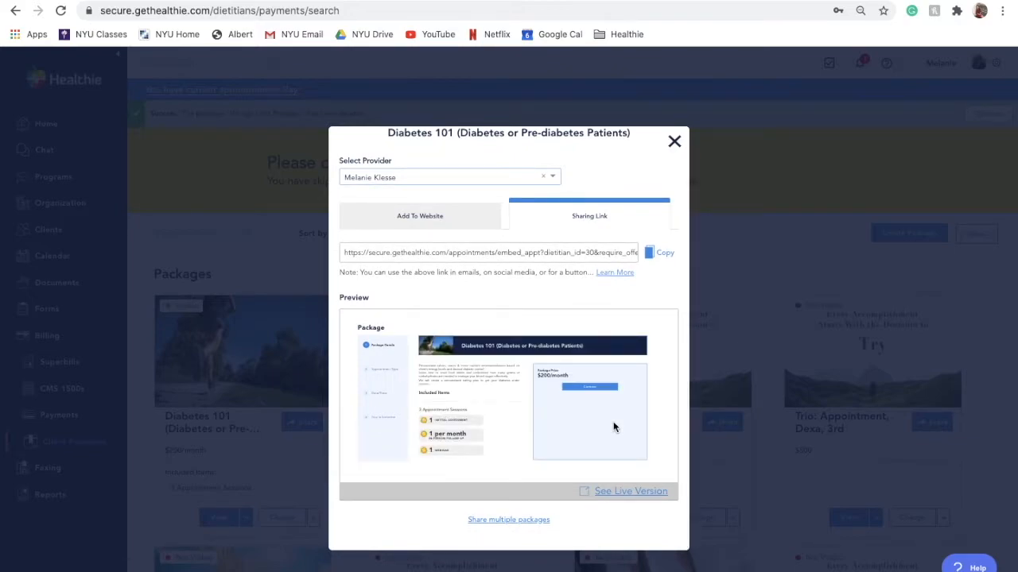
{"action": "mouse_move", "coordinate": [302, 164]}
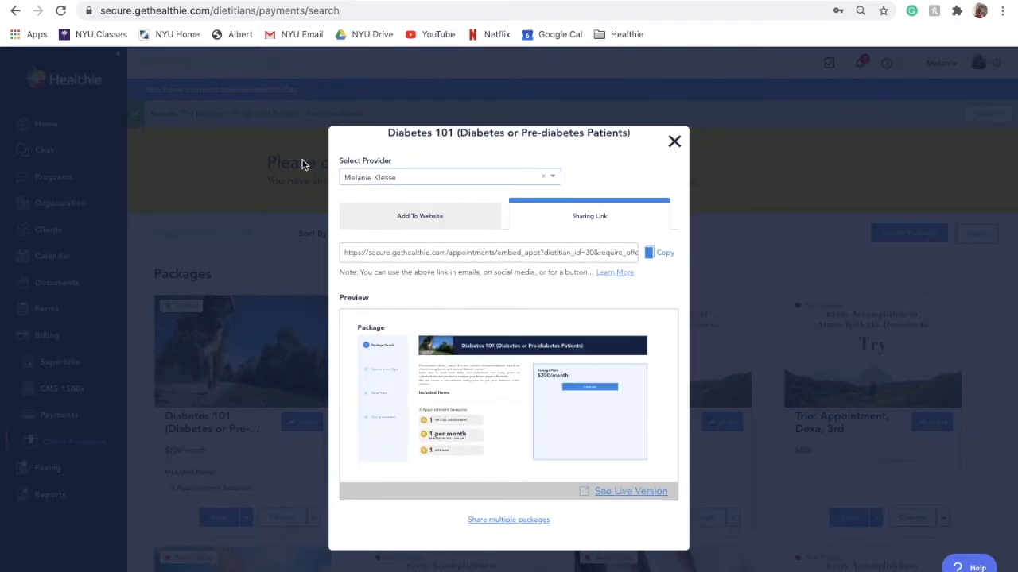
{"action": "left_click", "coordinate": [629, 489]}
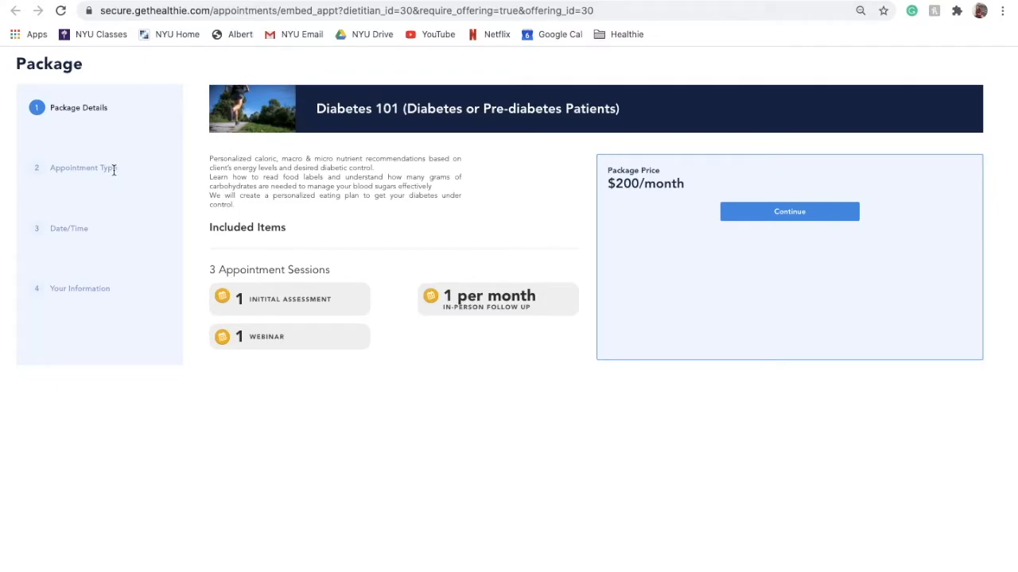
{"action": "mouse_move", "coordinate": [115, 362]}
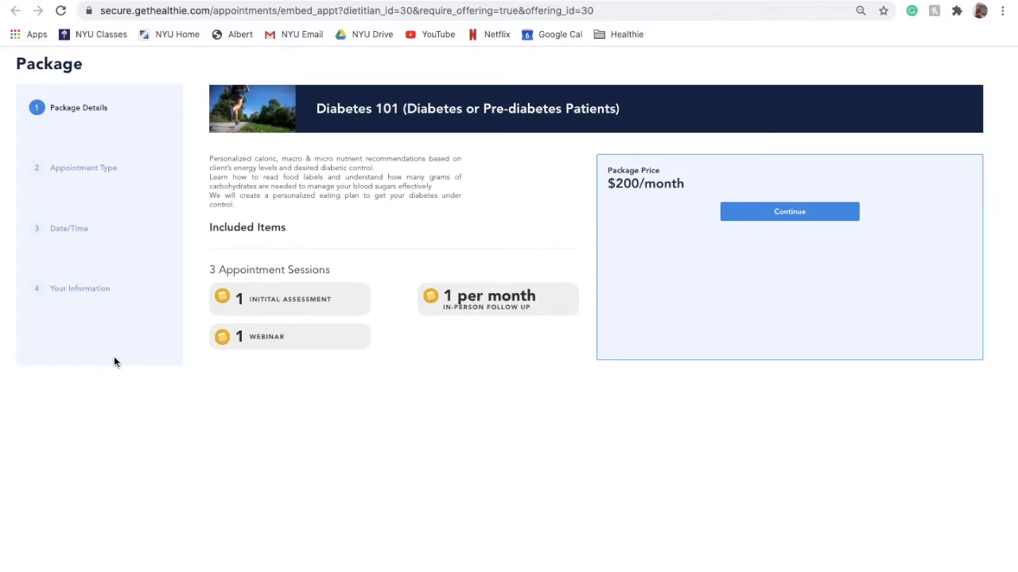
{"action": "mouse_move", "coordinate": [108, 320]}
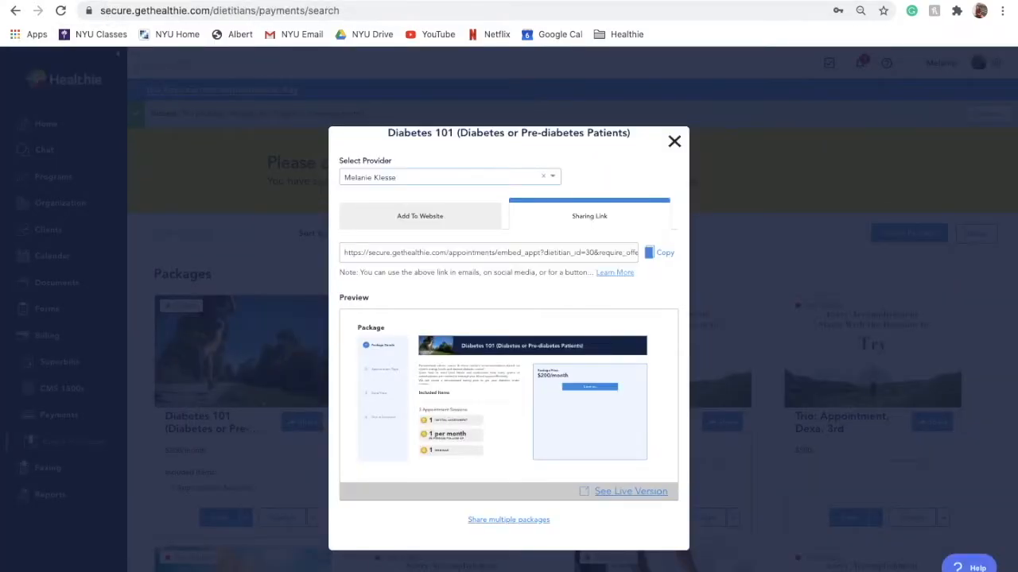
{"action": "mouse_move", "coordinate": [562, 153]}
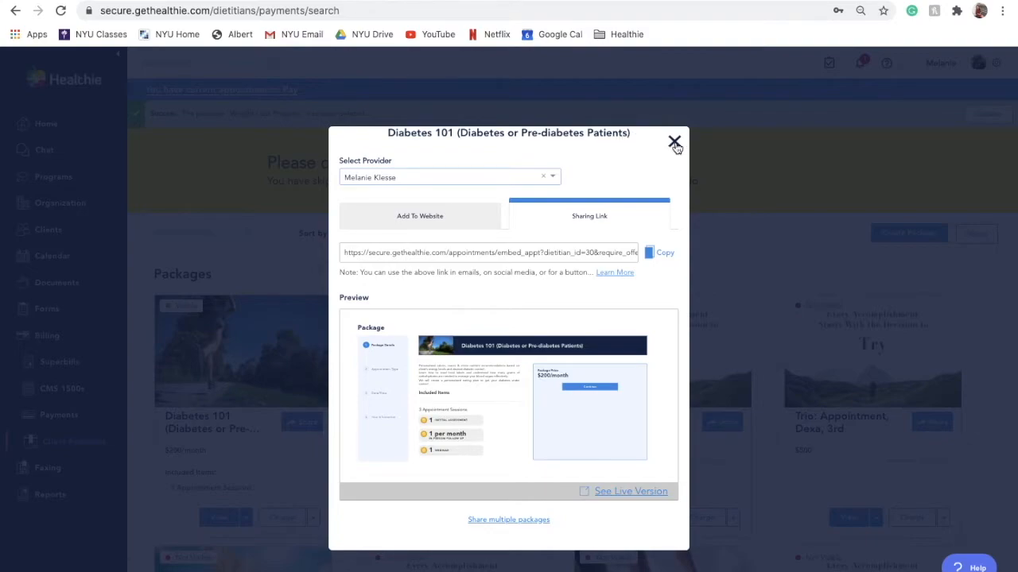
{"action": "left_click", "coordinate": [674, 140]}
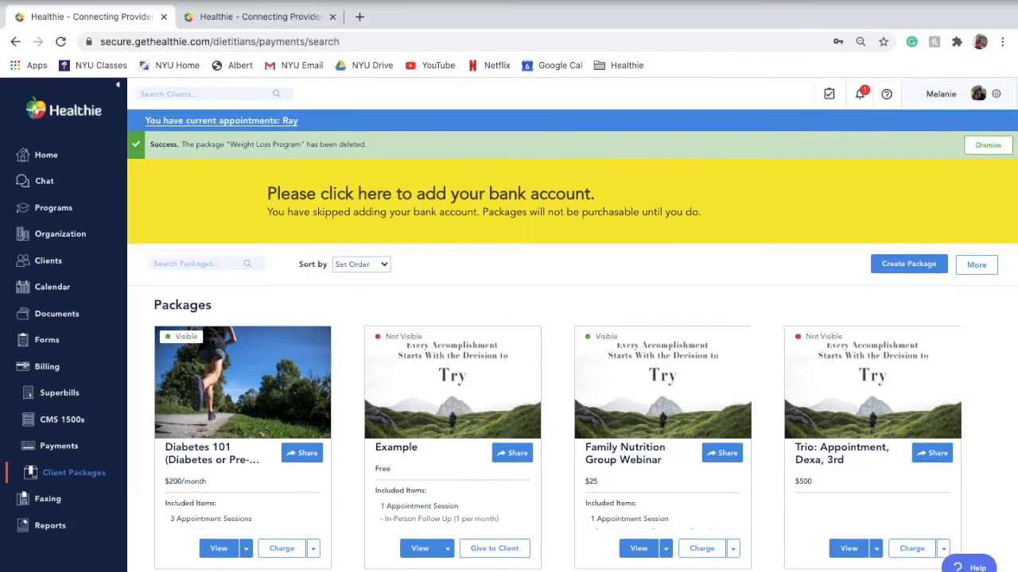
Step: From Diabetes 101's sharing link view, go to the Share multiple packages page
{"action": "left_click", "coordinate": [302, 451]}
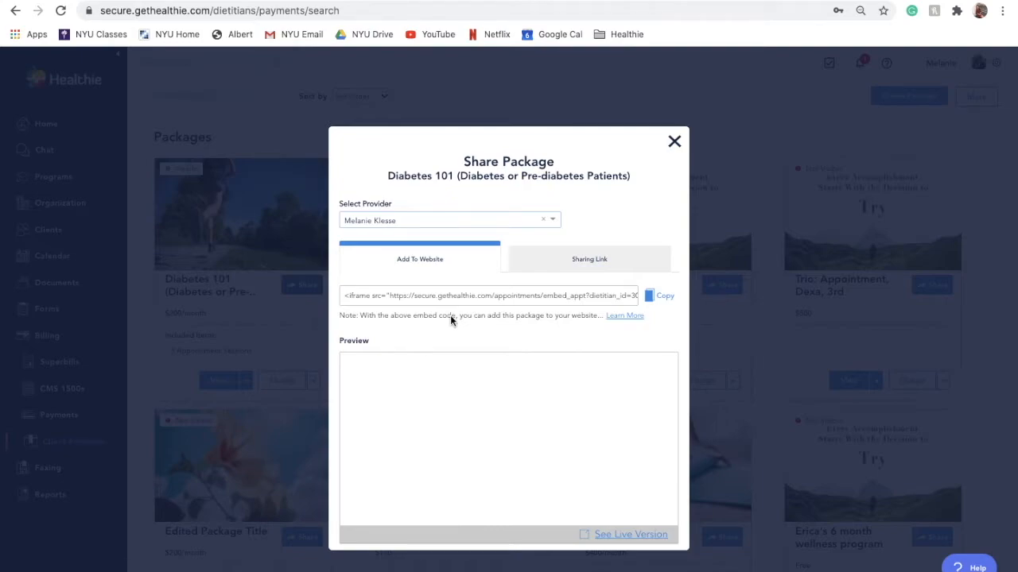
{"action": "mouse_move", "coordinate": [558, 270]}
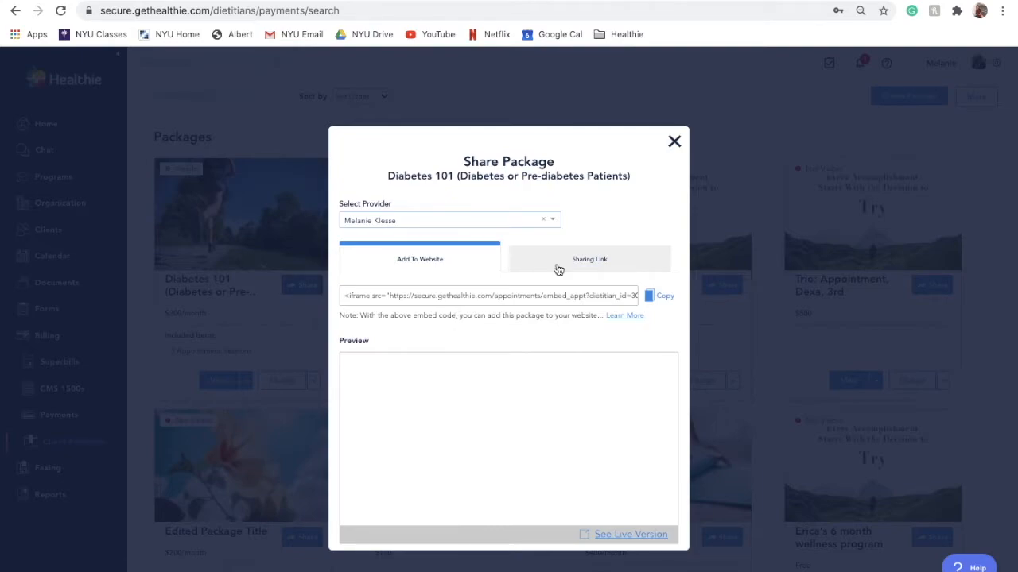
{"action": "left_click", "coordinate": [589, 257]}
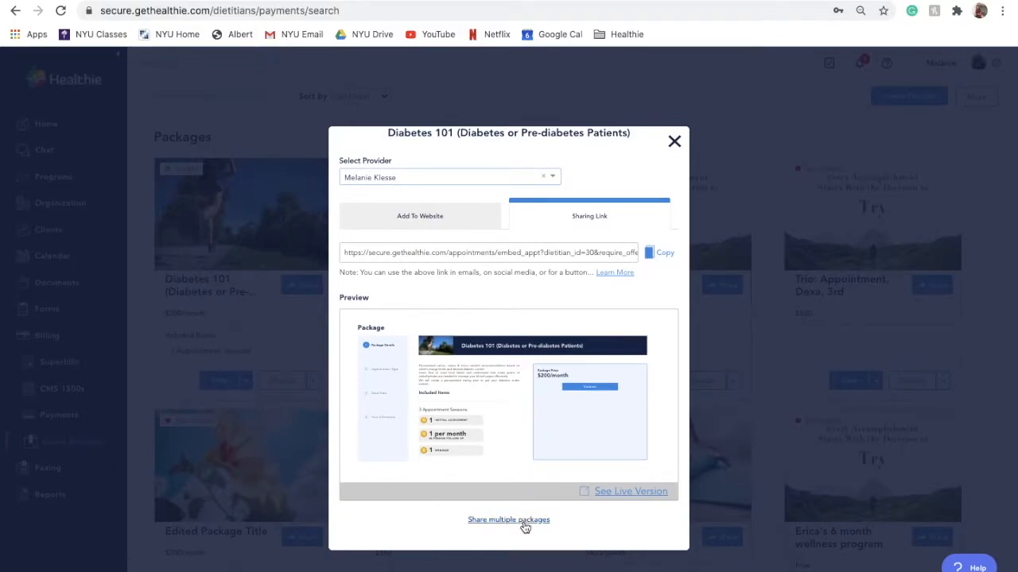
{"action": "left_click", "coordinate": [509, 518]}
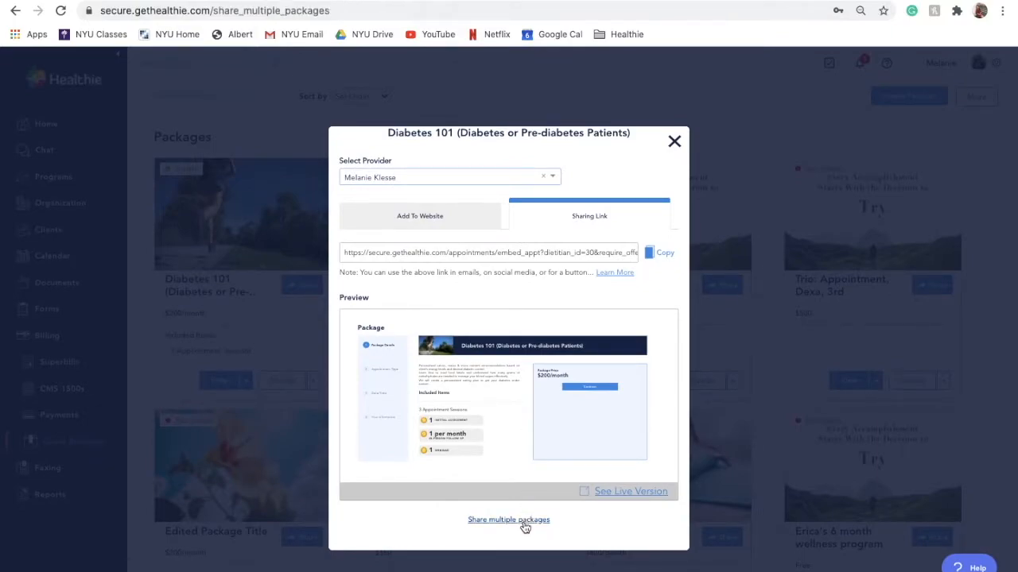
{"action": "left_click", "coordinate": [509, 518]}
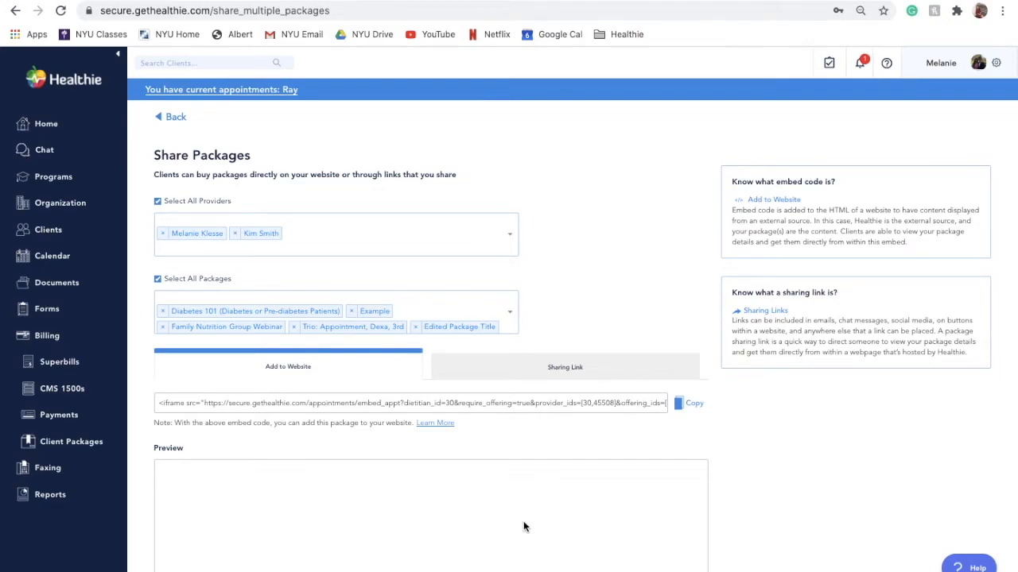
{"action": "scroll", "scroll_direction": "down", "scroll_amount": 3}
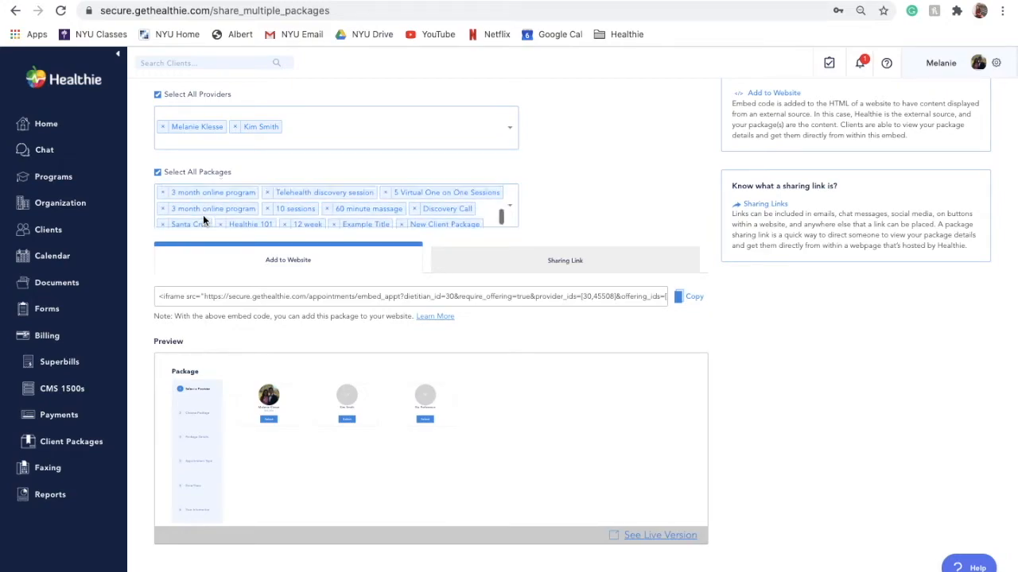
{"action": "scroll", "scroll_direction": "down", "scroll_amount": 3}
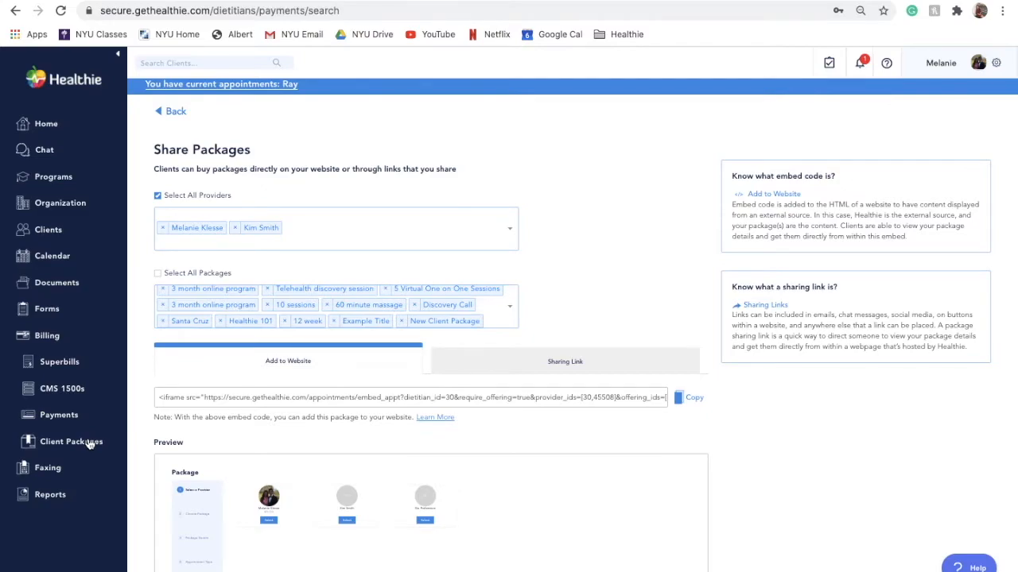
{"action": "left_click", "coordinate": [73, 442]}
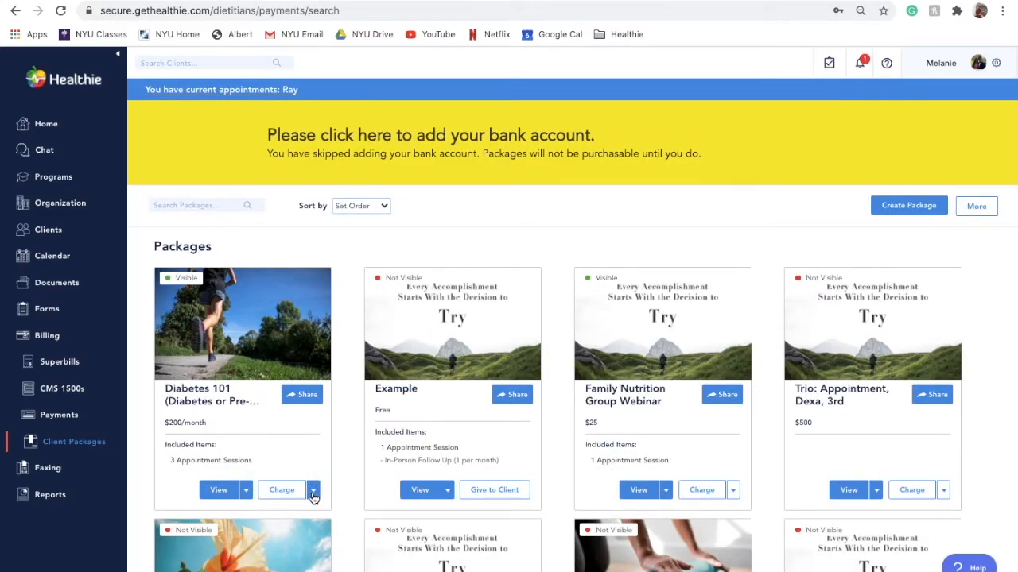
{"action": "left_click", "coordinate": [313, 490]}
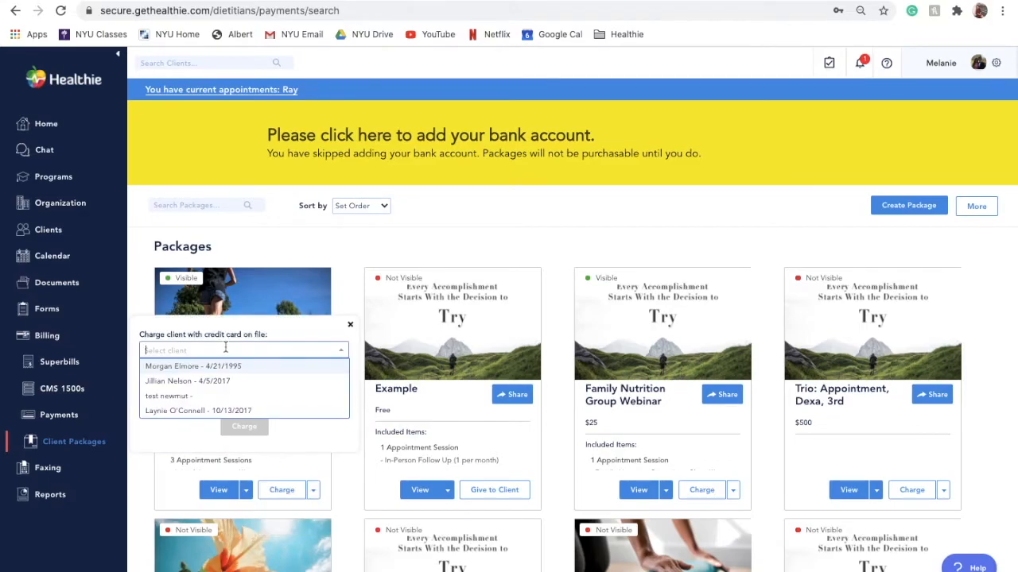
{"action": "left_click", "coordinate": [192, 366]}
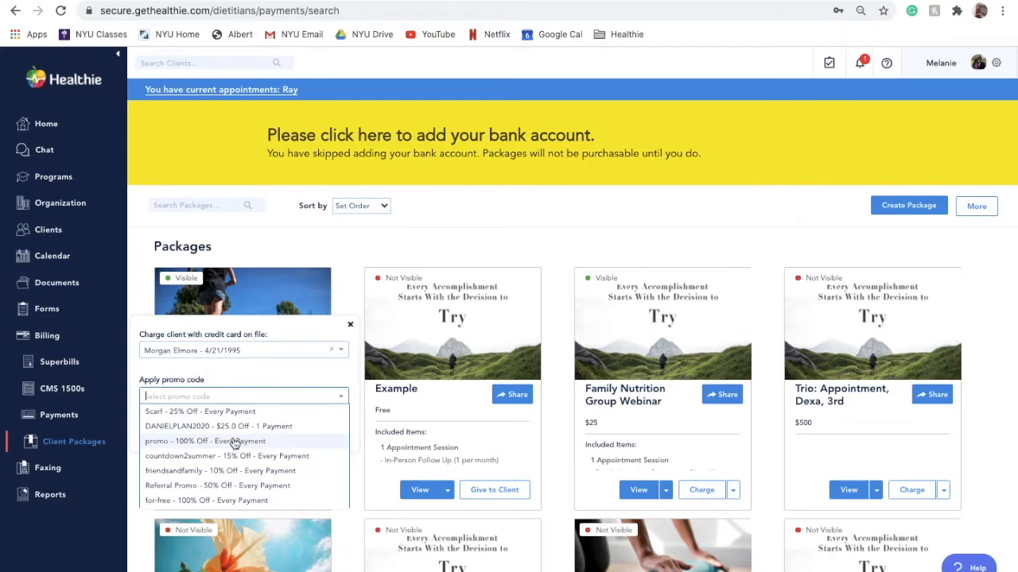
{"action": "left_click", "coordinate": [350, 324]}
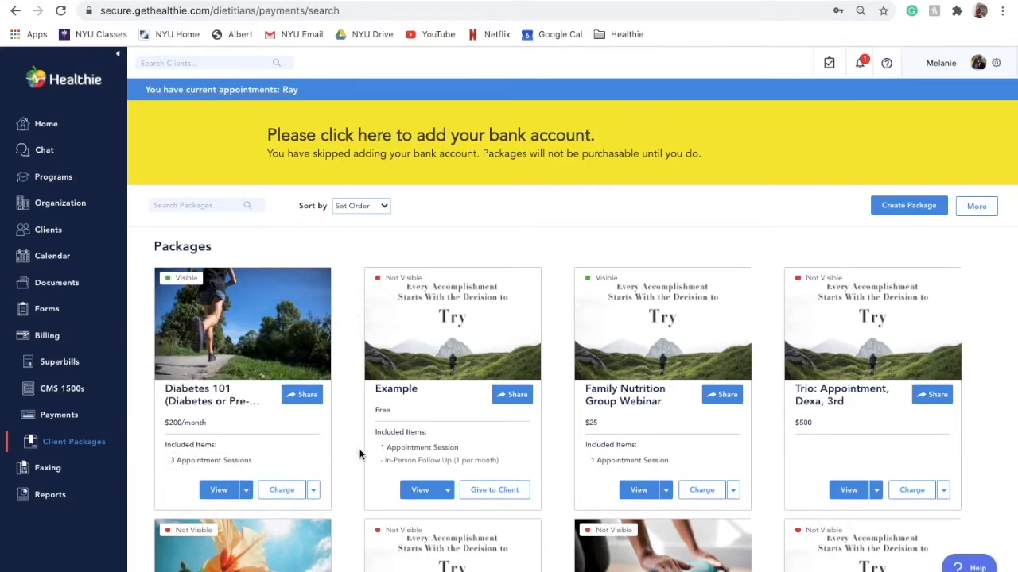
{"action": "scroll", "scroll_direction": "down", "scroll_amount": 3}
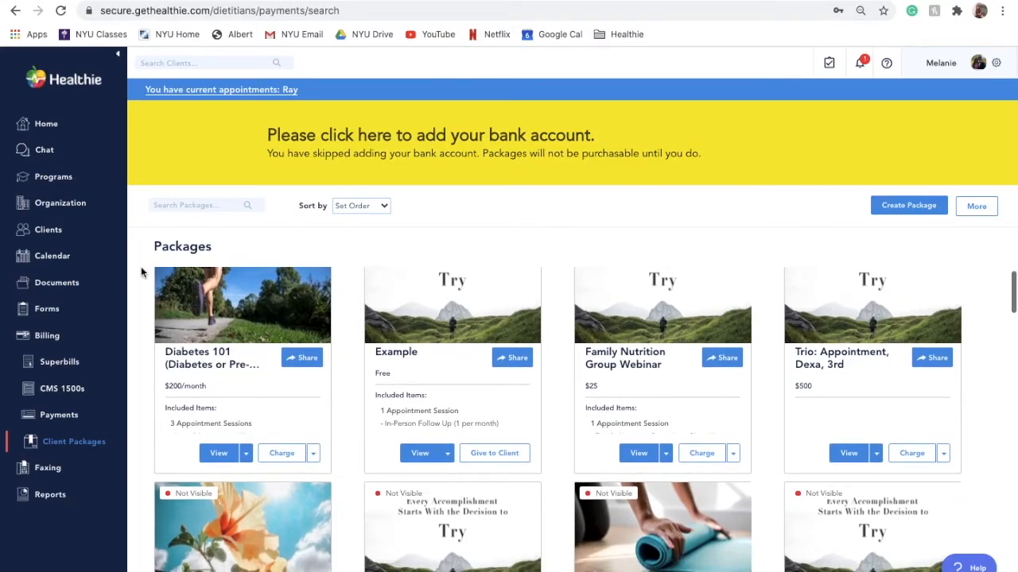
{"action": "left_click", "coordinate": [51, 229]}
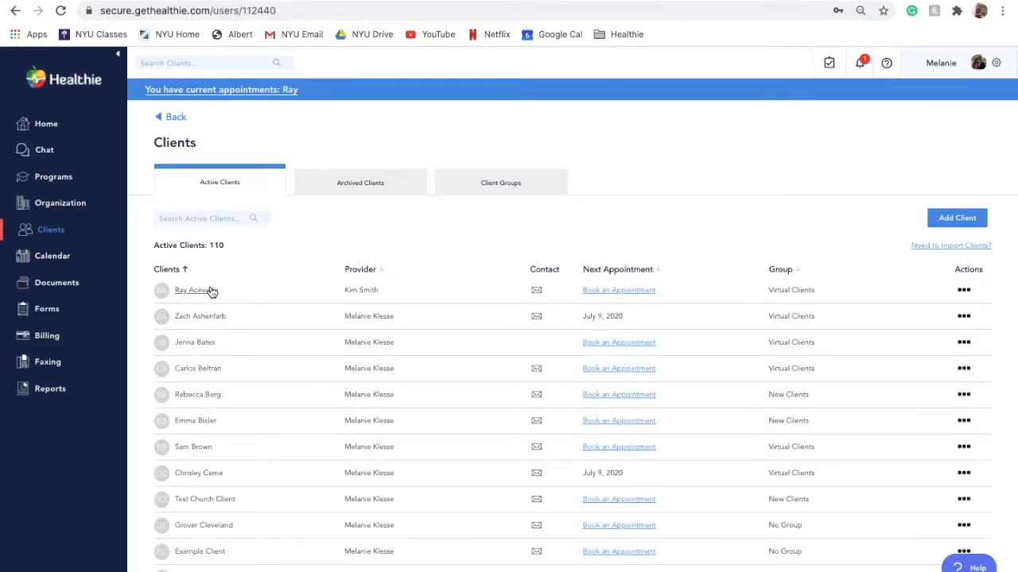
{"action": "left_click", "coordinate": [191, 289]}
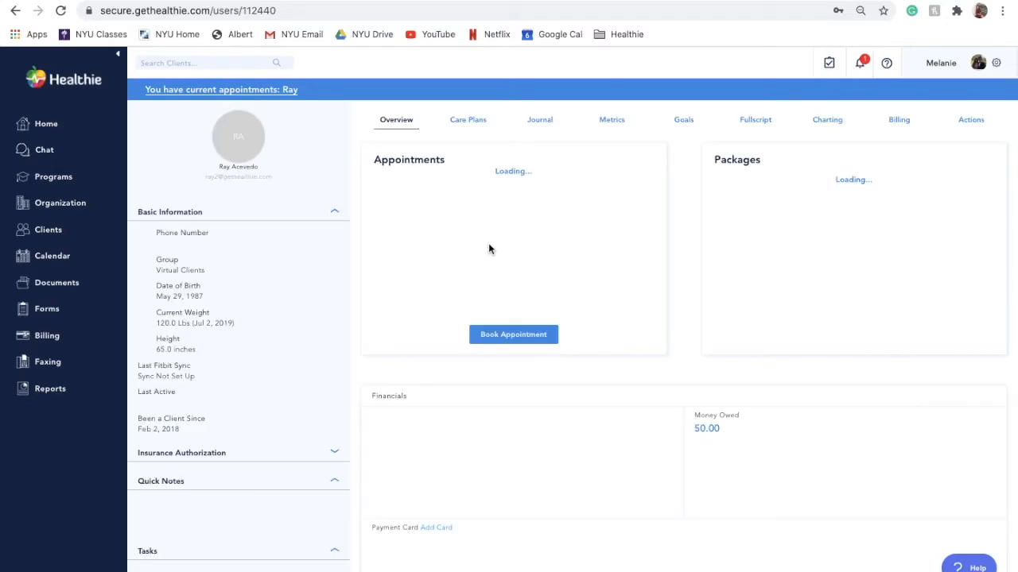
{"action": "left_click", "coordinate": [898, 120]}
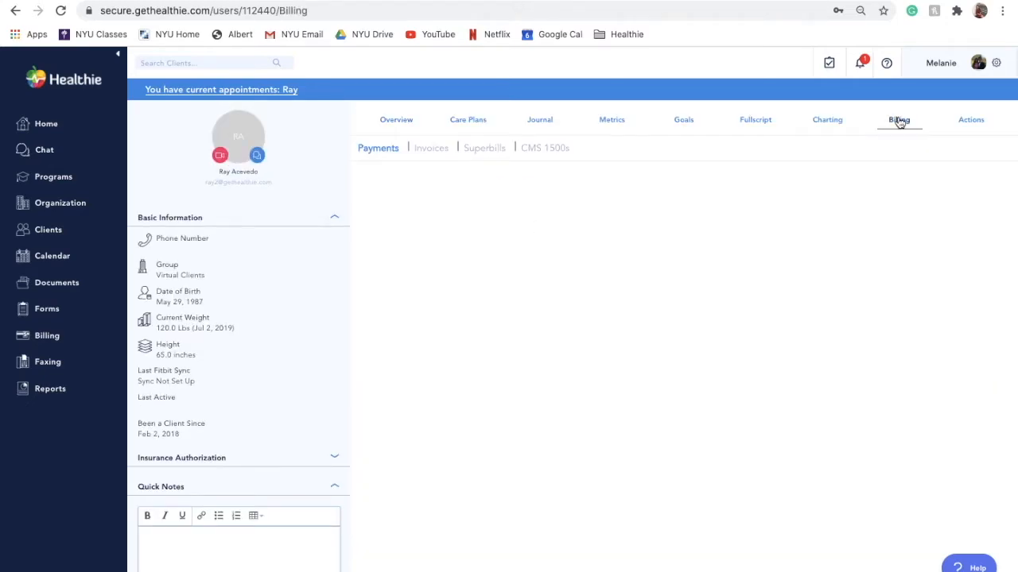
{"action": "left_click", "coordinate": [899, 119]}
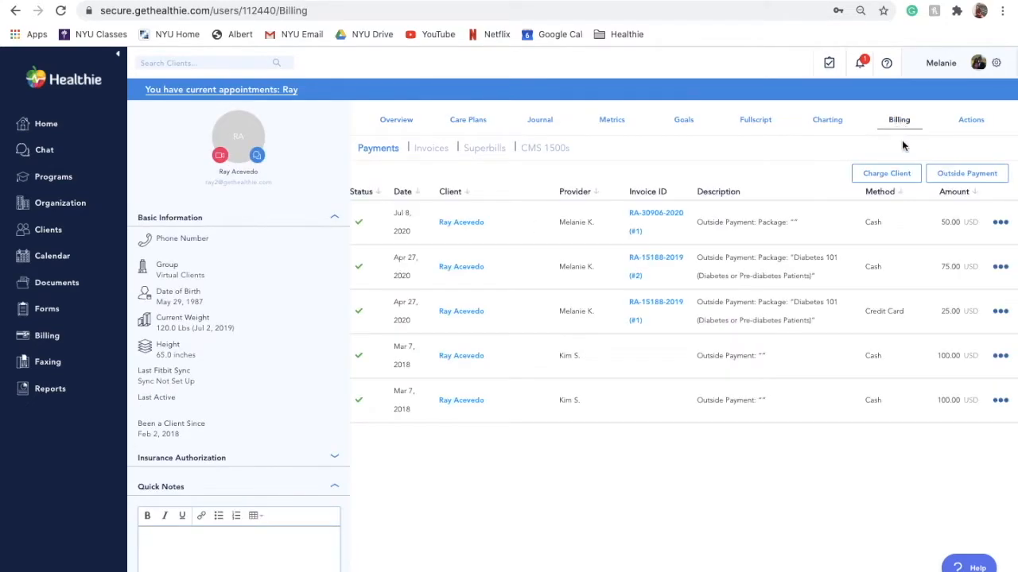
{"action": "mouse_move", "coordinate": [887, 172]}
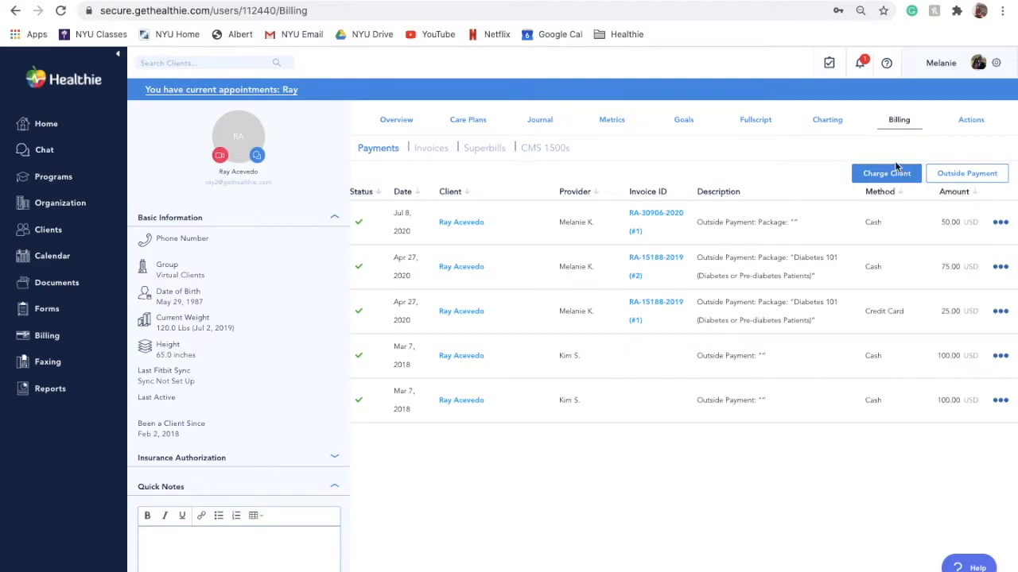
{"action": "mouse_move", "coordinate": [843, 145]}
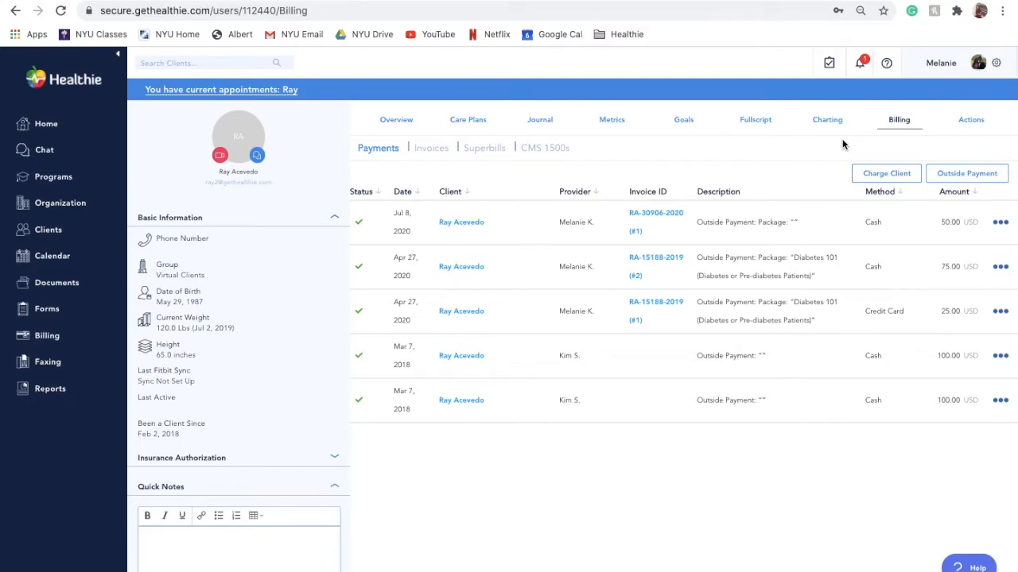
{"action": "mouse_move", "coordinate": [131, 204]}
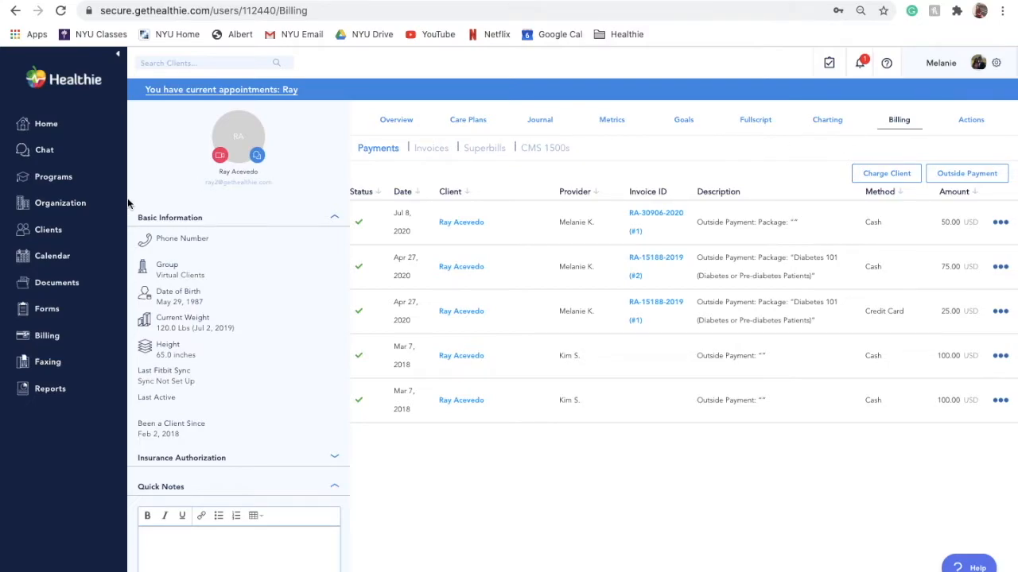
{"action": "left_click", "coordinate": [47, 334]}
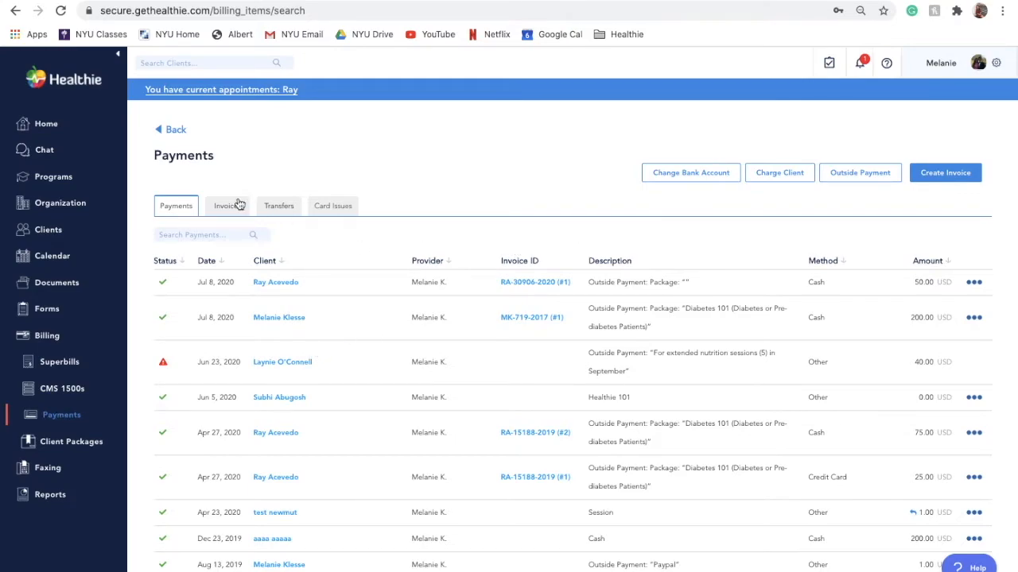
{"action": "left_click", "coordinate": [225, 207]}
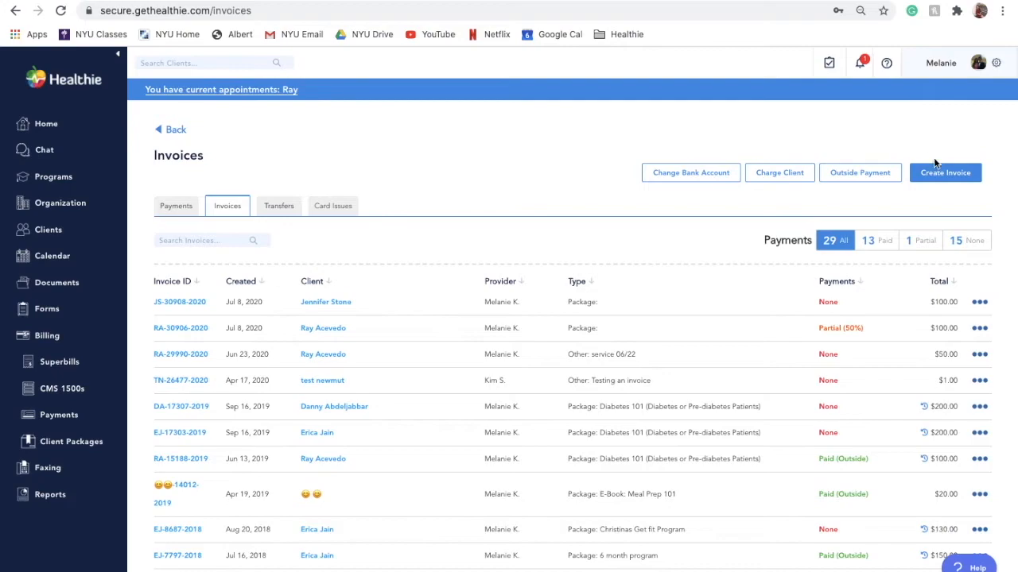
{"action": "left_click", "coordinate": [945, 172]}
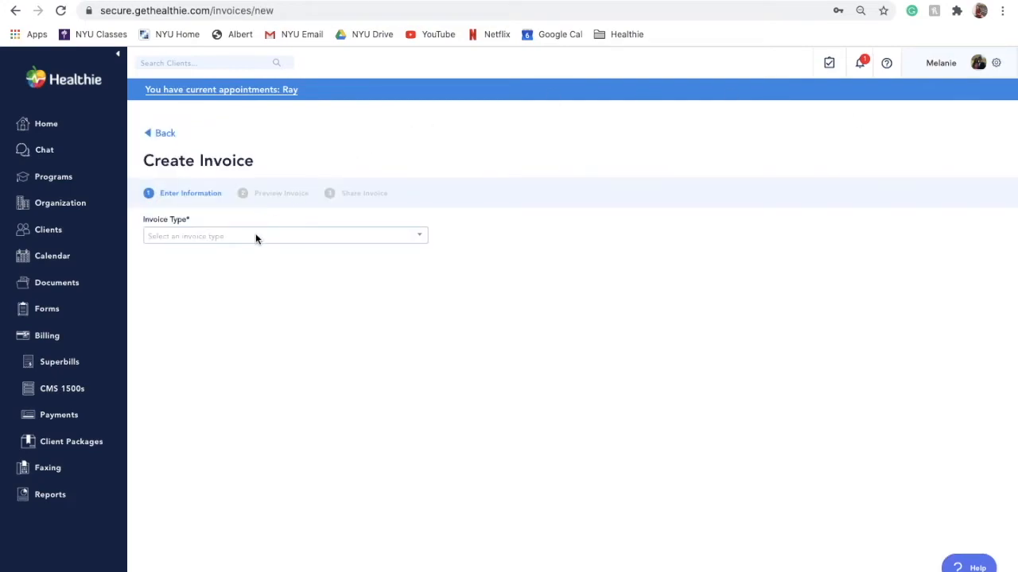
{"action": "left_click", "coordinate": [284, 235]}
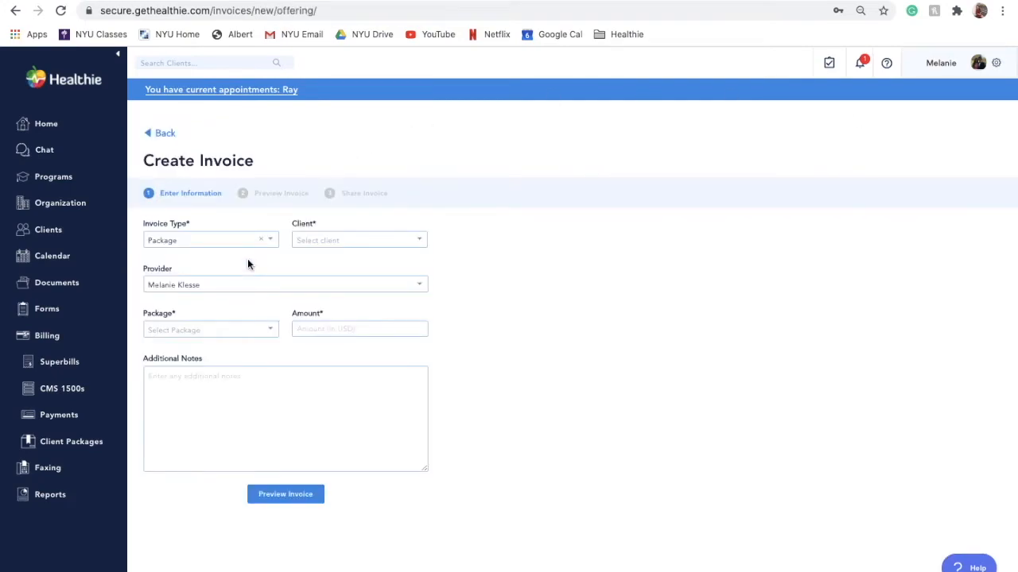
{"action": "left_click", "coordinate": [358, 240]}
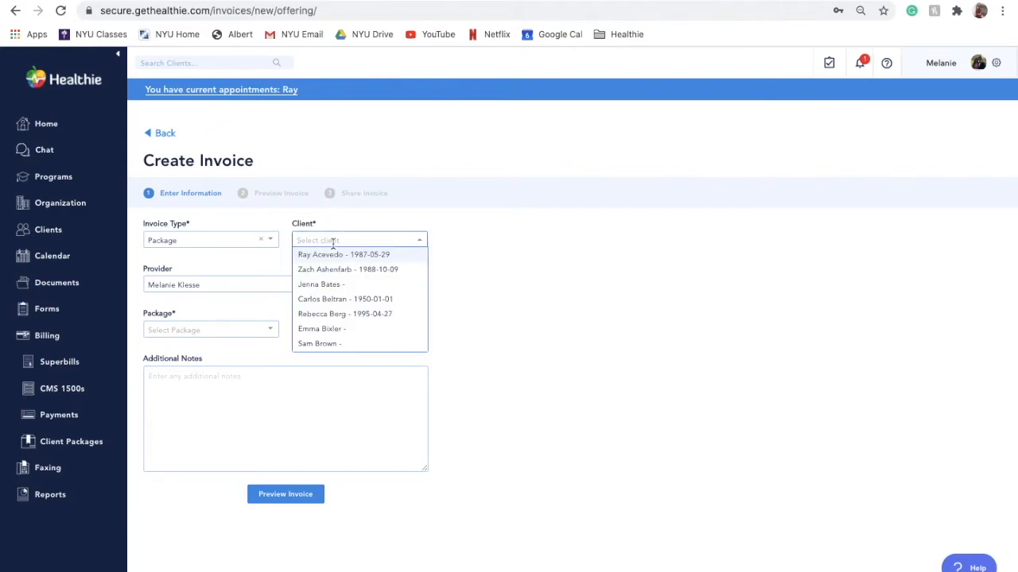
{"action": "left_click", "coordinate": [343, 254]}
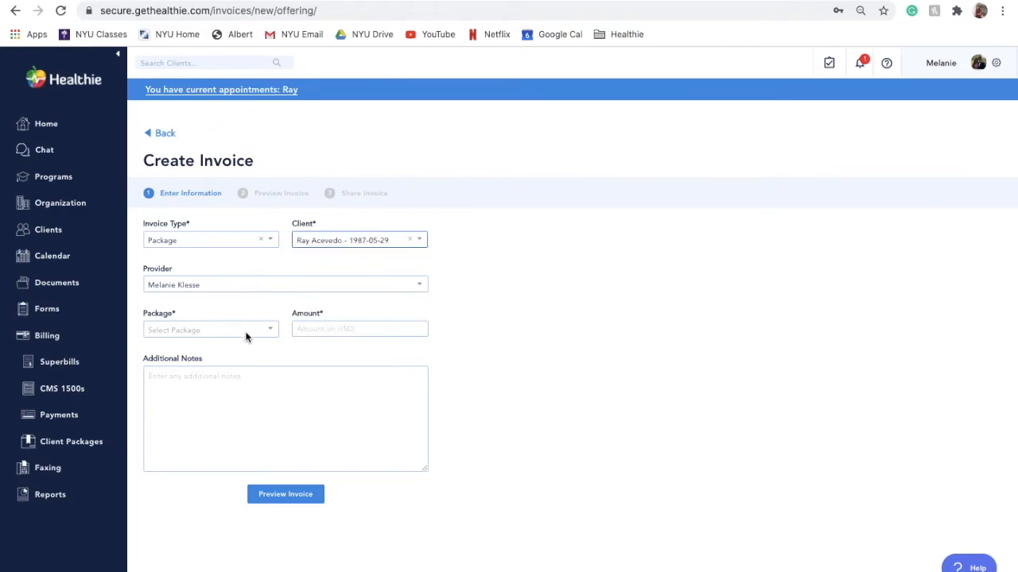
{"action": "left_click", "coordinate": [209, 329]}
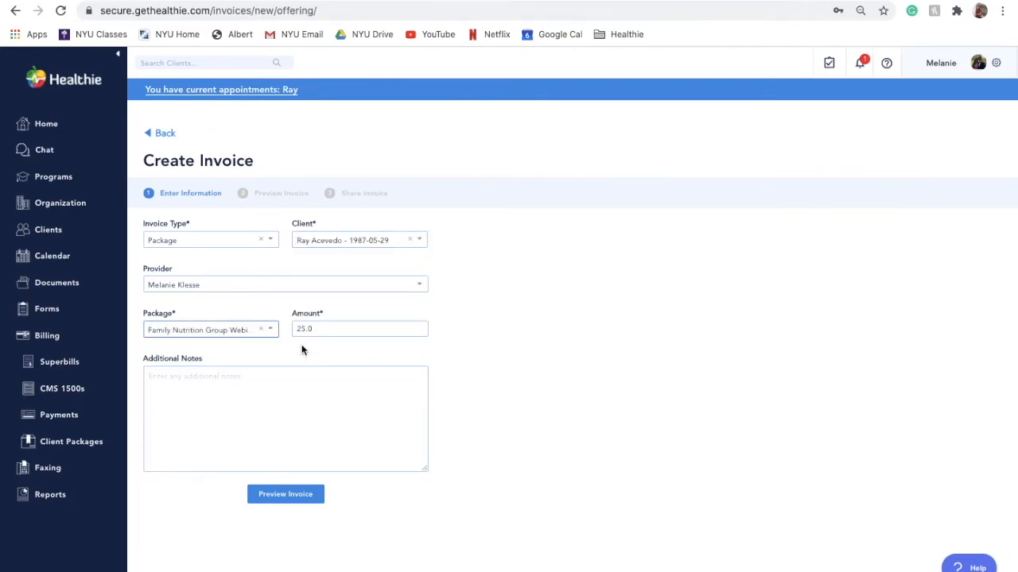
Step: Add the note 'Please pay.', preview and create the $25 invoice, then return to Payments
{"action": "left_click", "coordinate": [359, 327]}
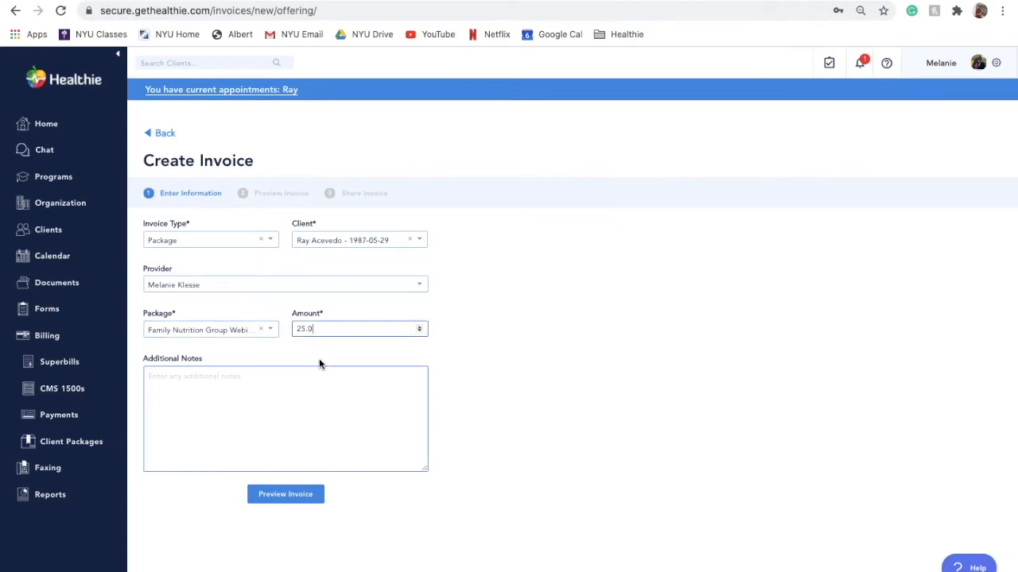
{"action": "type", "text": "P"}
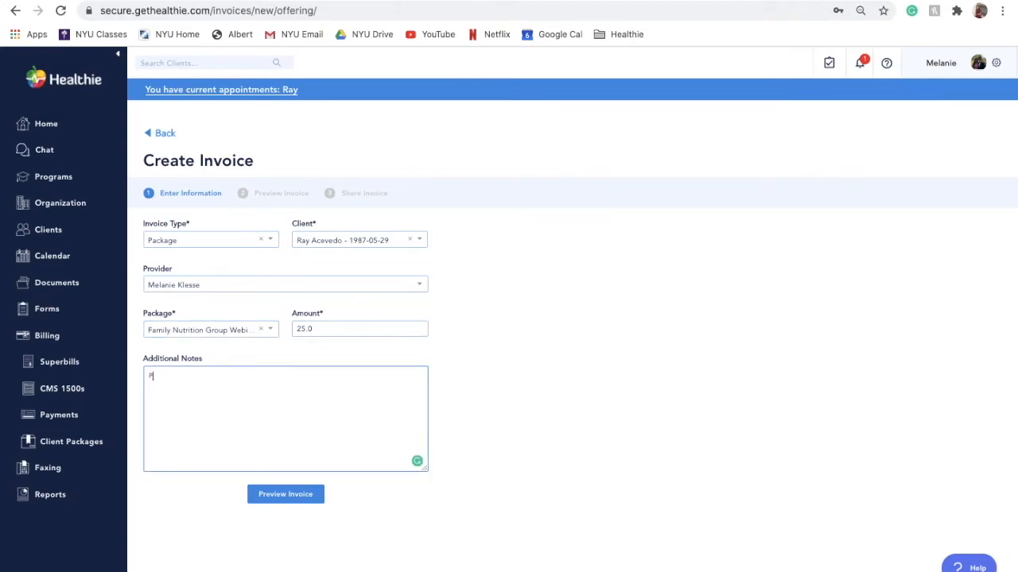
{"action": "type", "text": "Please pay."}
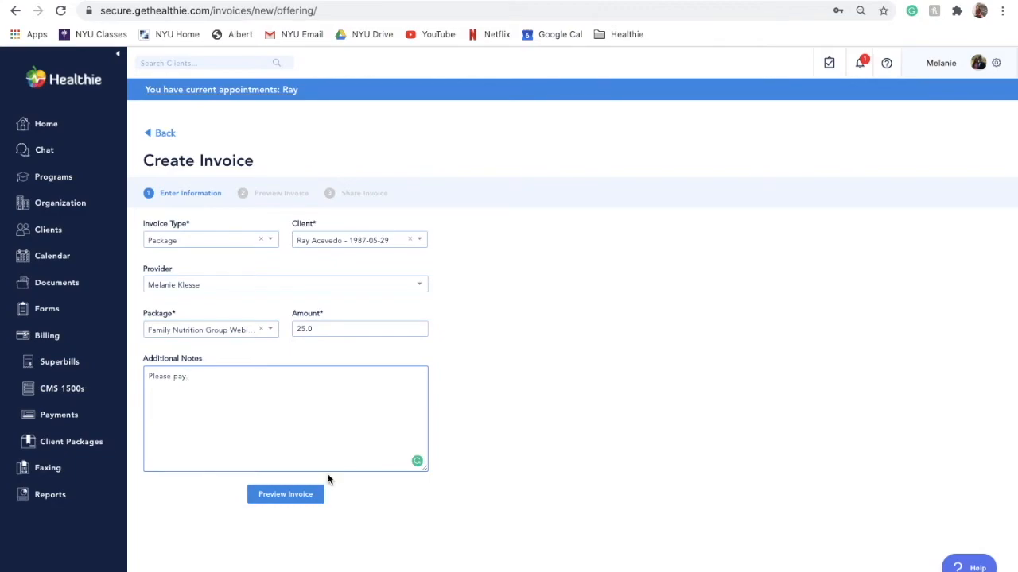
{"action": "left_click", "coordinate": [286, 493]}
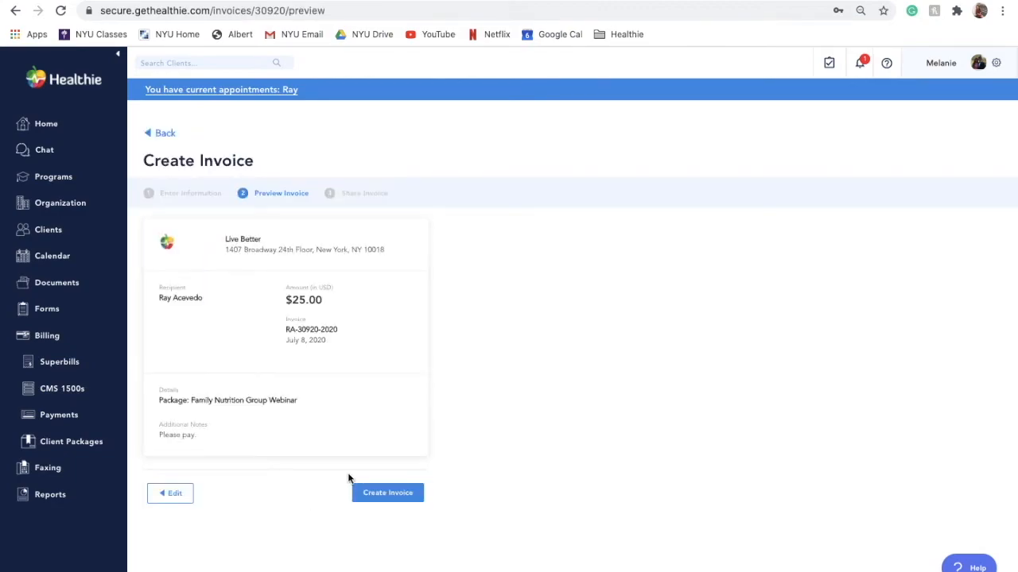
{"action": "left_click", "coordinate": [388, 493]}
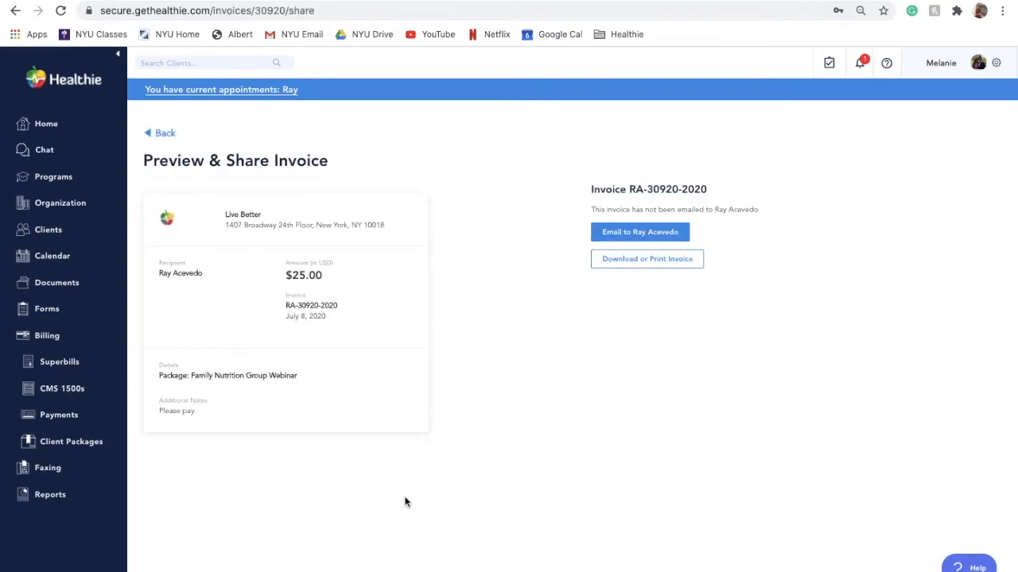
{"action": "mouse_move", "coordinate": [639, 232]}
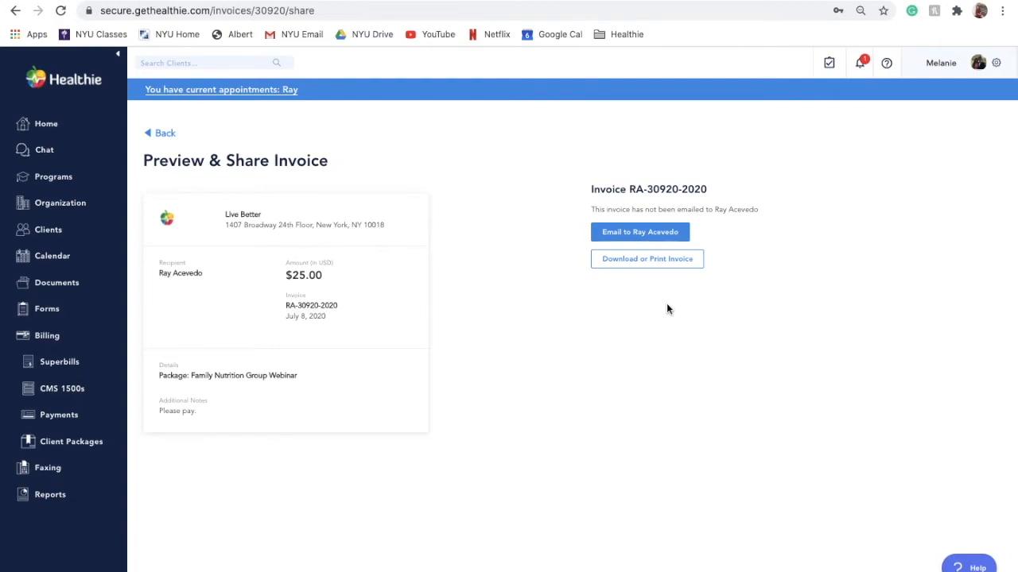
{"action": "mouse_move", "coordinate": [110, 417]}
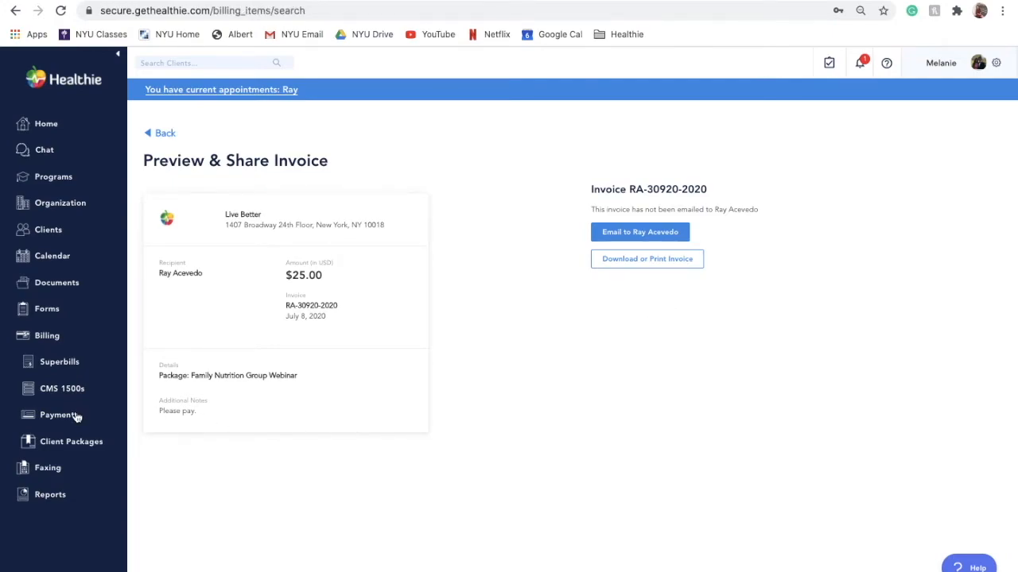
{"action": "left_click", "coordinate": [58, 414]}
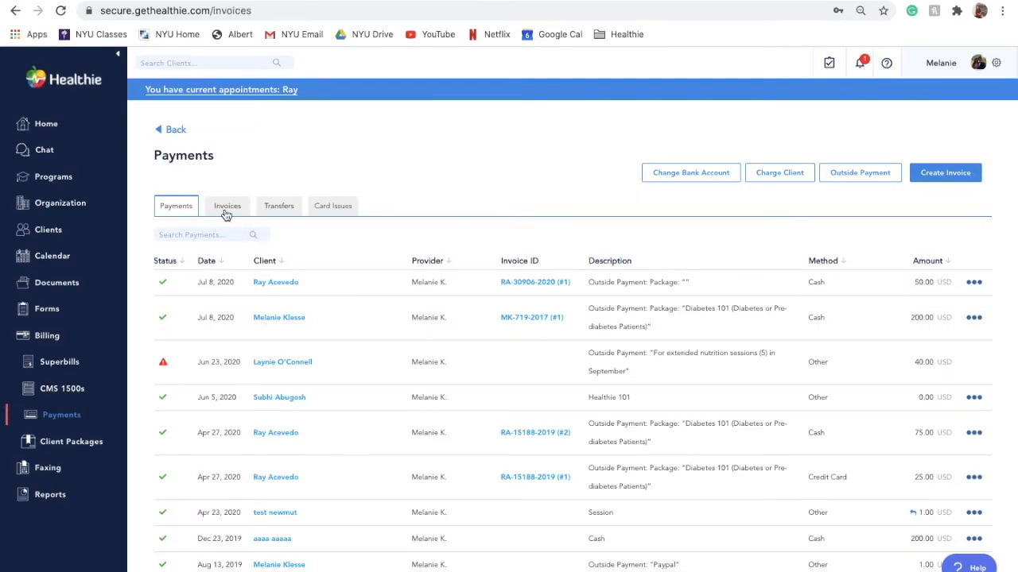
{"action": "left_click", "coordinate": [228, 205]}
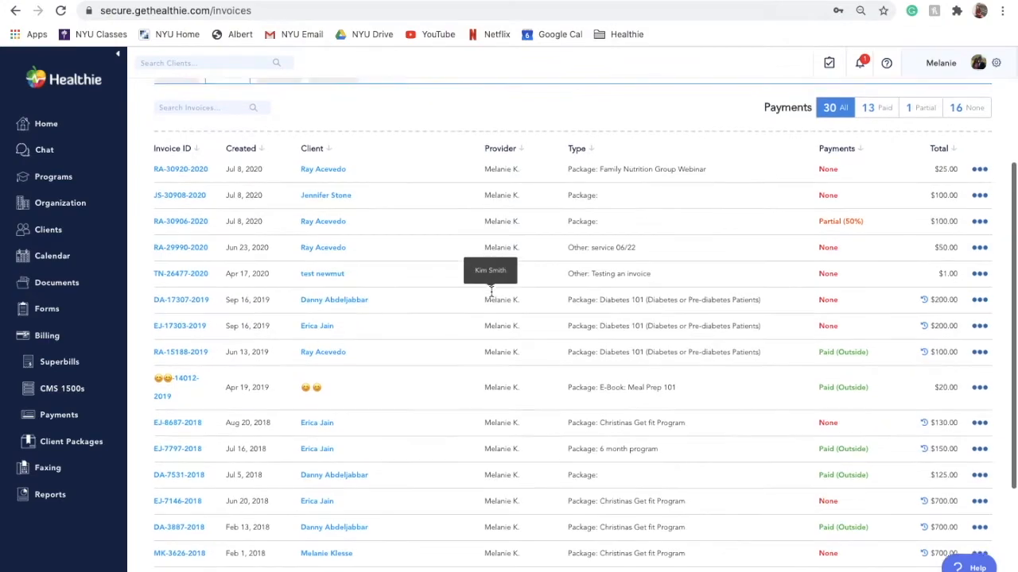
{"action": "scroll", "scroll_direction": "down", "scroll_amount": 3}
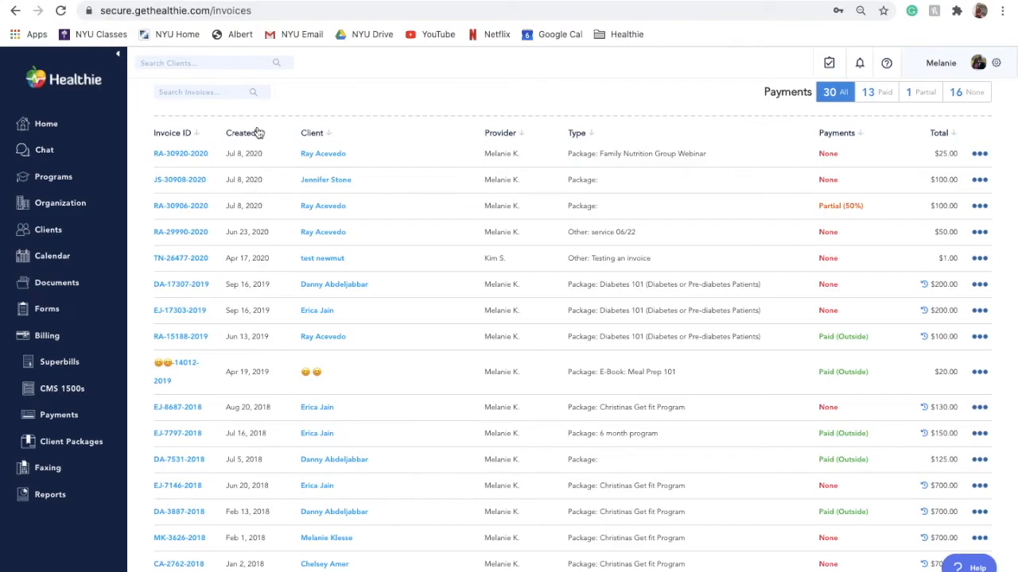
{"action": "mouse_move", "coordinate": [913, 146]}
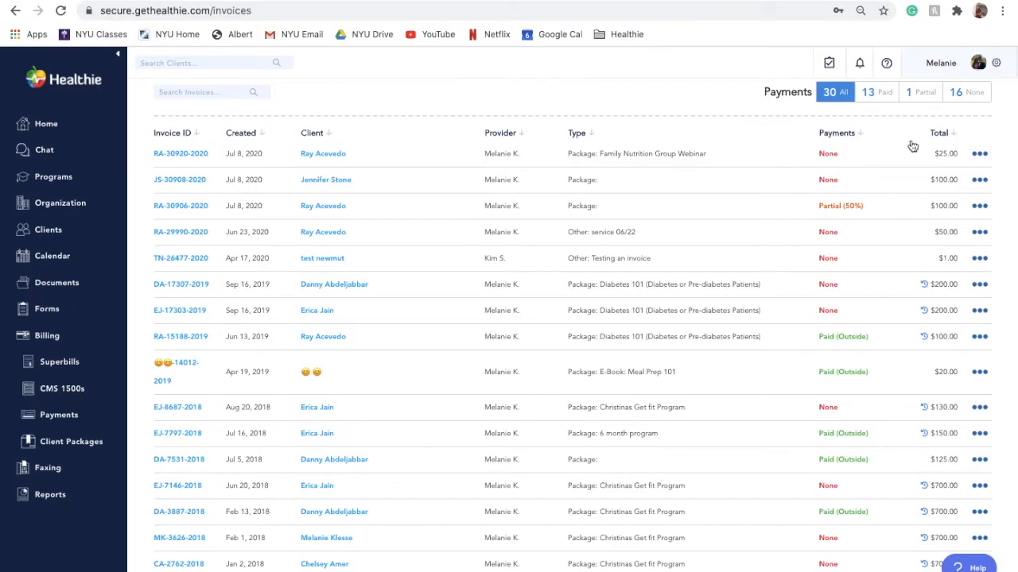
{"action": "left_click", "coordinate": [979, 152]}
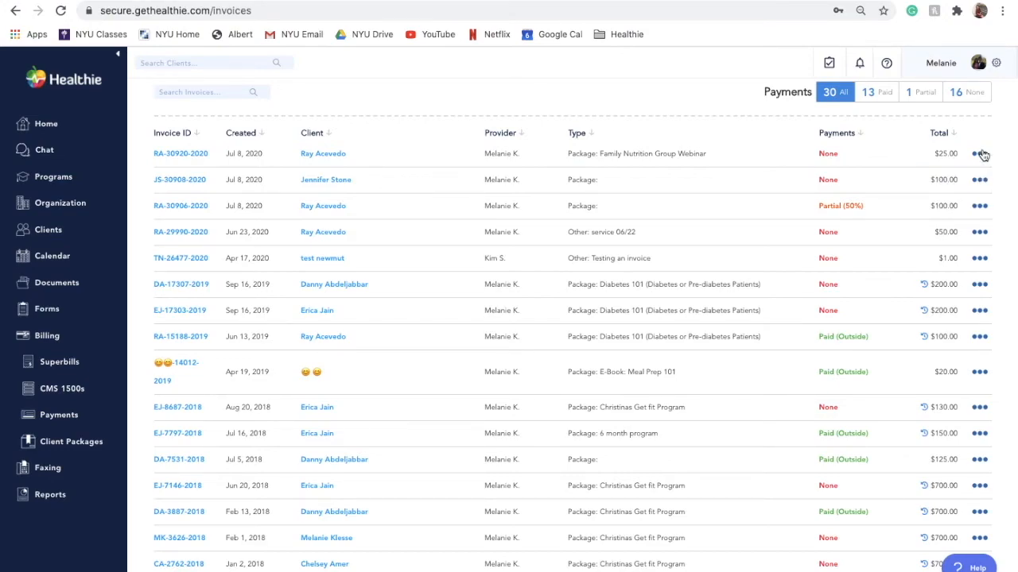
{"action": "left_click", "coordinate": [979, 153]}
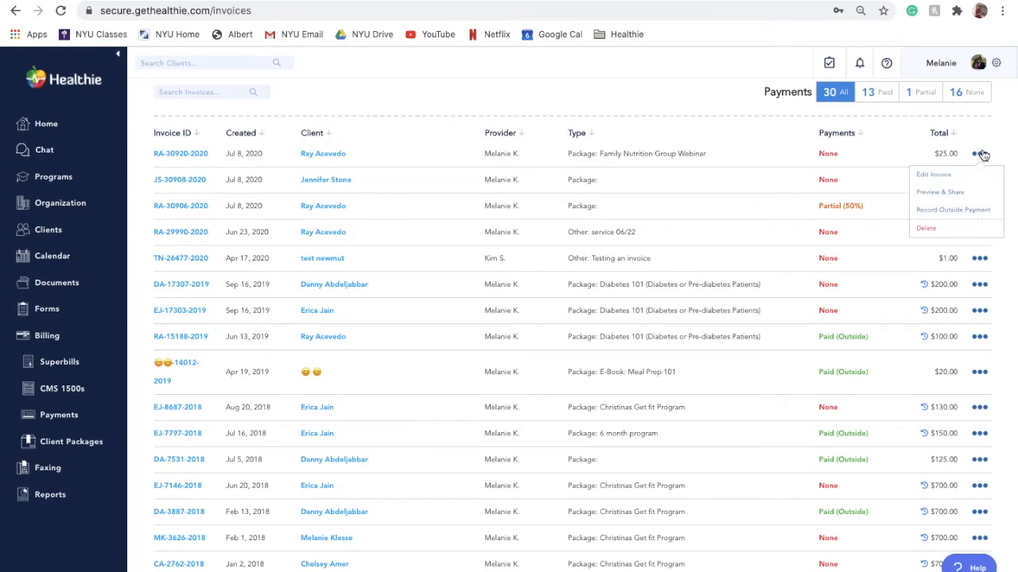
Step: Record a $25 cash outside payment against invoice RA-30920-2020
{"action": "left_click", "coordinate": [953, 210]}
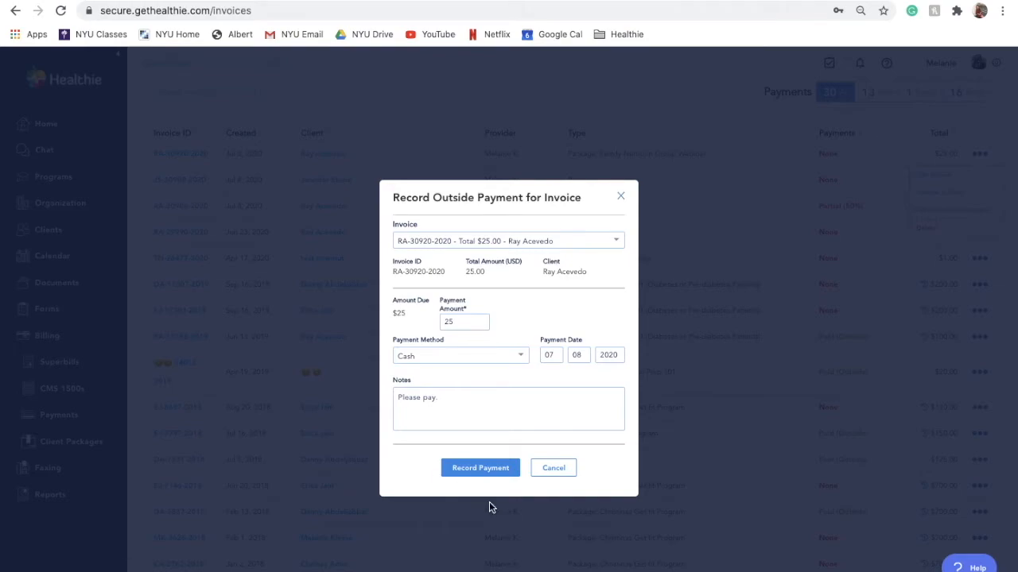
{"action": "left_click", "coordinate": [528, 401]}
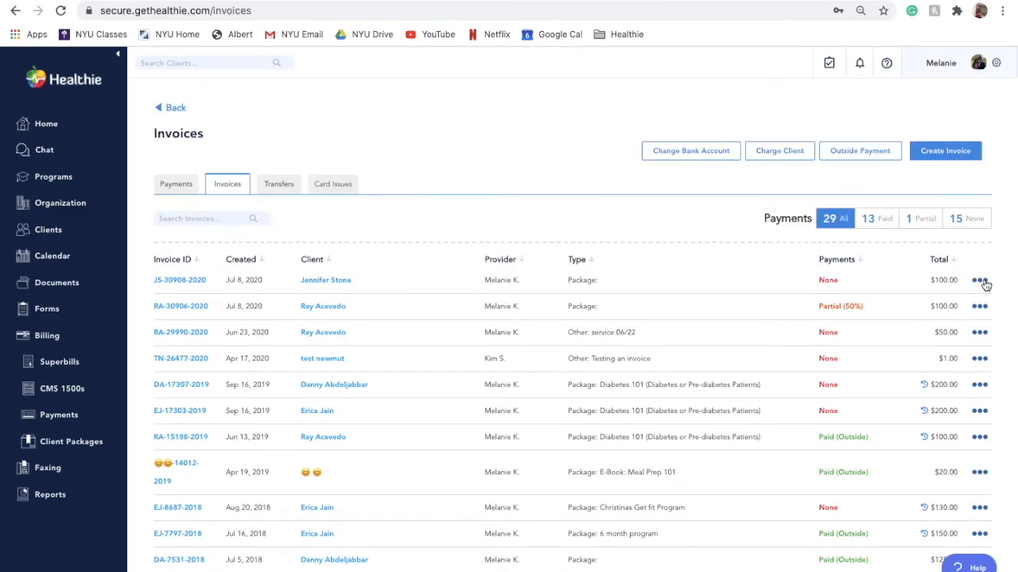
{"action": "left_click", "coordinate": [980, 472]}
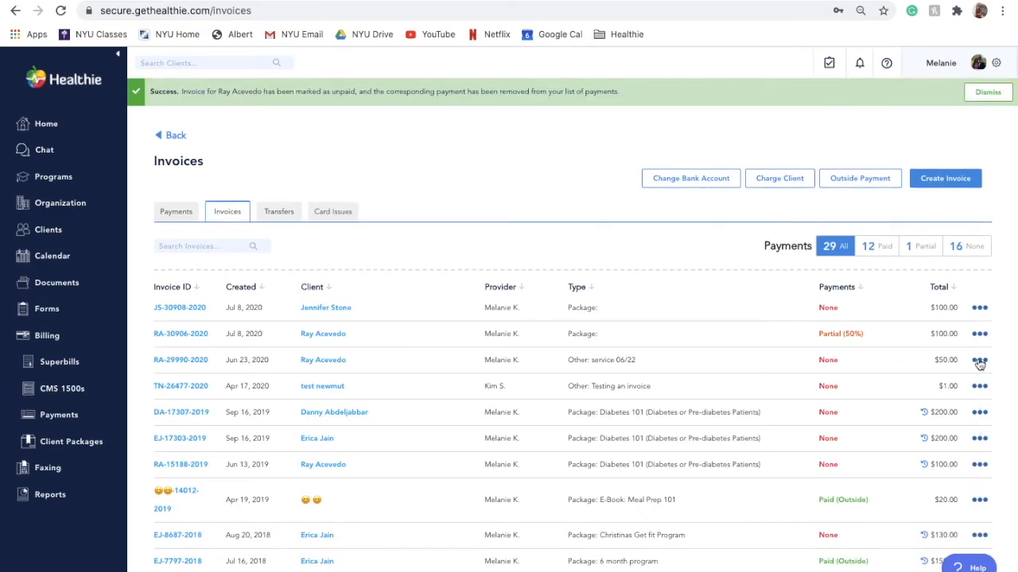
{"action": "mouse_move", "coordinate": [511, 397]}
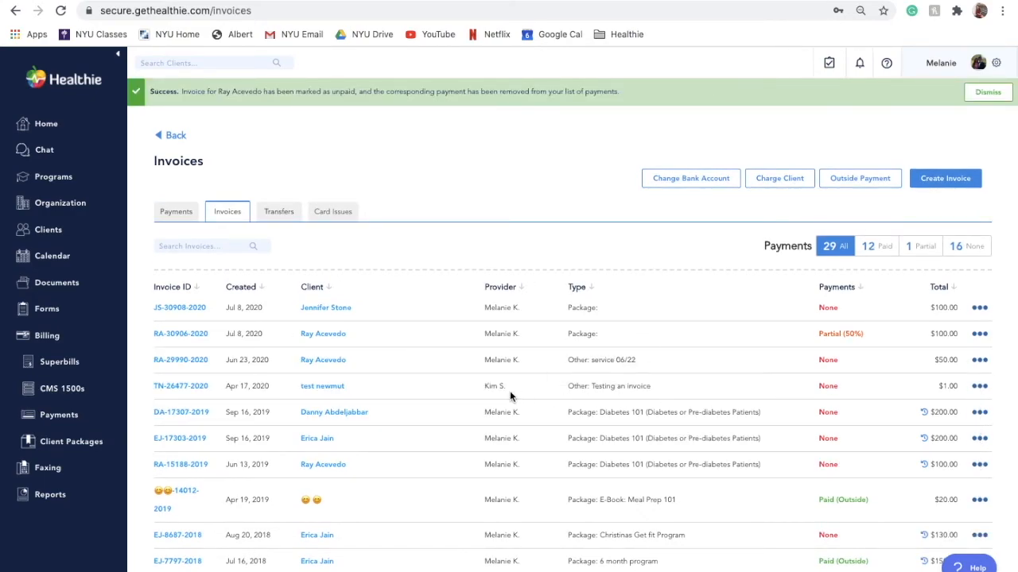
{"action": "mouse_move", "coordinate": [152, 273]}
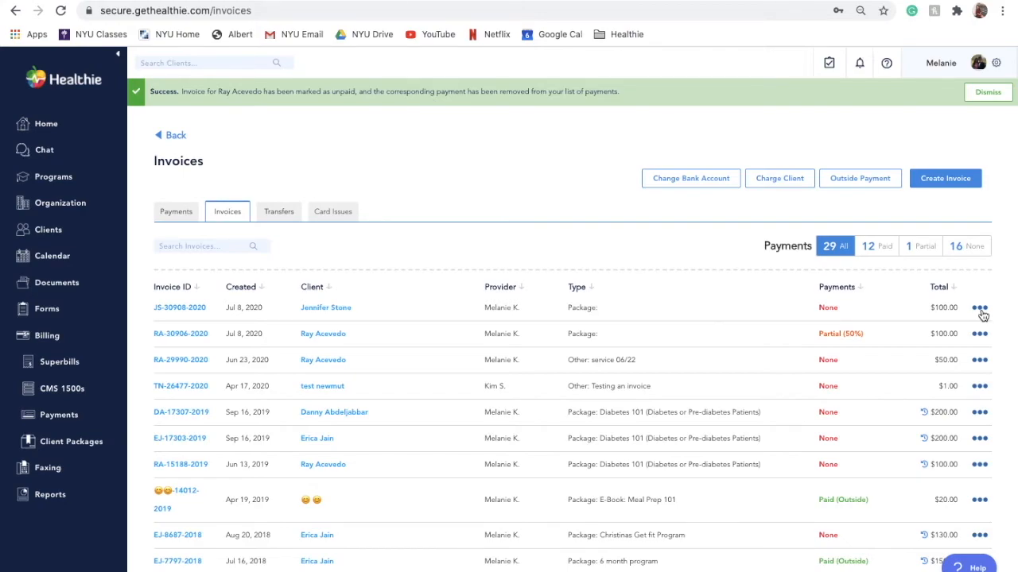
{"action": "left_click", "coordinate": [980, 308]}
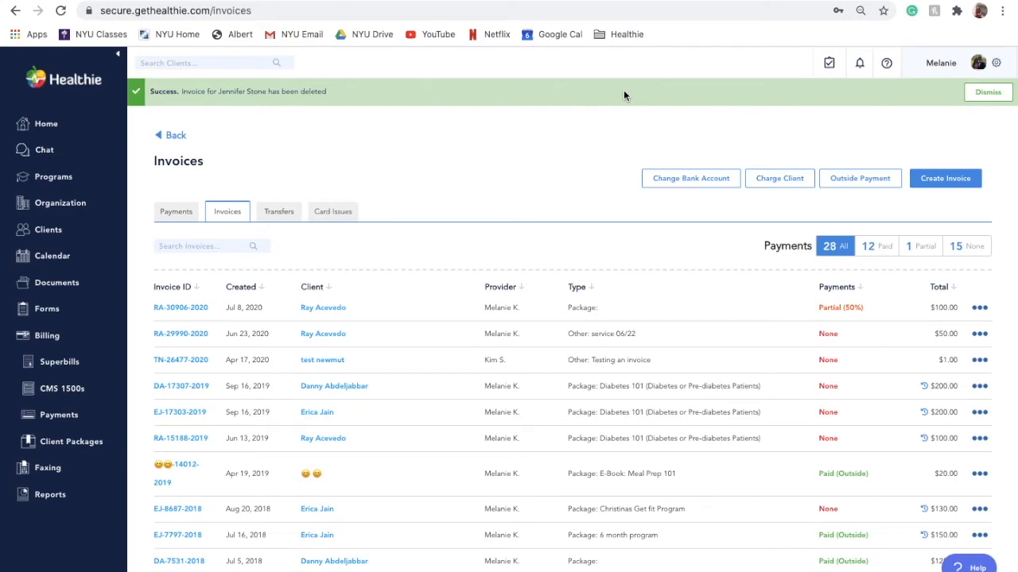
{"action": "mouse_move", "coordinate": [51, 231]}
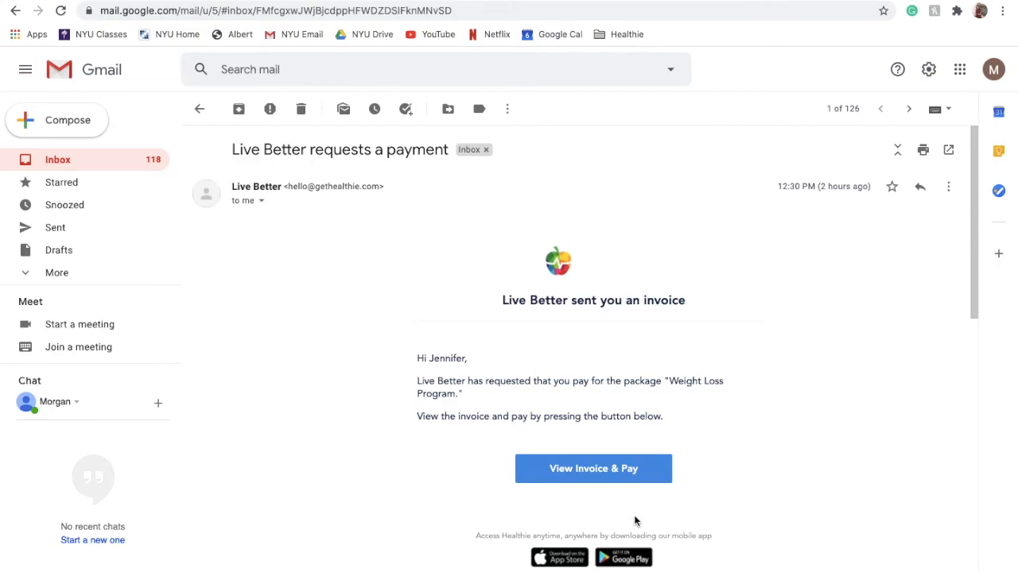
{"action": "mouse_move", "coordinate": [612, 483]}
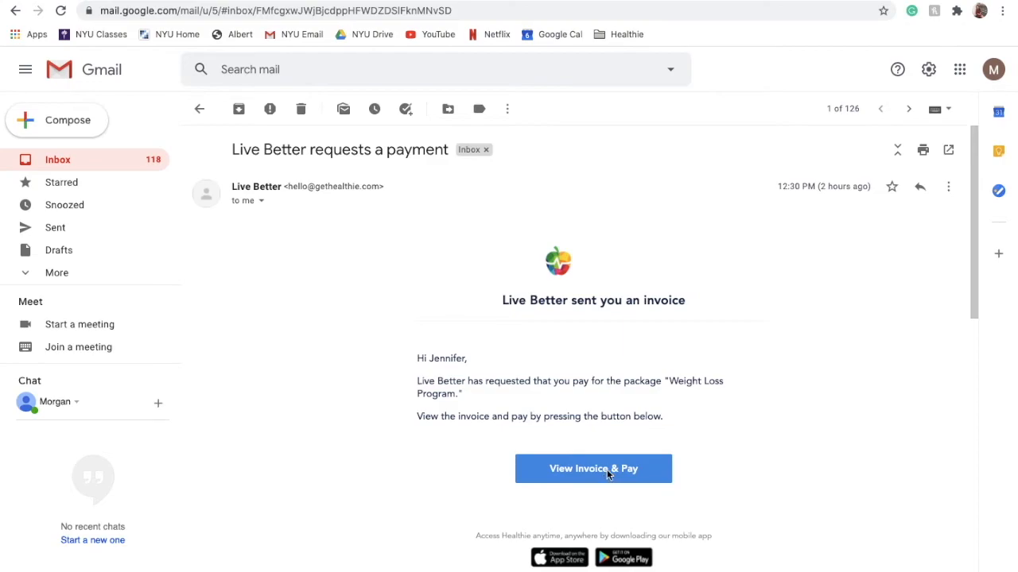
Step: Follow the email's View Invoice & Pay link to the client's Healthie invoices page
{"action": "left_click", "coordinate": [593, 468]}
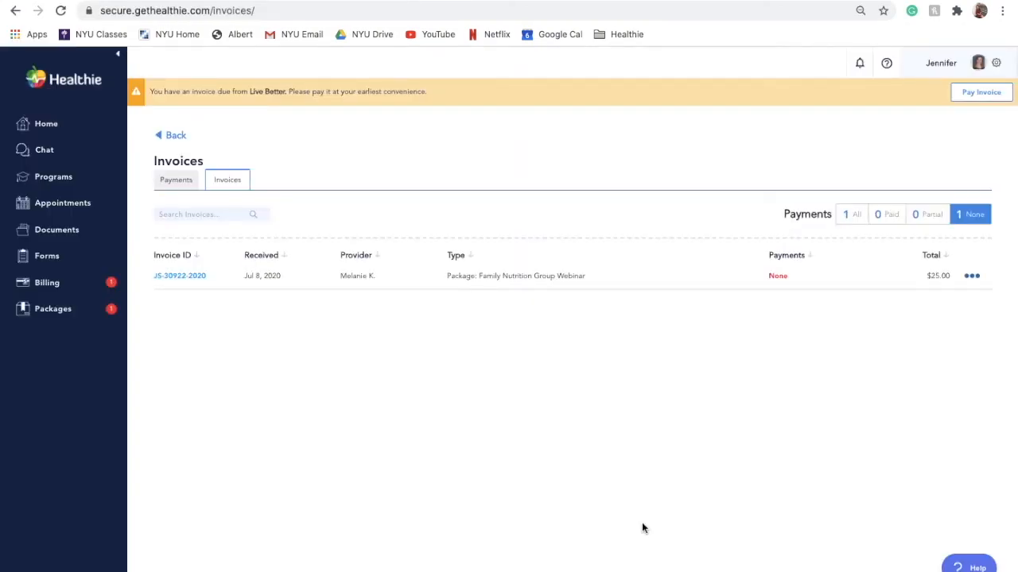
{"action": "mouse_move", "coordinate": [624, 343]}
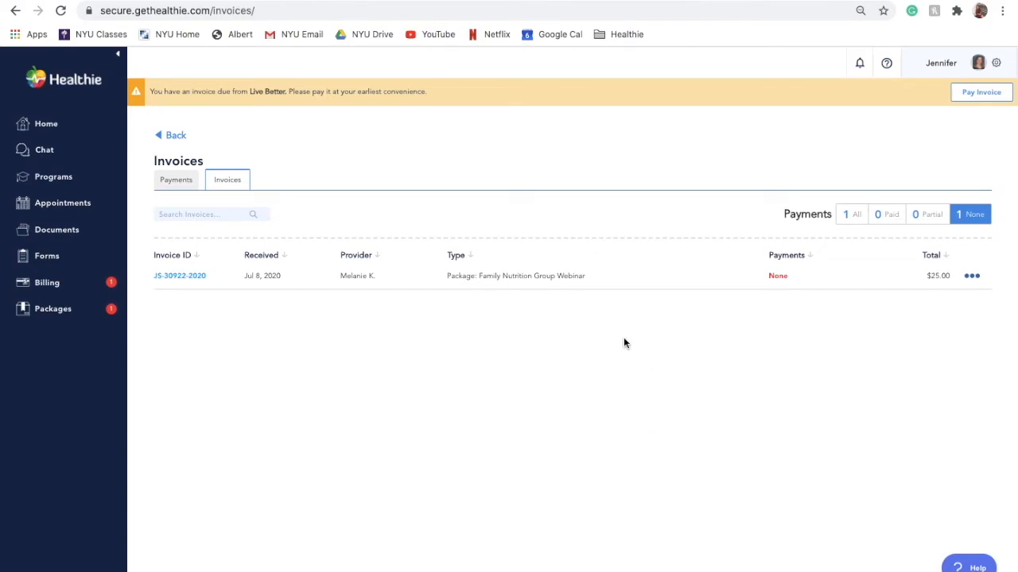
Step: Go to the client's Pay Invoice page for the $25 invoice JS-30922-2020
{"action": "left_click", "coordinate": [180, 275]}
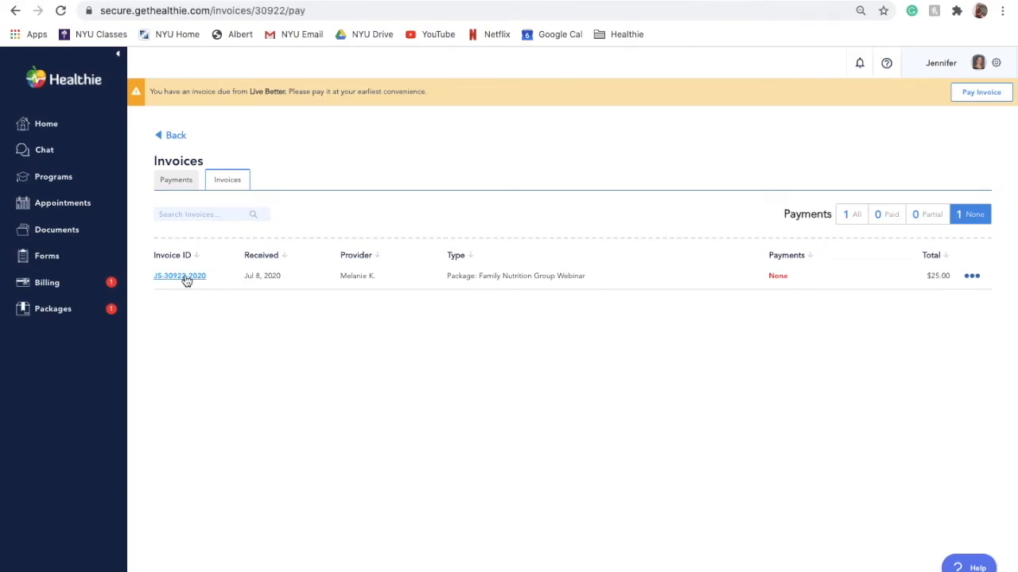
{"action": "left_click", "coordinate": [180, 277]}
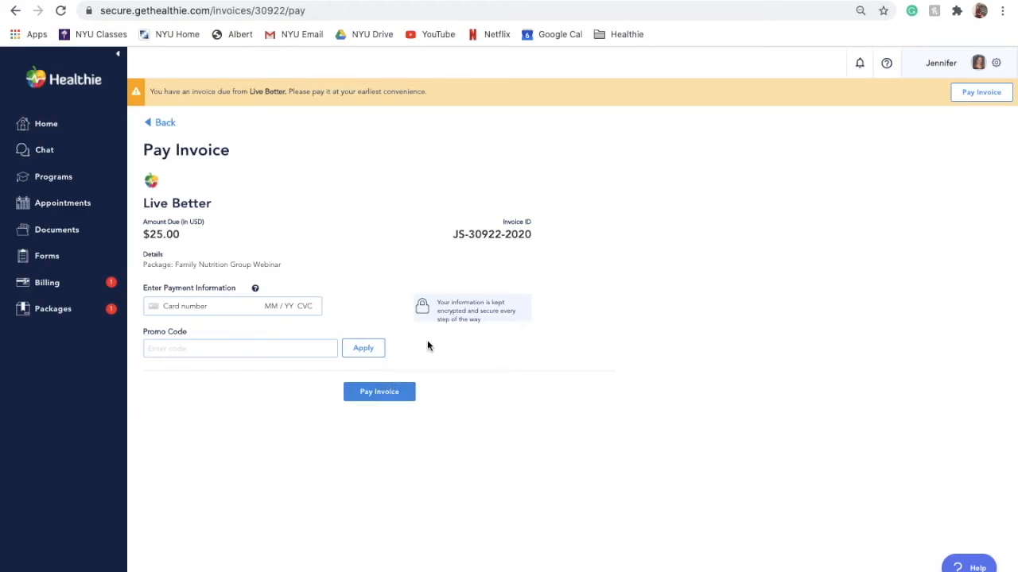
{"action": "mouse_move", "coordinate": [534, 262]}
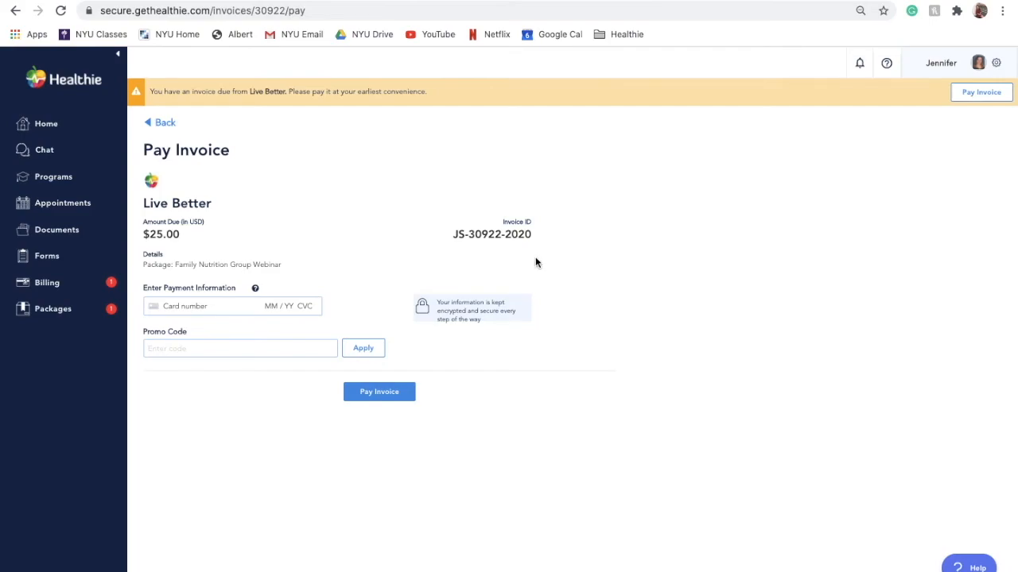
{"action": "mouse_move", "coordinate": [576, 156]}
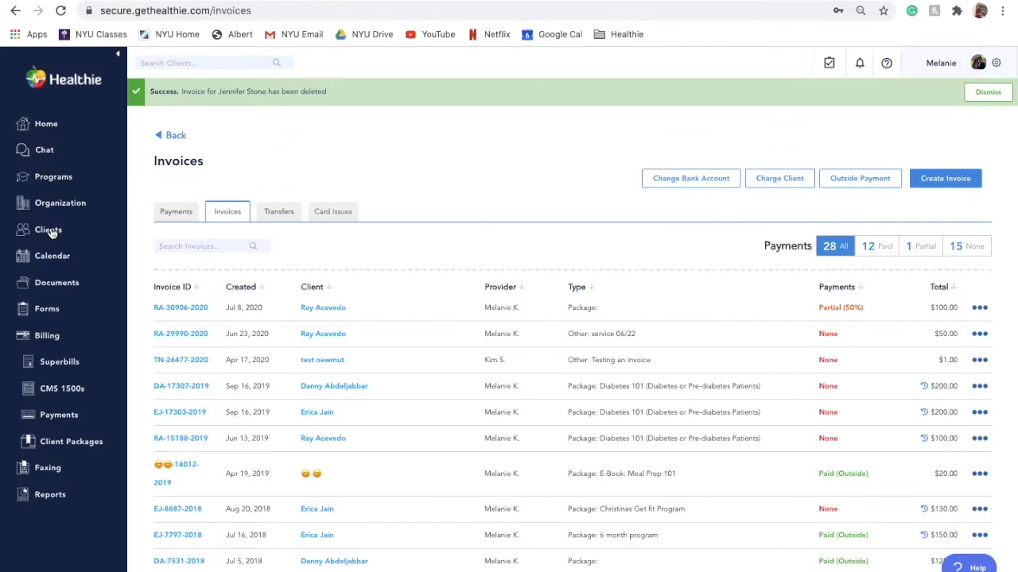
{"action": "left_click", "coordinate": [48, 229]}
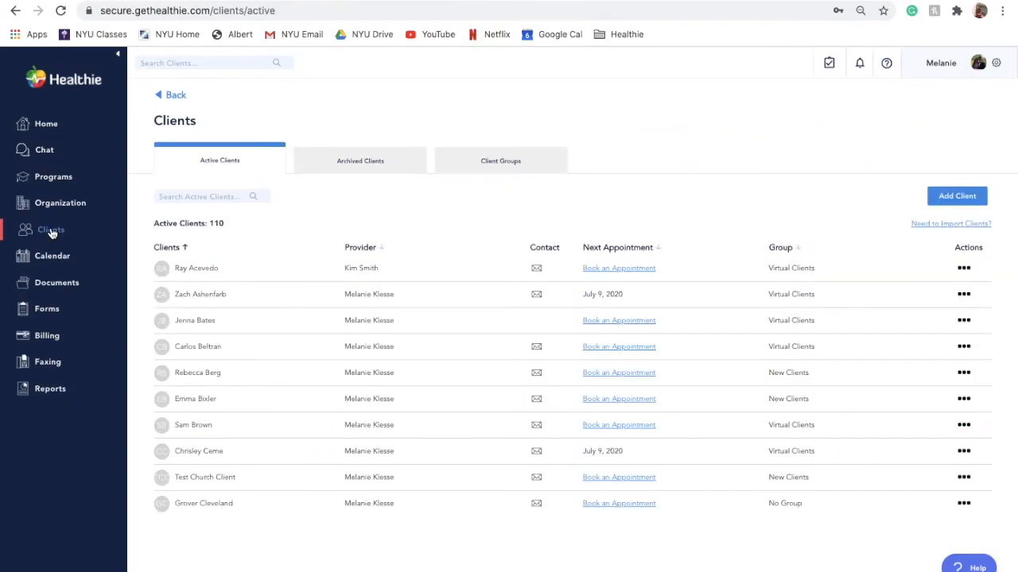
{"action": "scroll", "scroll_direction": "down", "scroll_amount": 3}
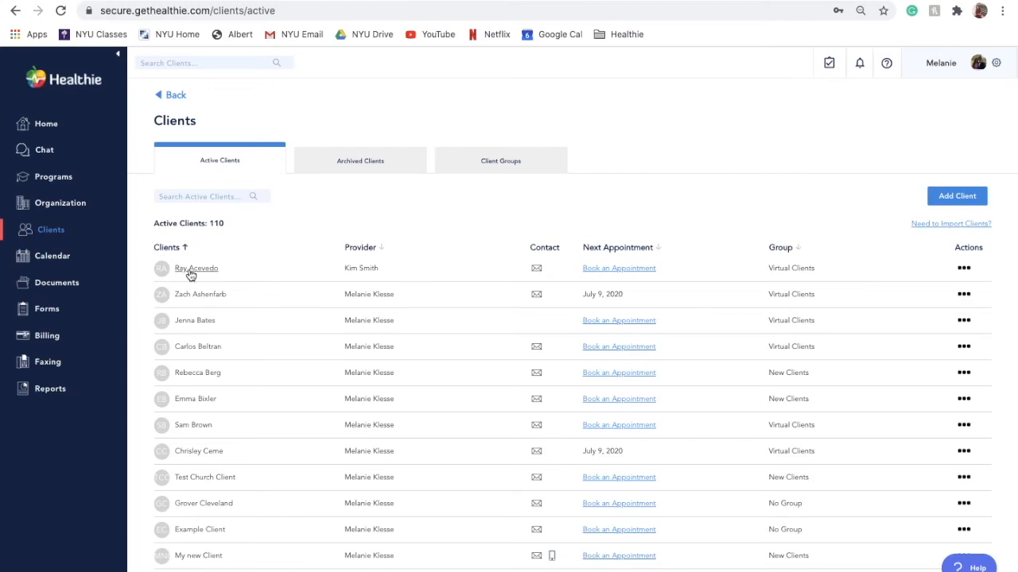
{"action": "left_click", "coordinate": [197, 267]}
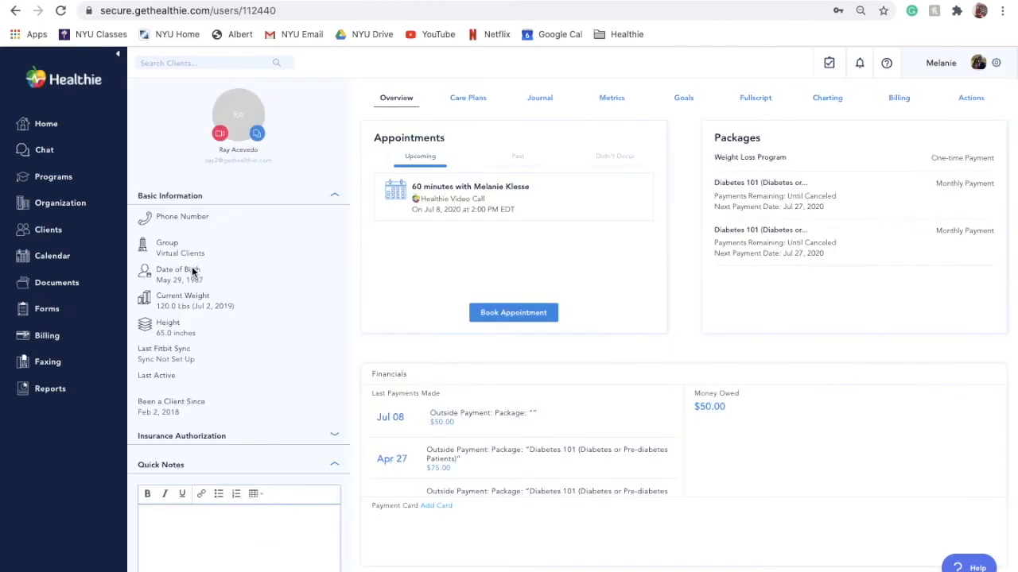
{"action": "mouse_move", "coordinate": [898, 102]}
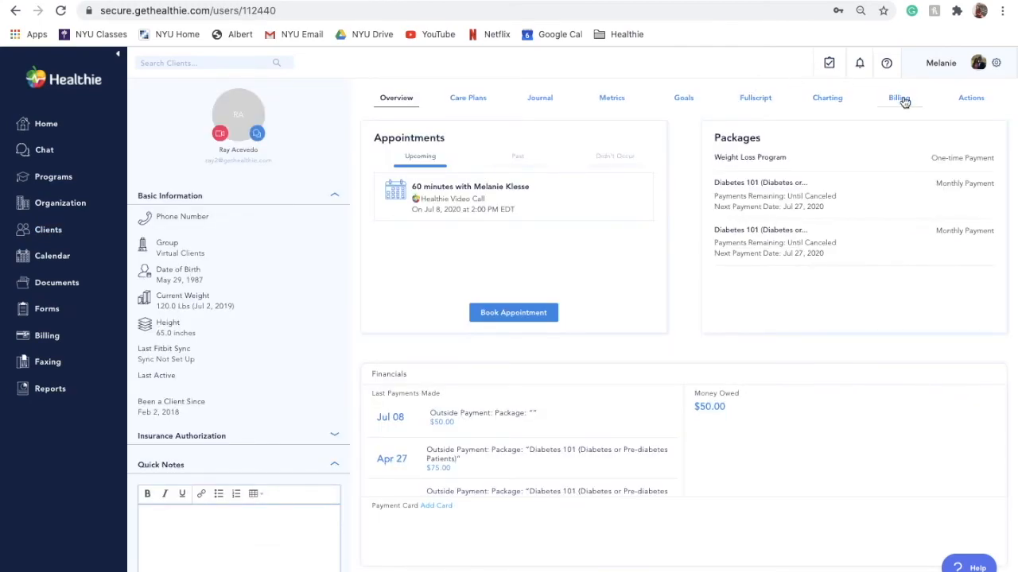
Step: Review his billing payments, including the $50 cash payment, then switch to his invoices
{"action": "left_click", "coordinate": [897, 97]}
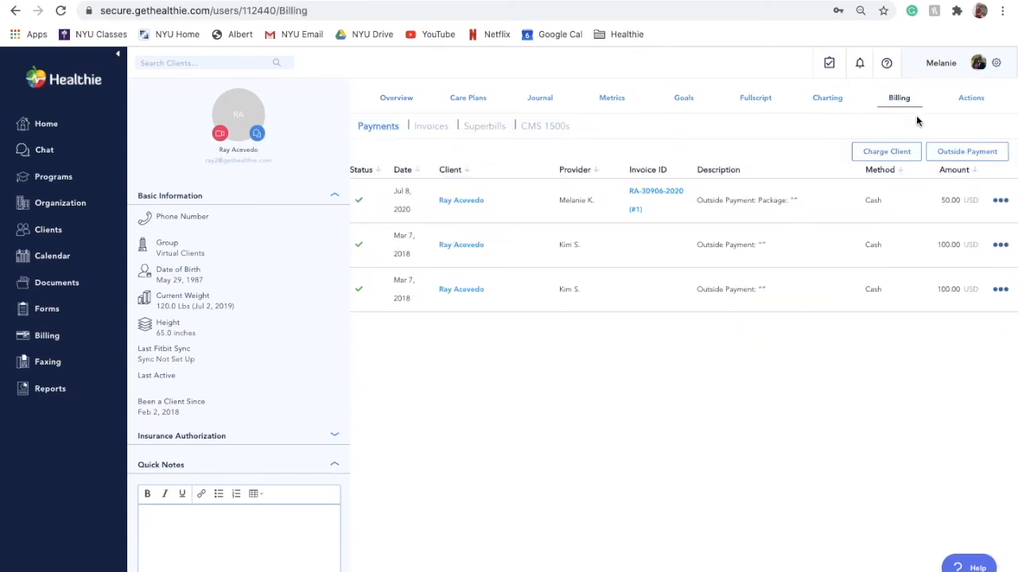
{"action": "left_click", "coordinate": [1000, 200]}
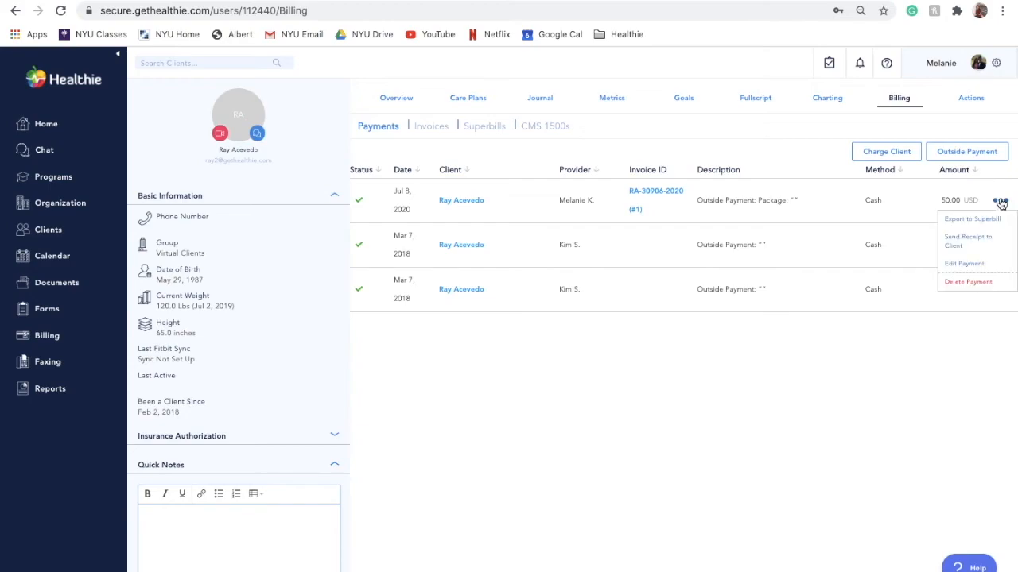
{"action": "left_click", "coordinate": [431, 126]}
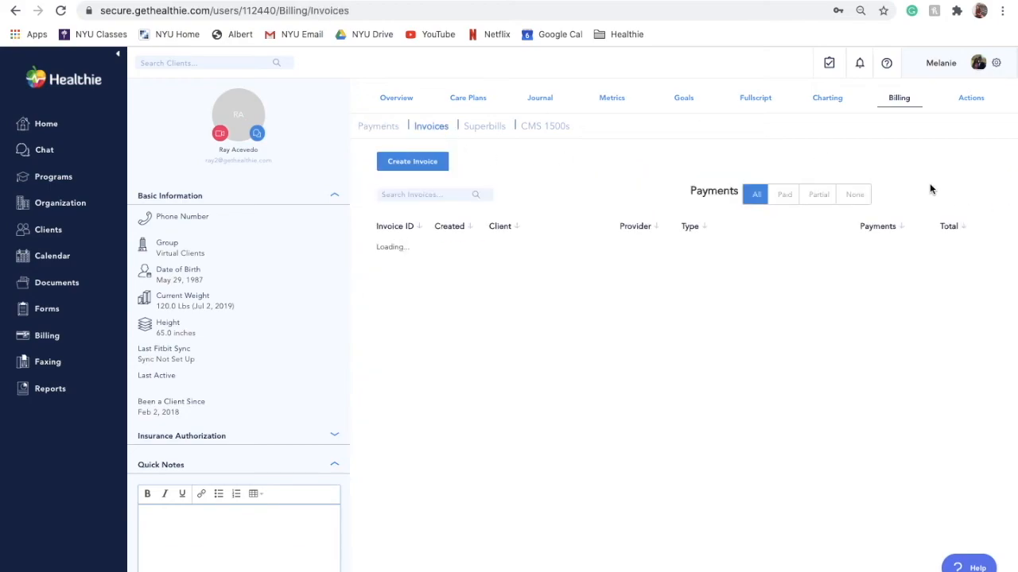
{"action": "mouse_move", "coordinate": [960, 204]}
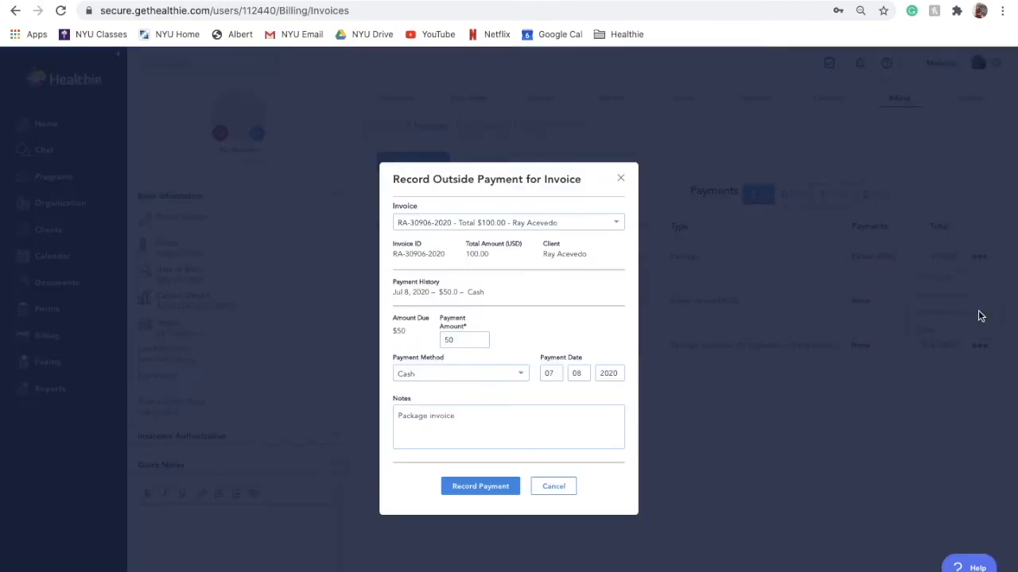
Step: Record a $50 cash outside payment on invoice RA-30906-2020 so the $100 invoice shows paid
{"action": "type", "text": "49"}
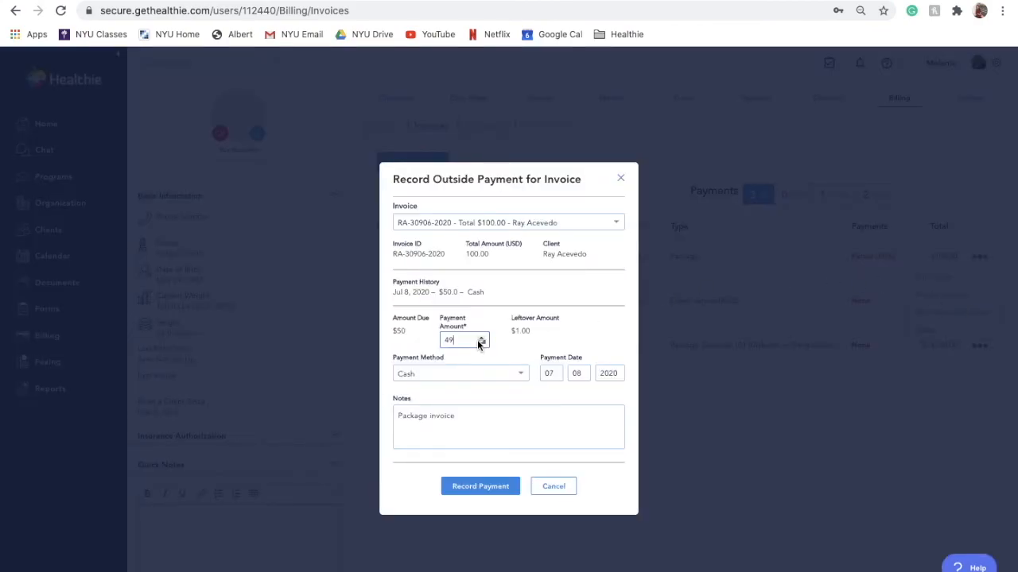
{"action": "left_click", "coordinate": [480, 337]}
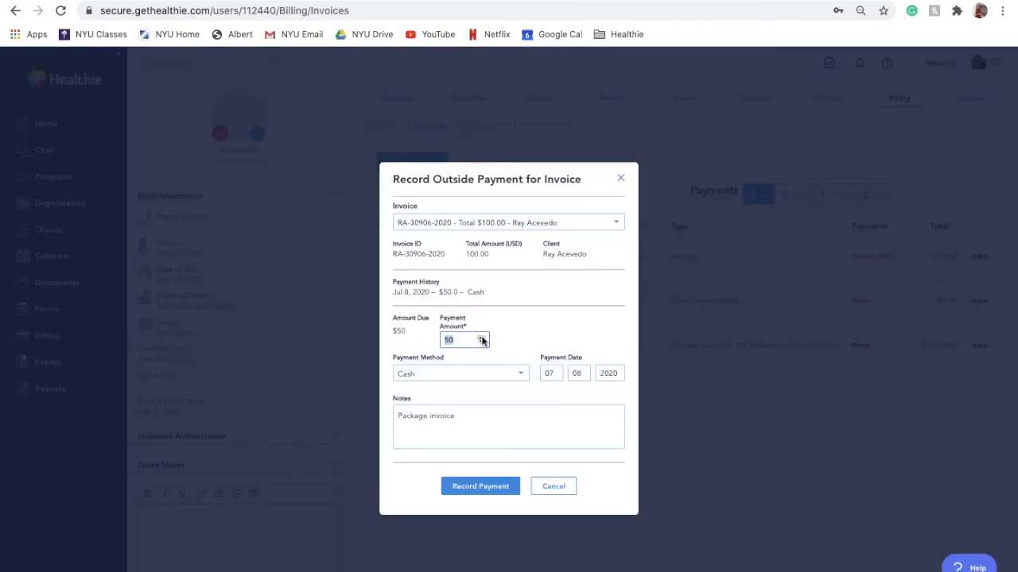
{"action": "type", "text": "25"}
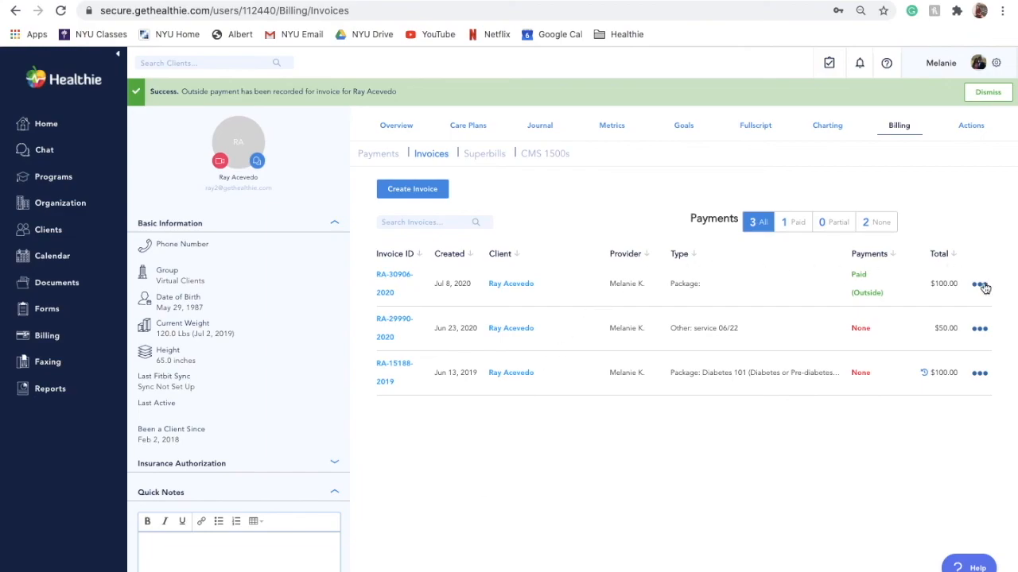
{"action": "left_click", "coordinate": [979, 283]}
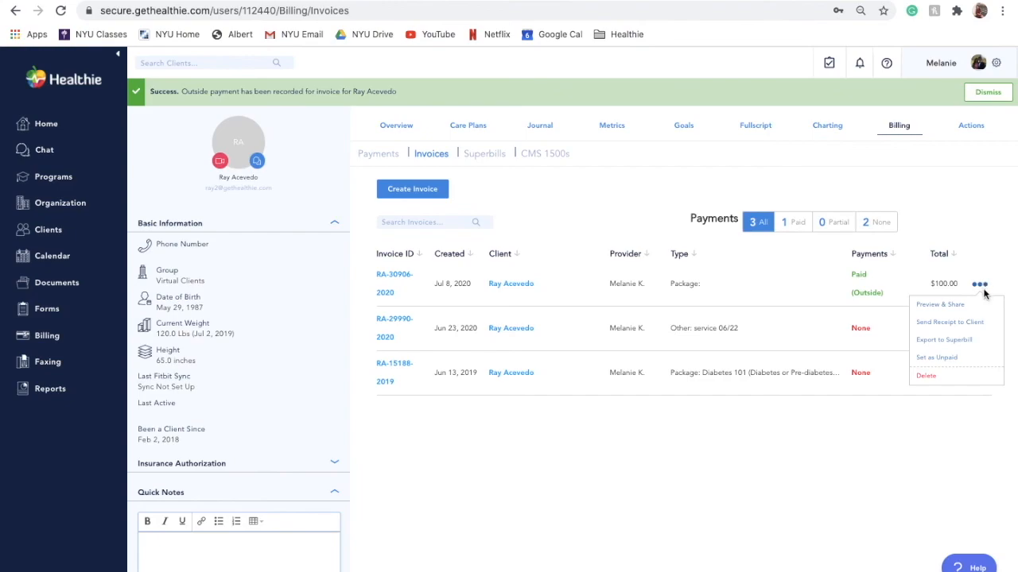
{"action": "mouse_move", "coordinate": [992, 269]}
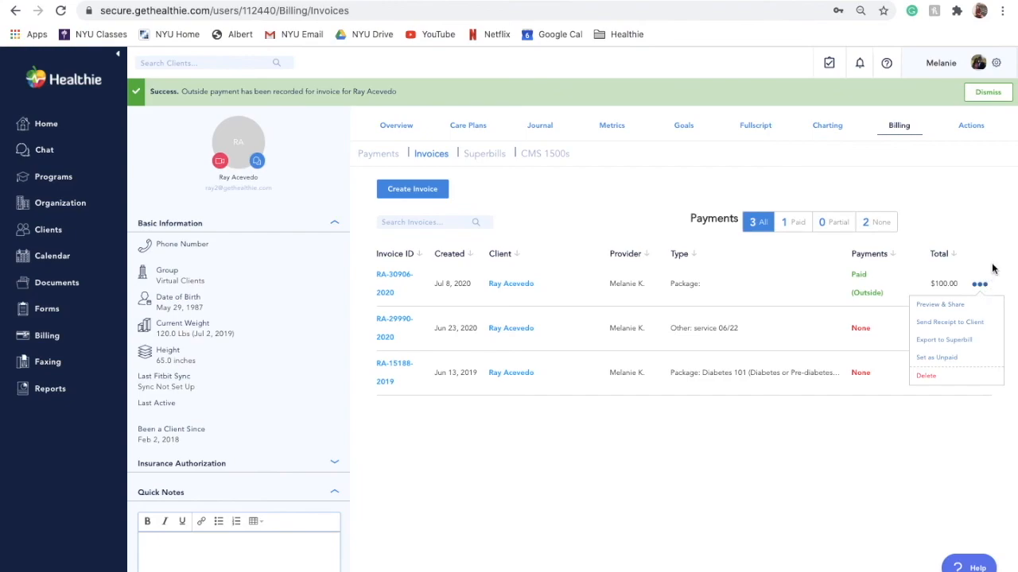